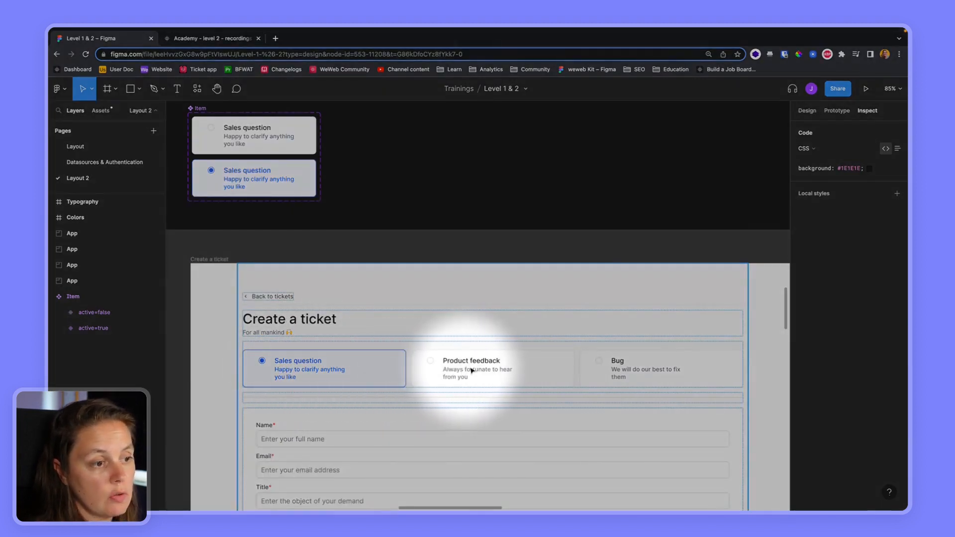
mouse_move(623, 369)
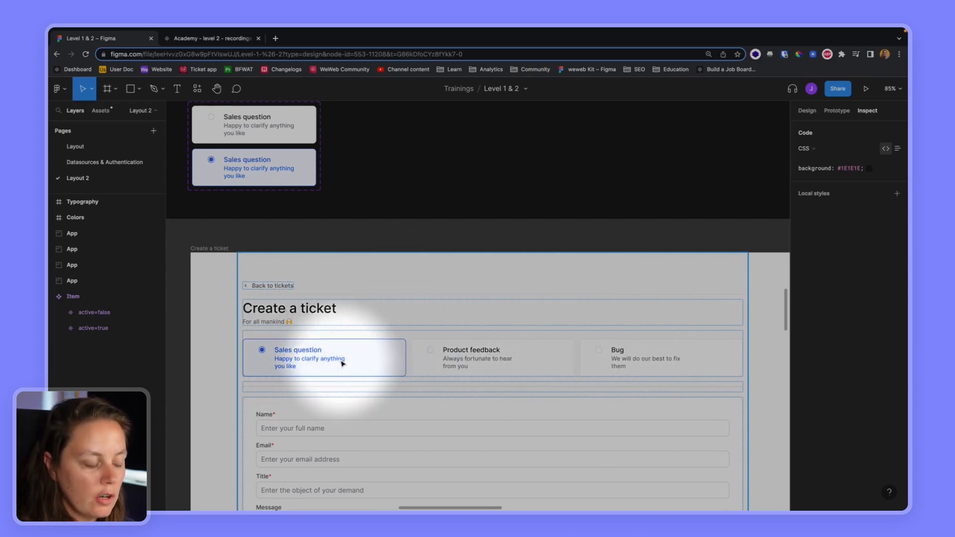
mouse_move(352, 341)
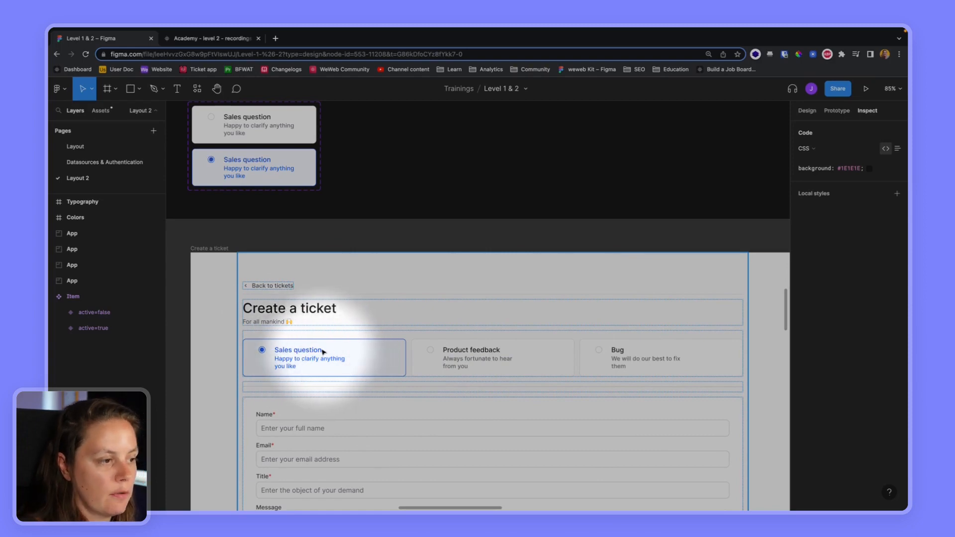
Step: Select the Sales question card in the Figma ticket mockup to reach its Item component
left_click(72, 296)
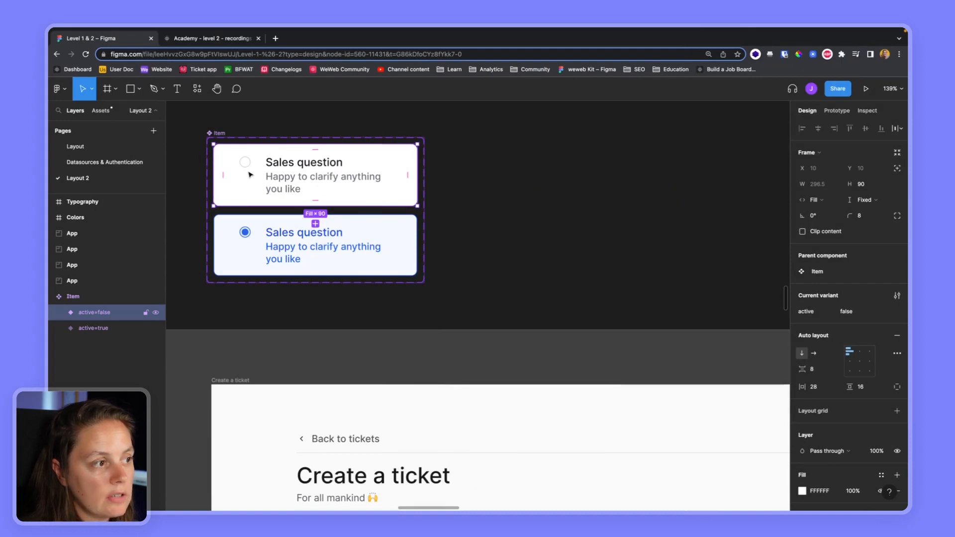
mouse_move(251, 208)
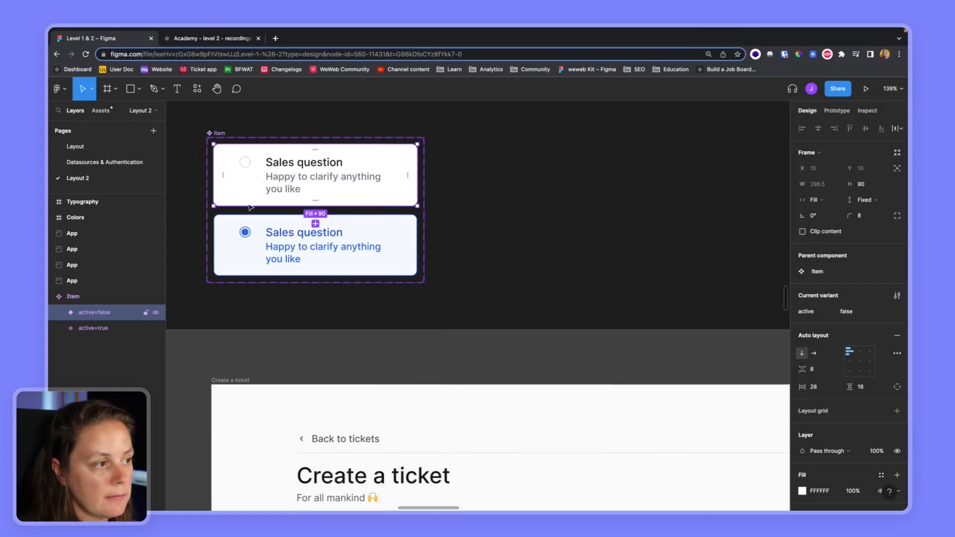
Step: Inspect the Item component set's active=true variant for its colour, border and shadow specs
left_click(94, 327)
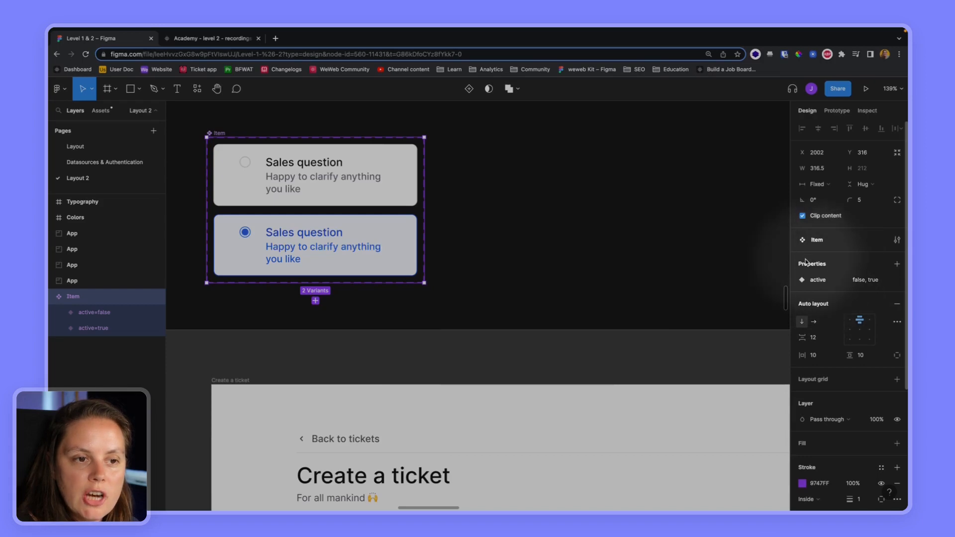
mouse_move(824, 269)
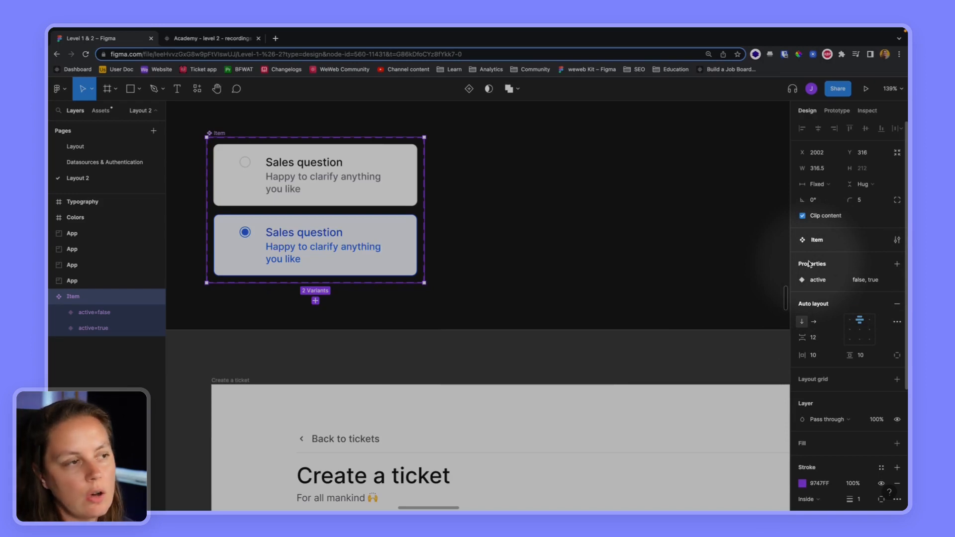
left_click(866, 110)
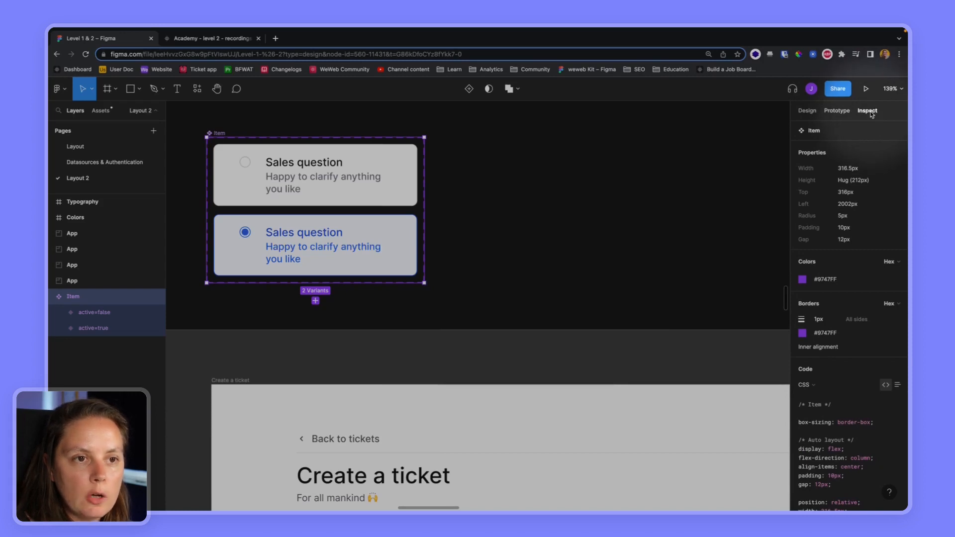
left_click(315, 245)
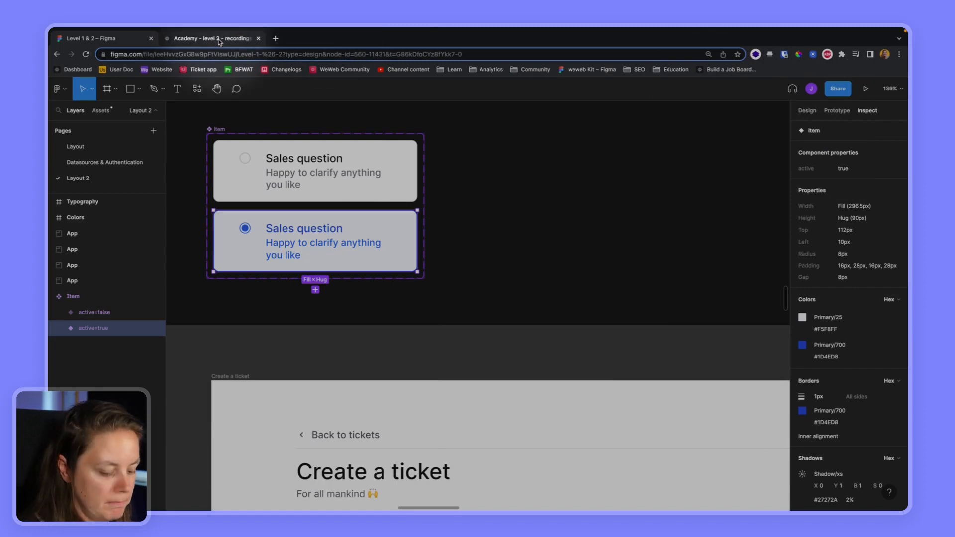
Step: Expand Checkbox - Sales question in WeWeb's Navigator and select it to view its settings
left_click(209, 38)
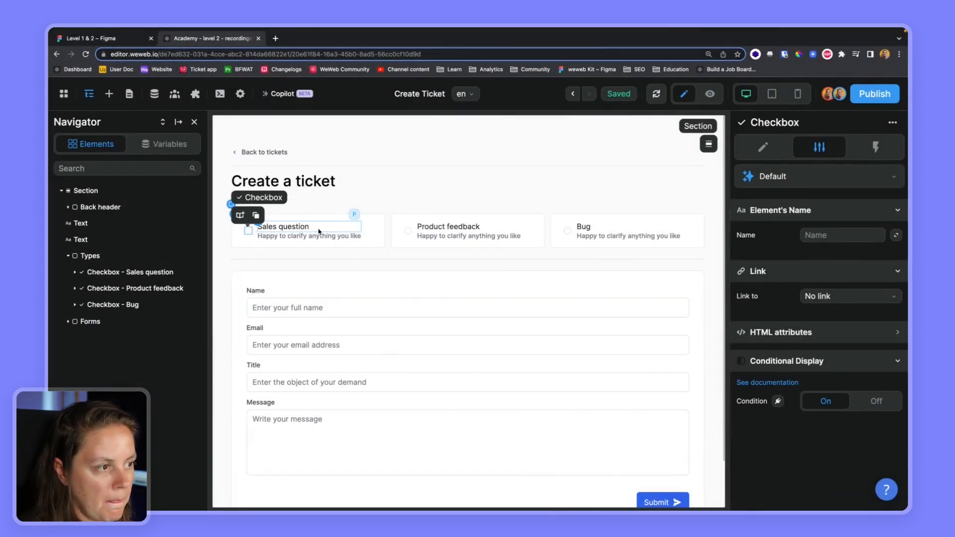
left_click(85, 190)
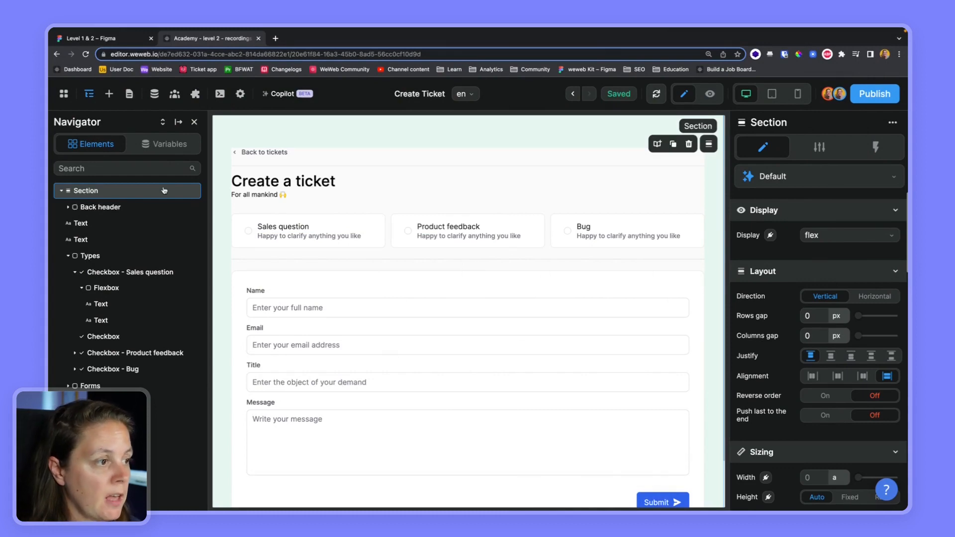
left_click(135, 272)
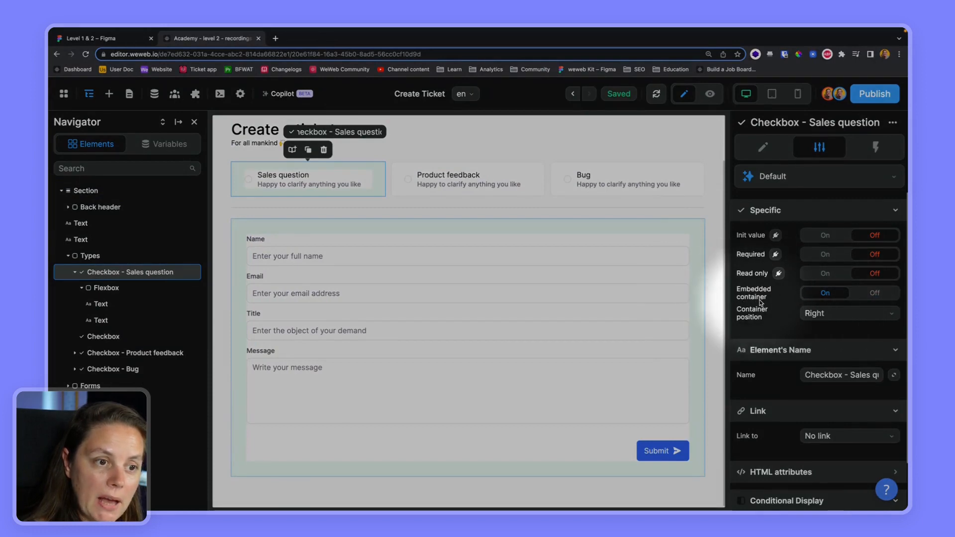
left_click(108, 287)
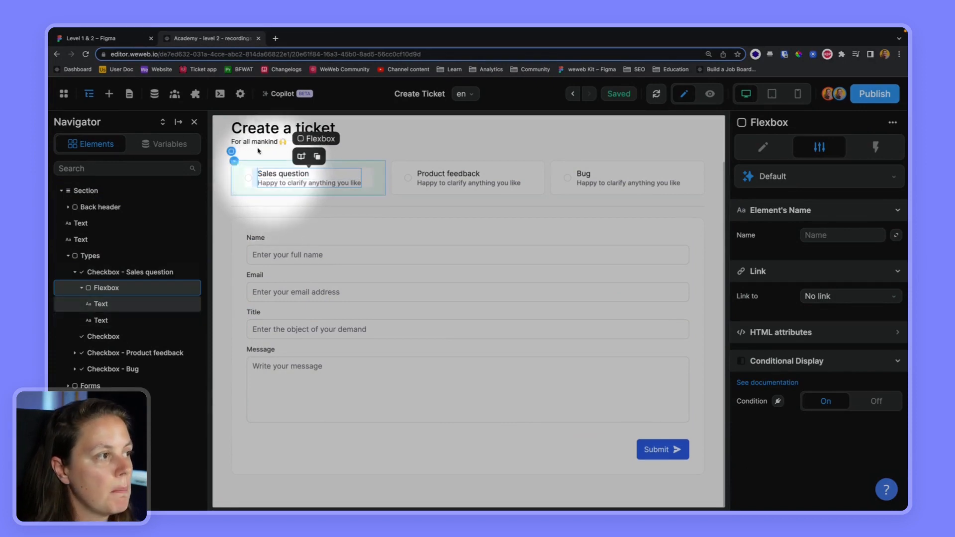
left_click(101, 38)
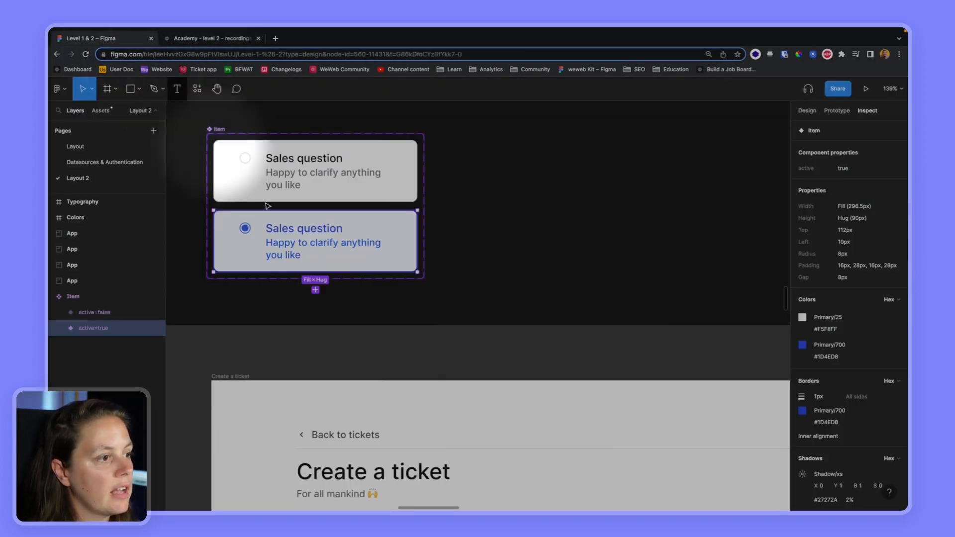
left_click(213, 38)
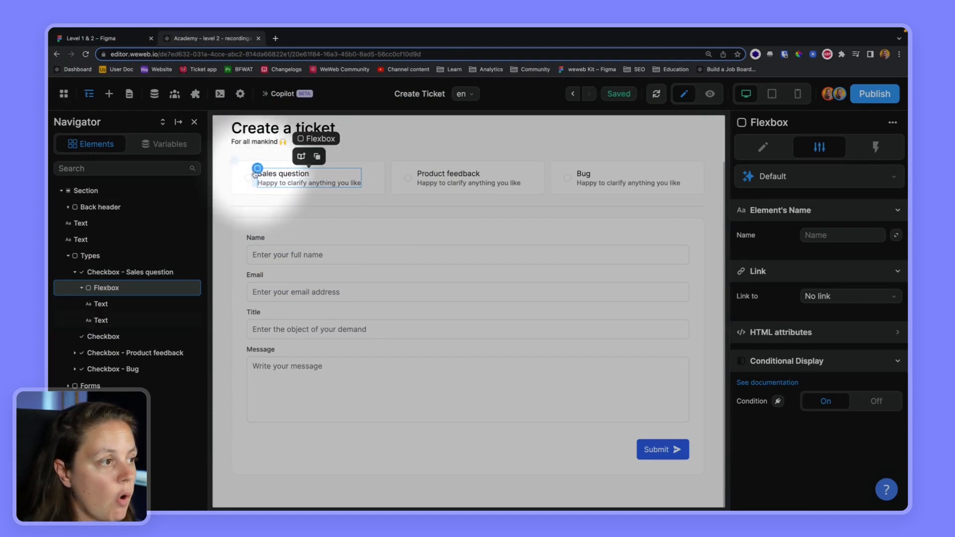
left_click(131, 271)
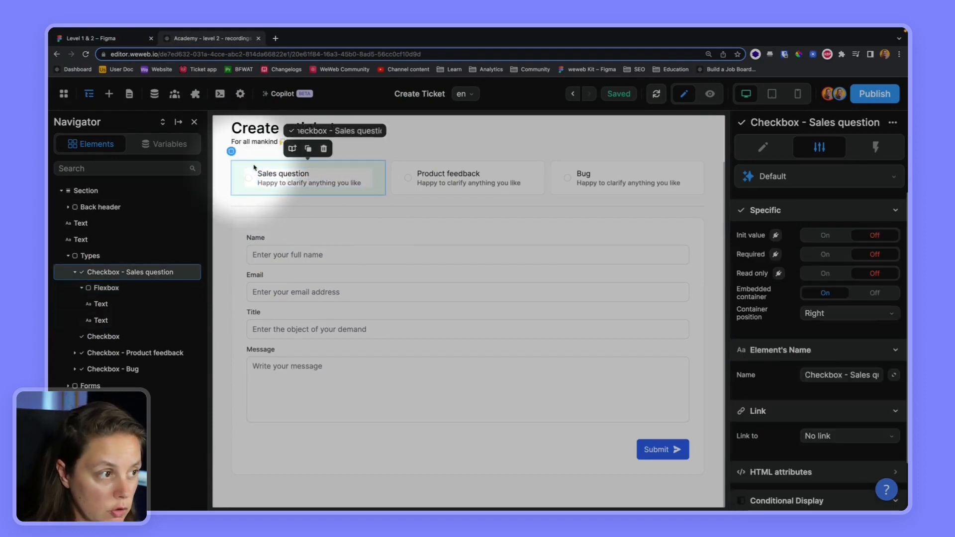
Step: Preview the form with component variables shown and toggle the Sales question card to true
left_click(708, 94)
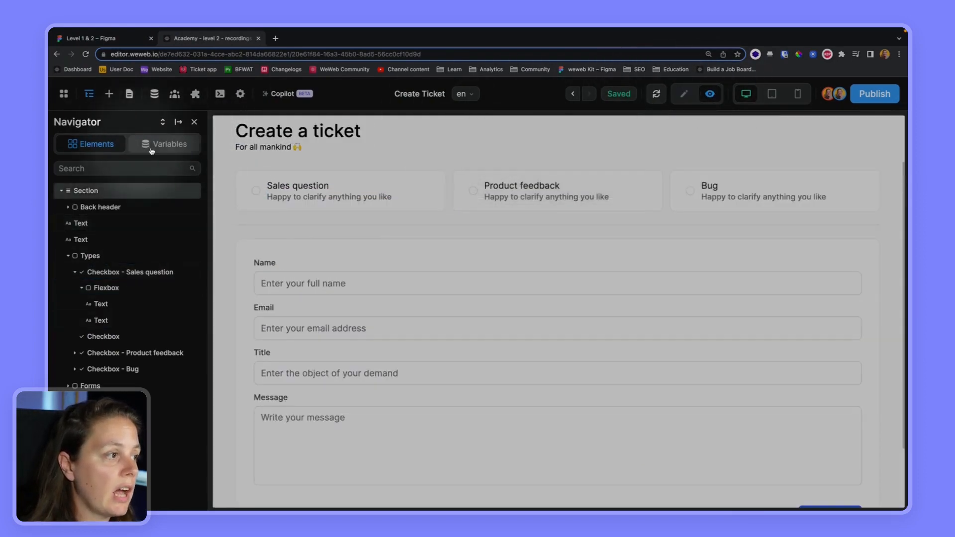
left_click(164, 144)
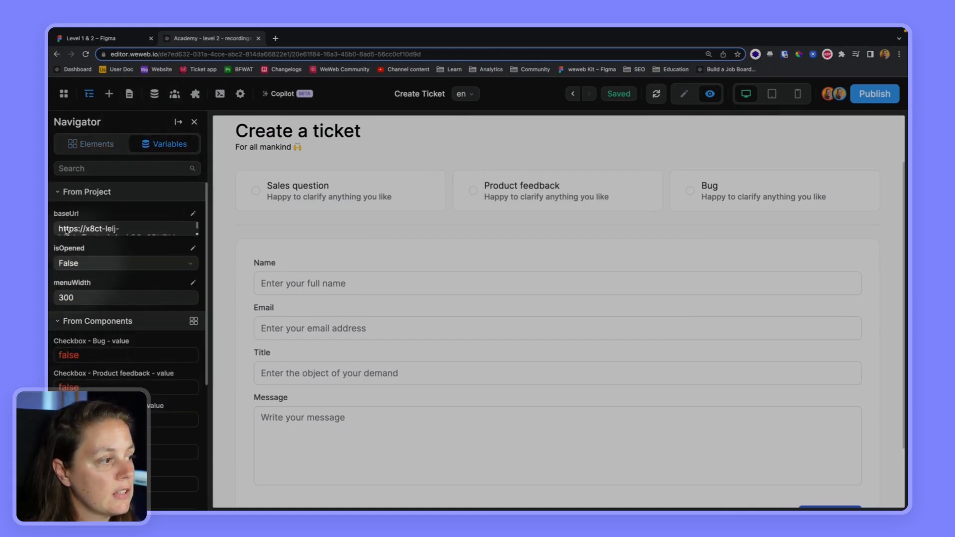
left_click(86, 192)
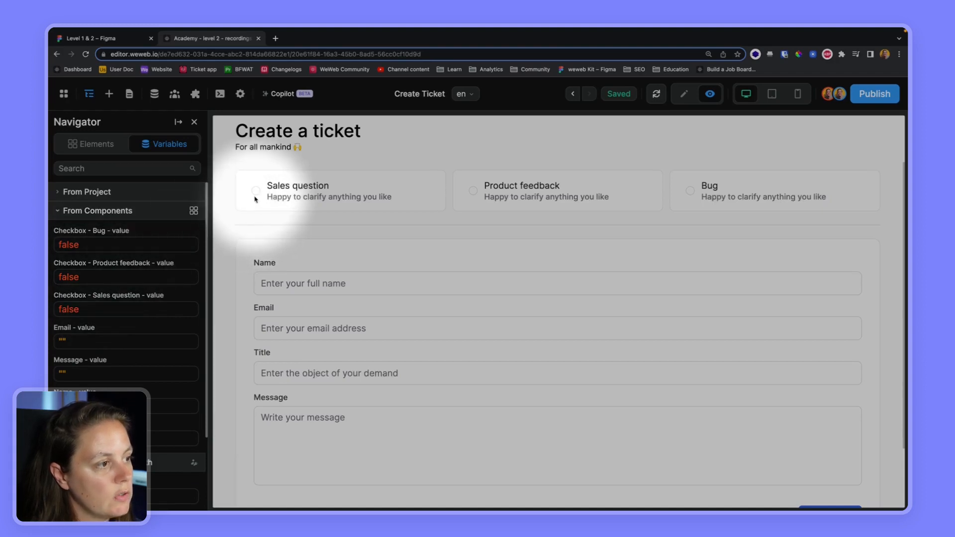
left_click(256, 190)
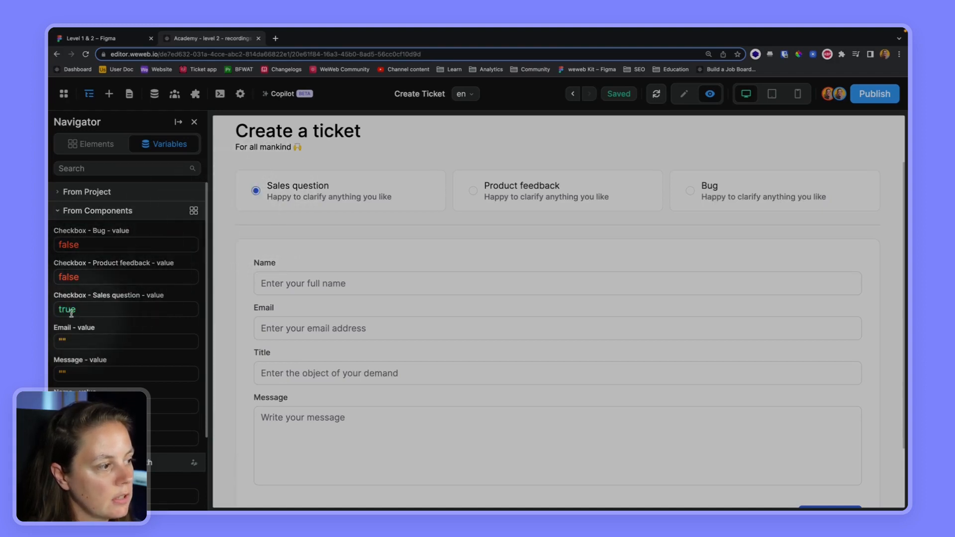
left_click(472, 190)
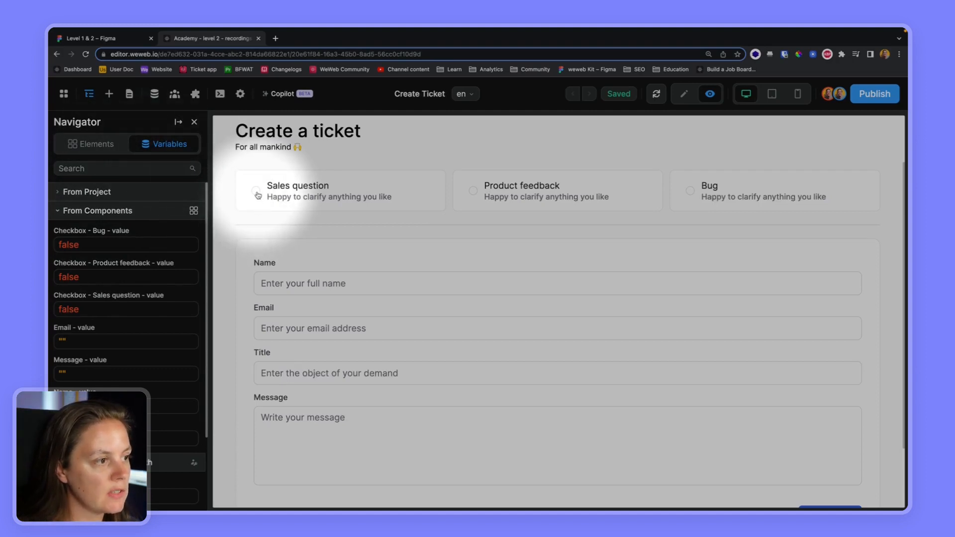
left_click(255, 190)
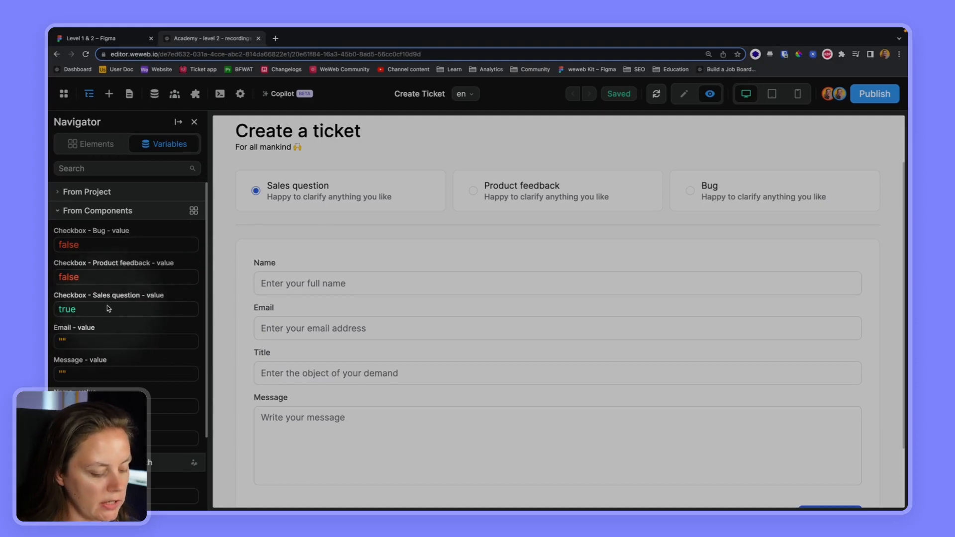
left_click(683, 94)
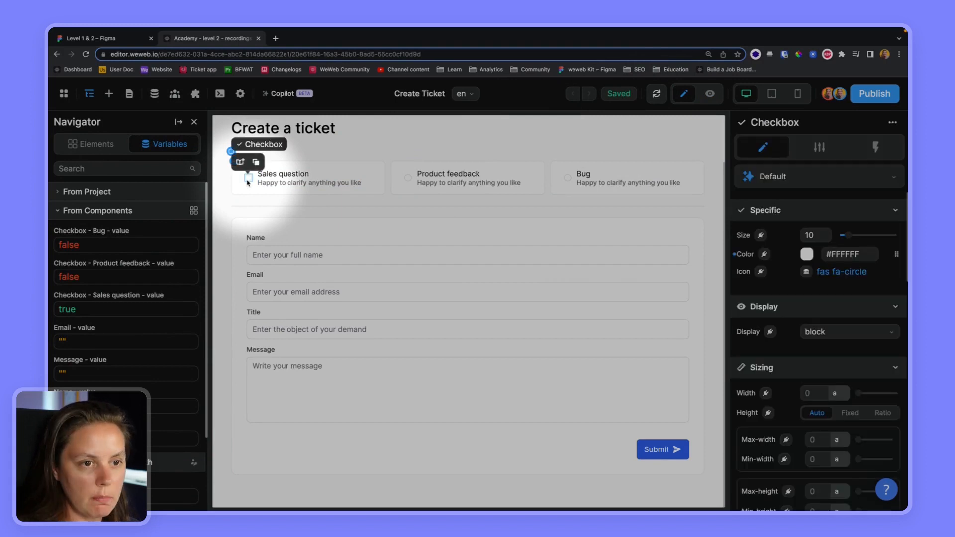
Step: Review the Sales question checkbox icon's blue (#2563EB) checked state, then reselect the card
left_click(816, 176)
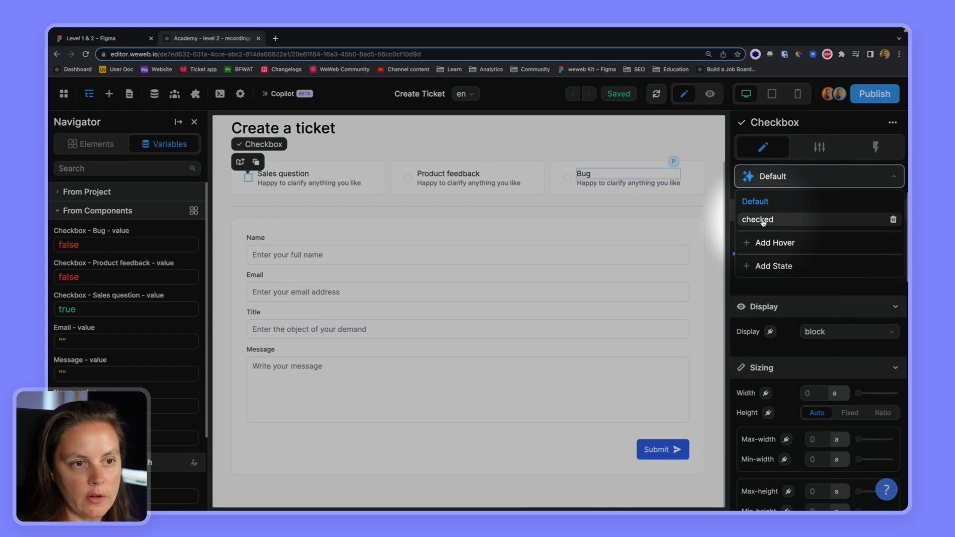
left_click(759, 219)
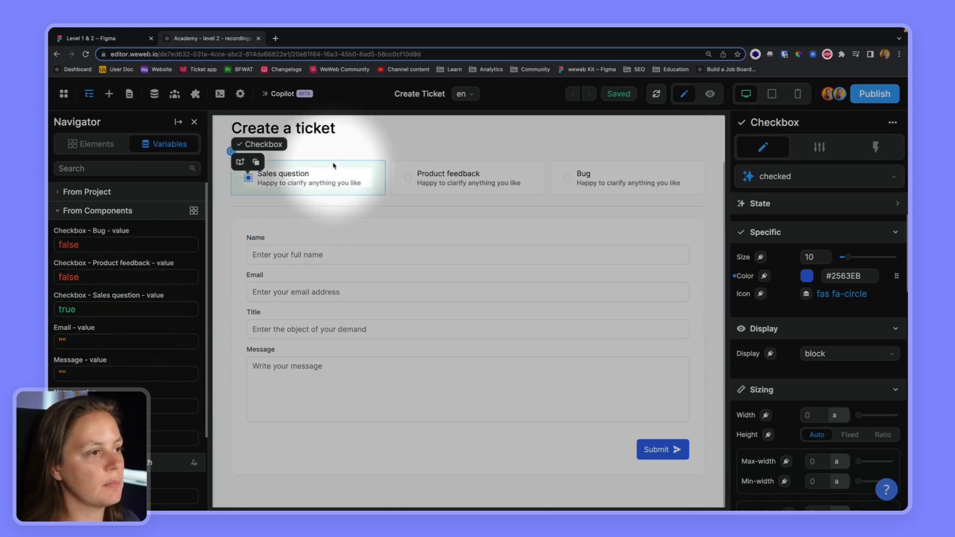
left_click(307, 177)
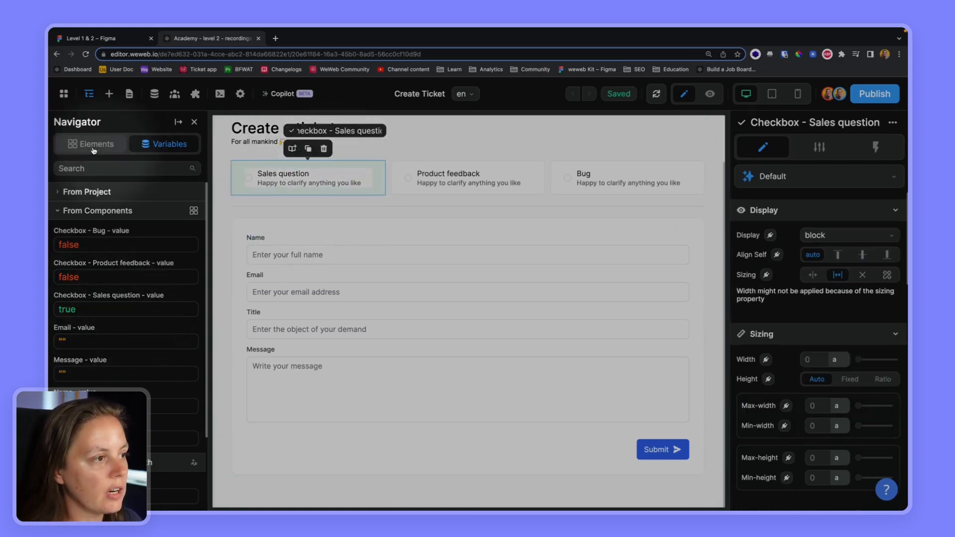
left_click(89, 144)
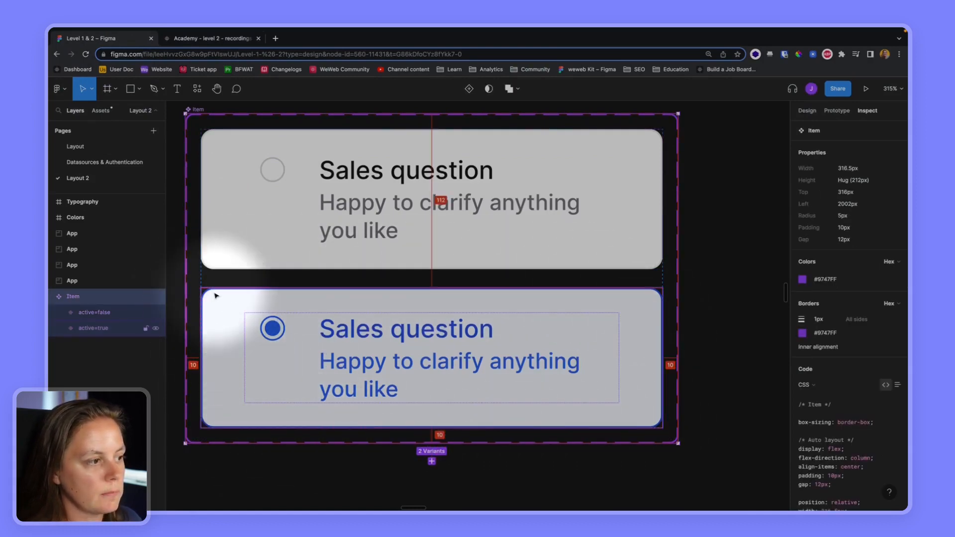
Step: Add an Active state to Checkbox - Sales question, conditioned on Checkbox - Sales question - value
left_click(210, 39)
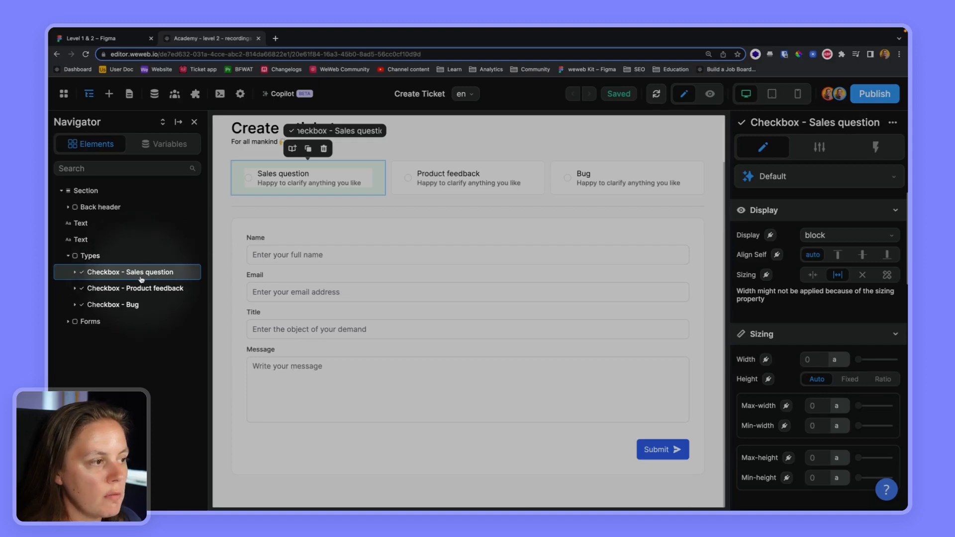
left_click(818, 176)
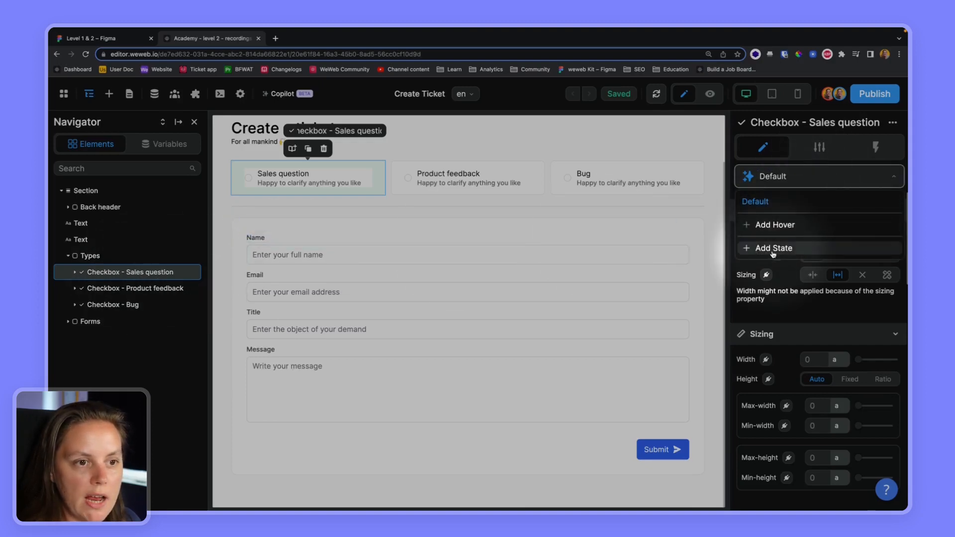
left_click(773, 248)
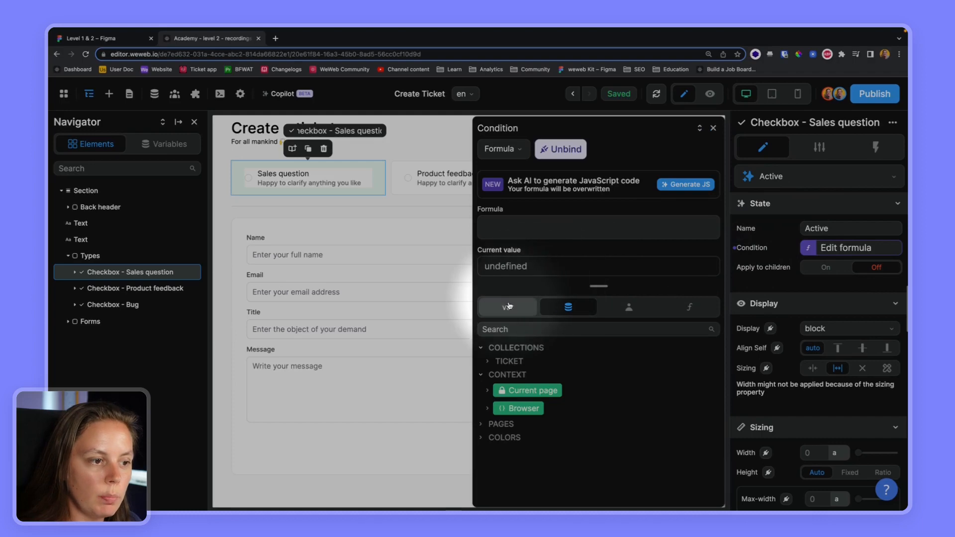
left_click(507, 306)
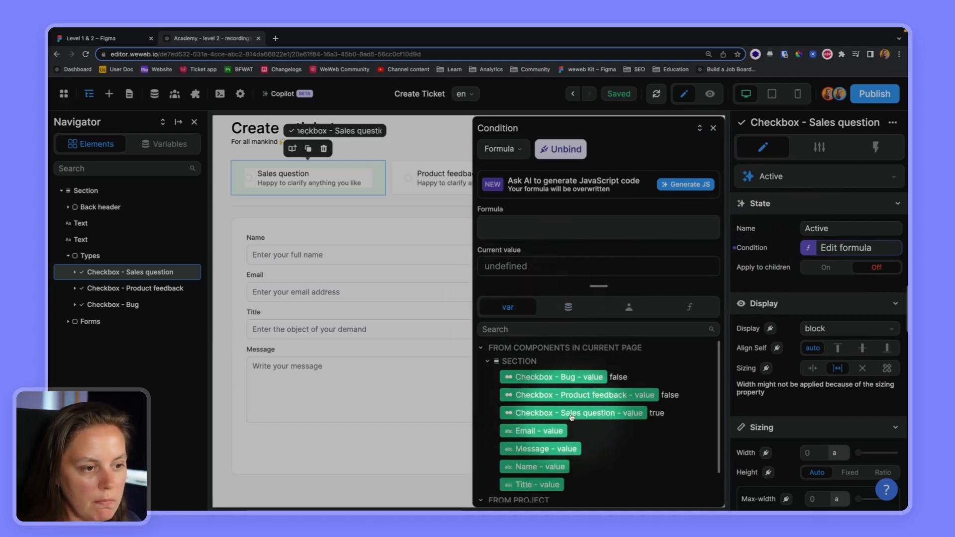
left_click(573, 412)
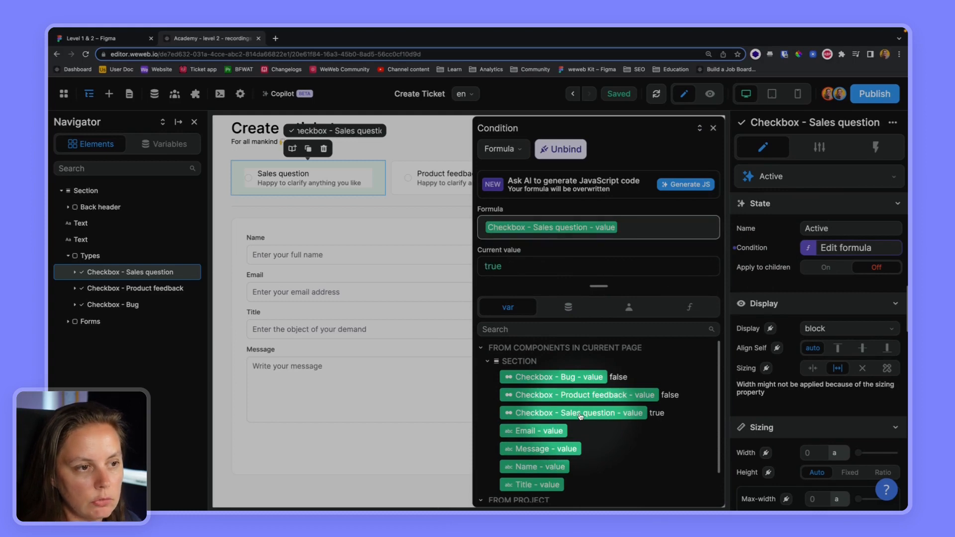
mouse_move(693, 227)
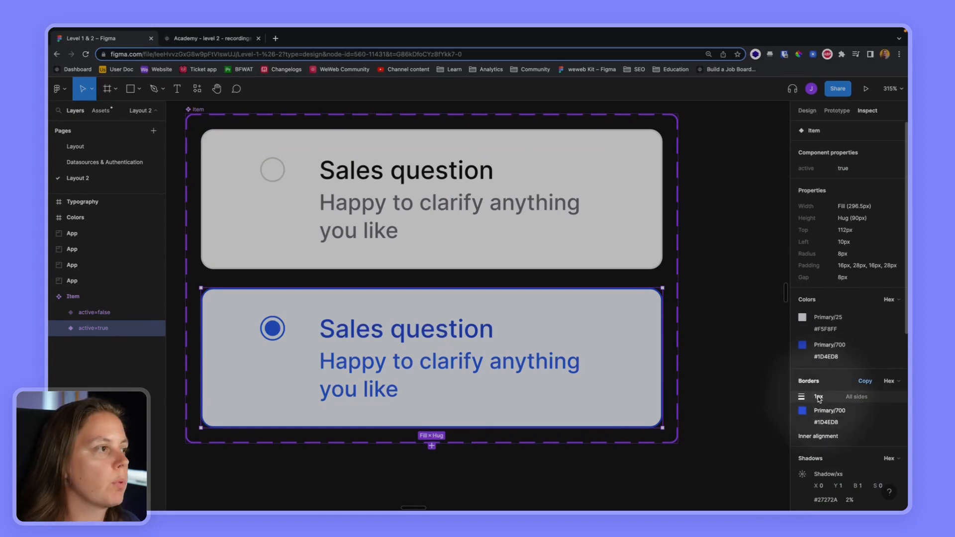
Step: Give the Active state a 700 blue border and test unticking and reticking the card in preview
left_click(211, 38)
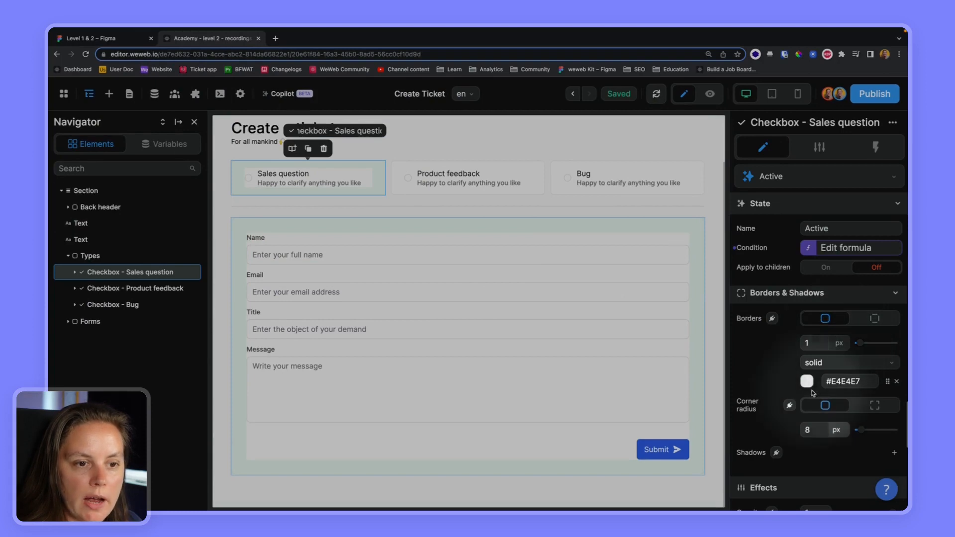
left_click(806, 380)
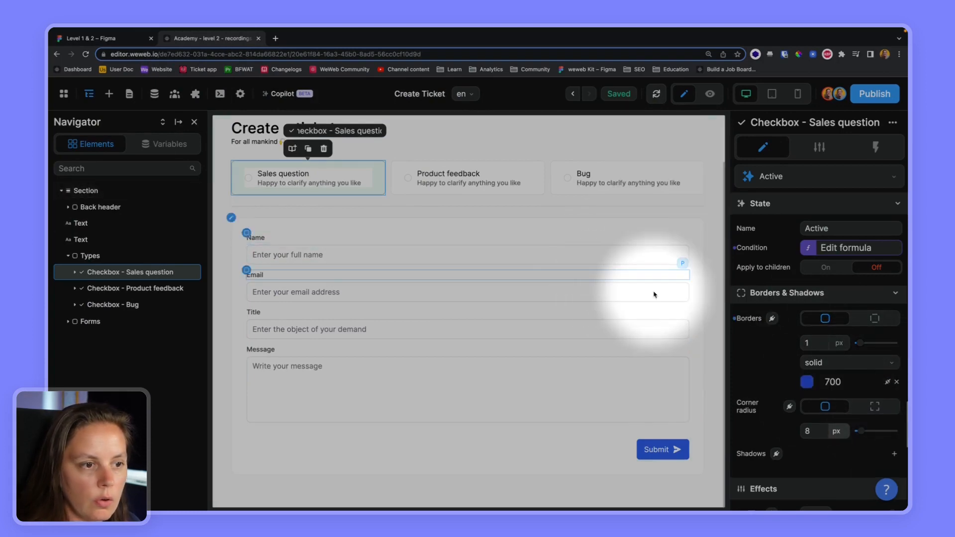
left_click(708, 94)
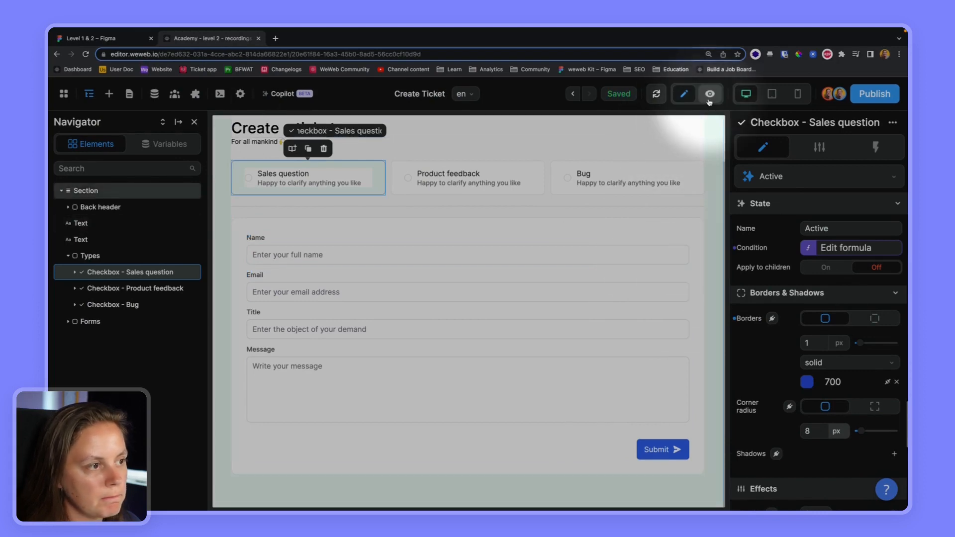
left_click(709, 94)
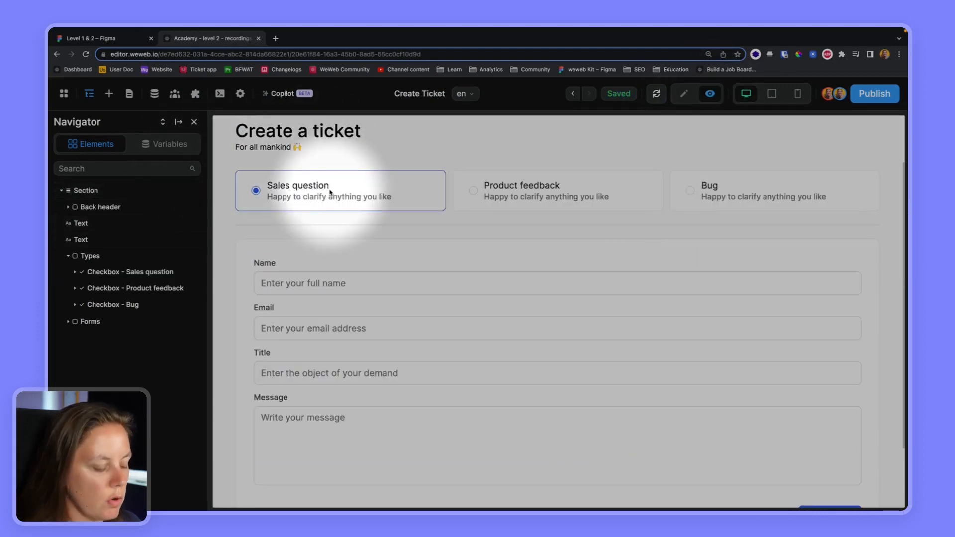
left_click(169, 144)
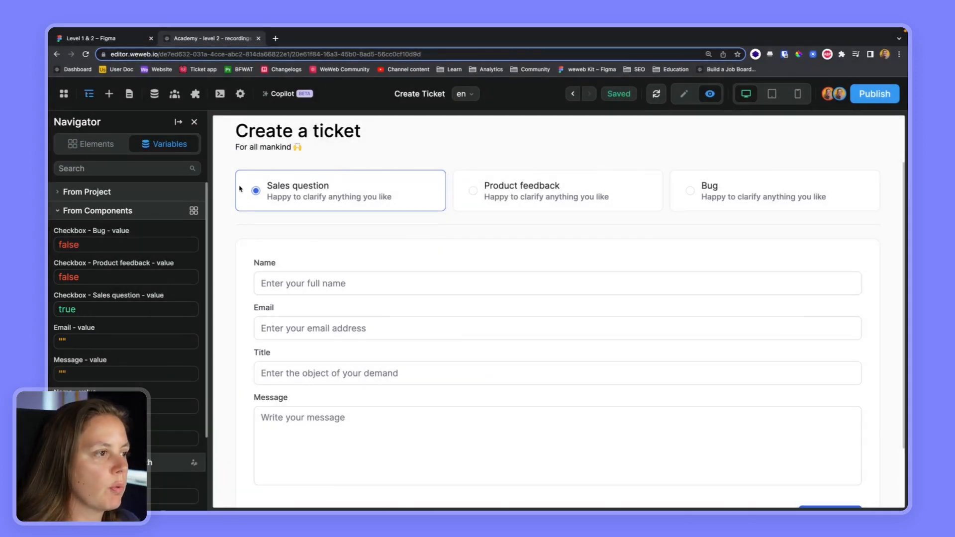
left_click(256, 191)
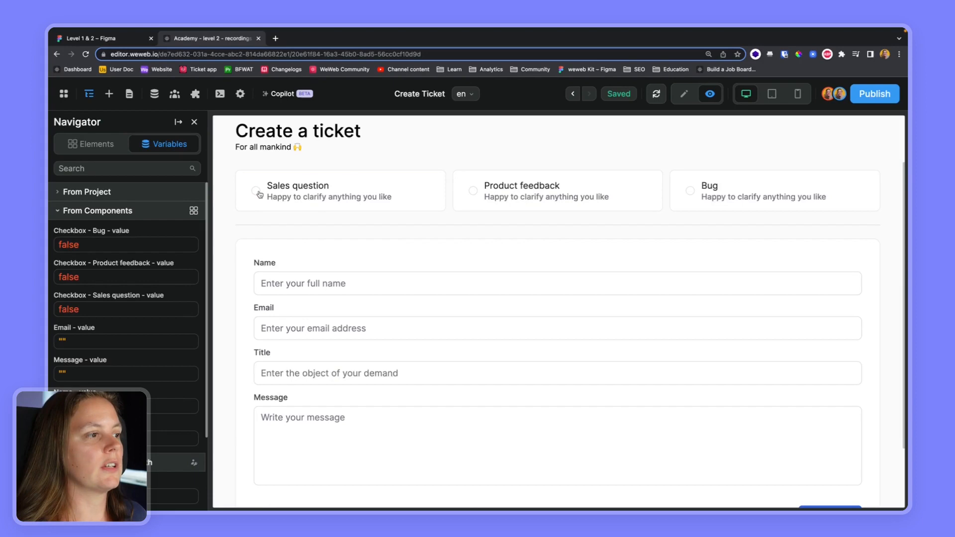
left_click(255, 191)
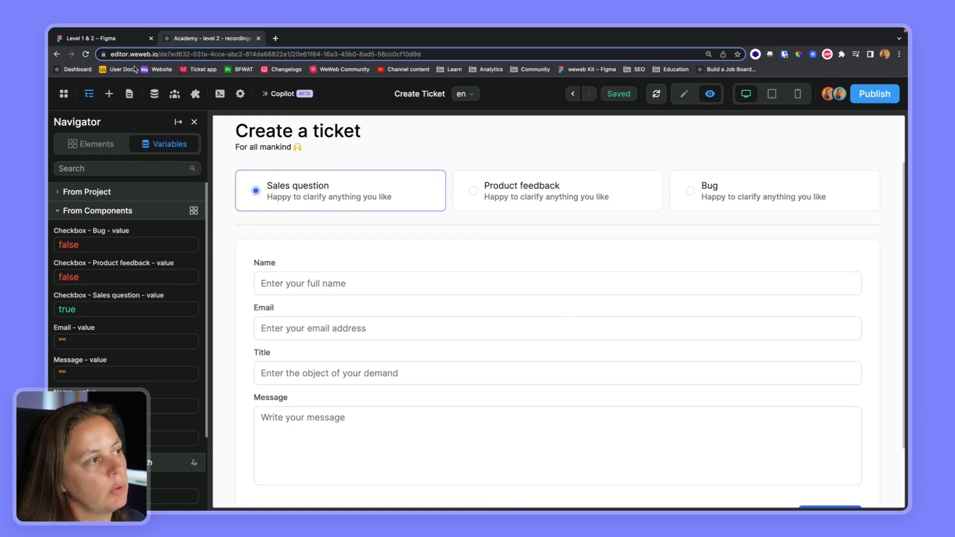
left_click(103, 38)
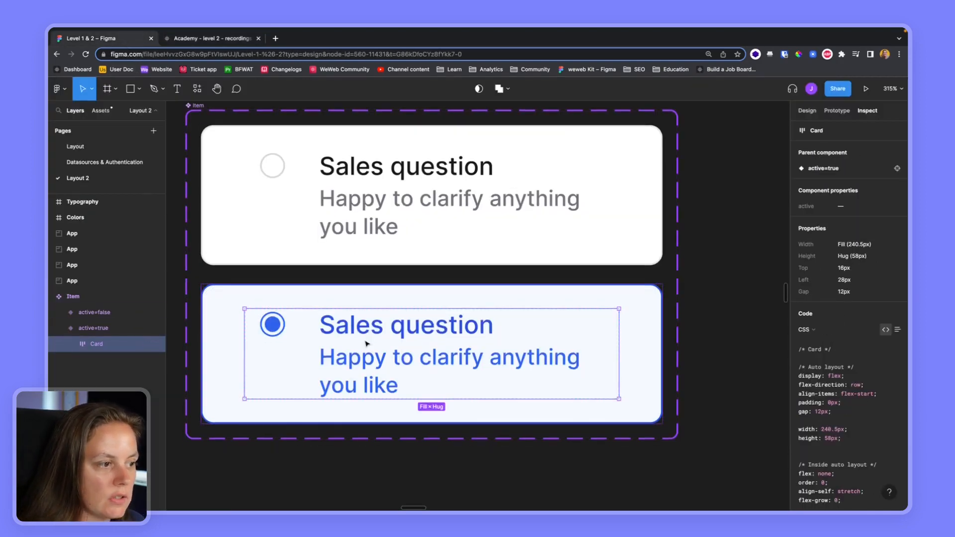
scroll("down", 3)
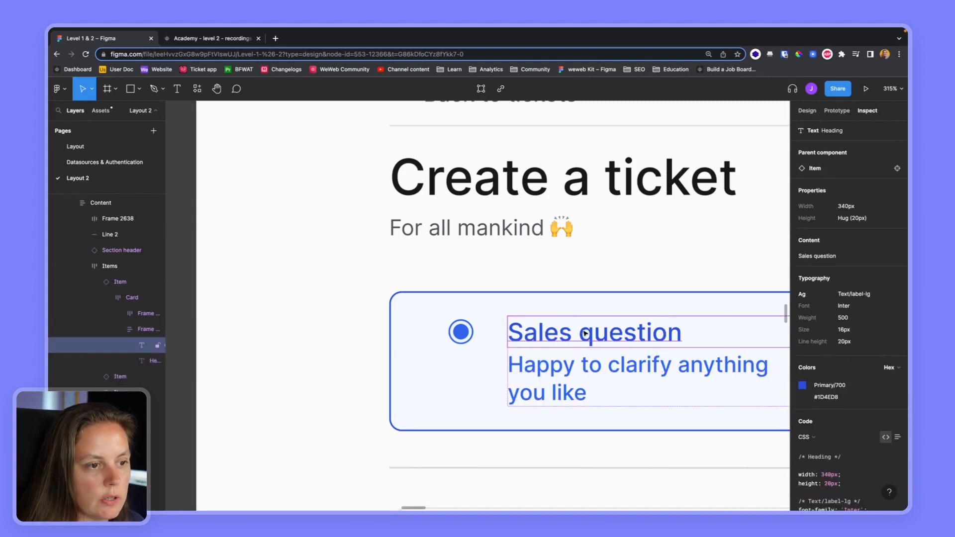
left_click(209, 39)
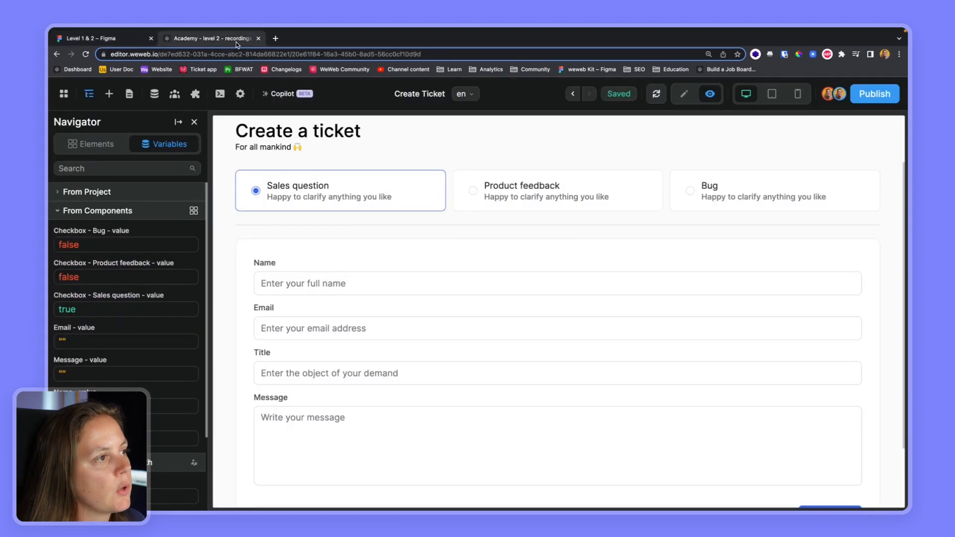
mouse_move(482, 128)
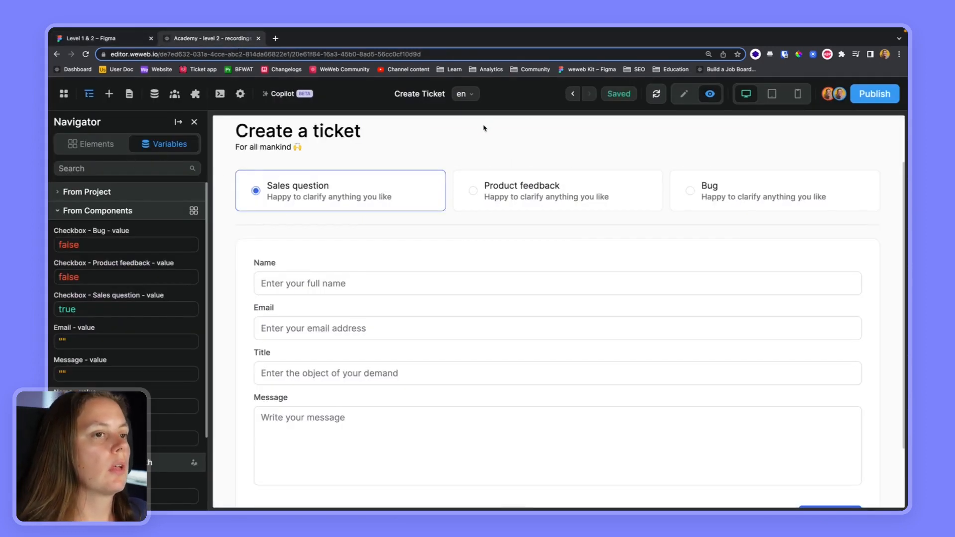
Step: Select the Sales question card, expand its Flexbox children, and turn Apply to children on
left_click(683, 94)
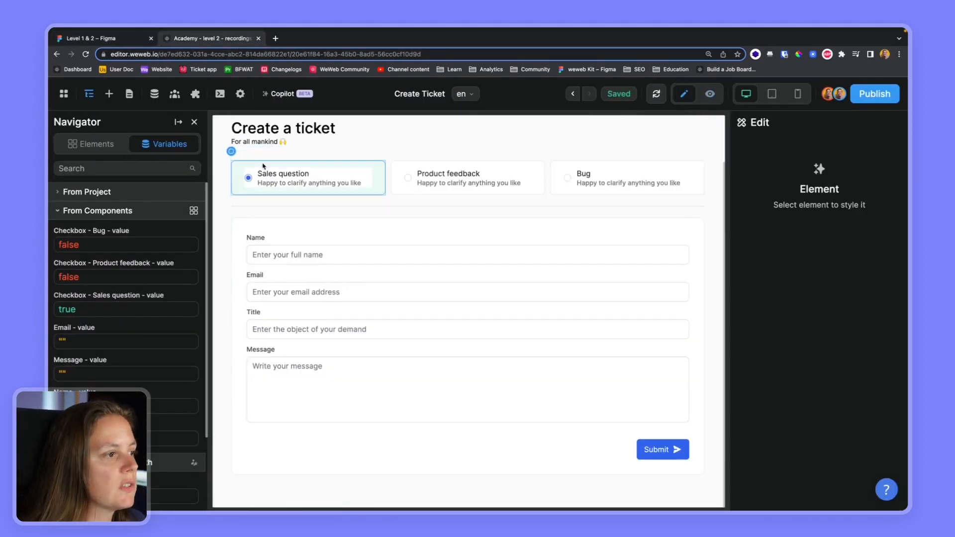
left_click(308, 177)
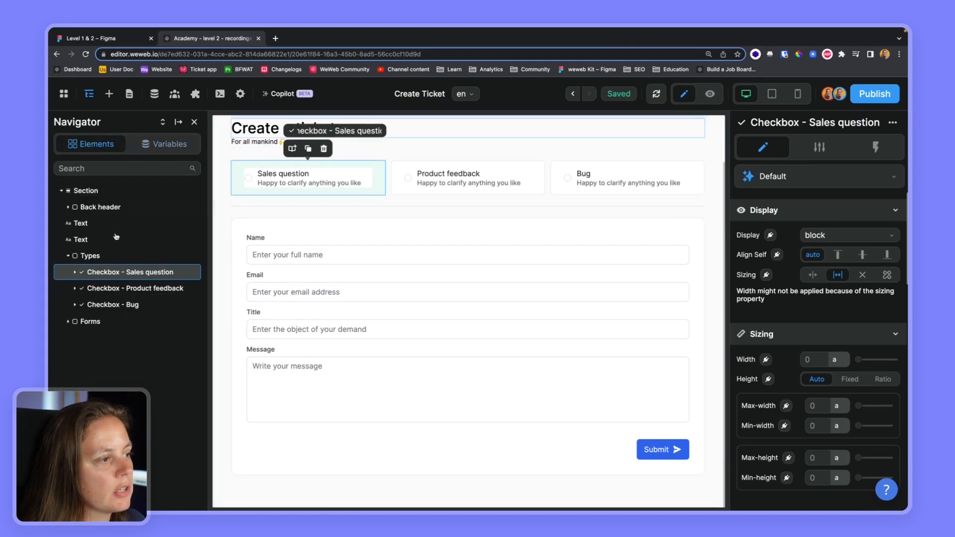
left_click(73, 272)
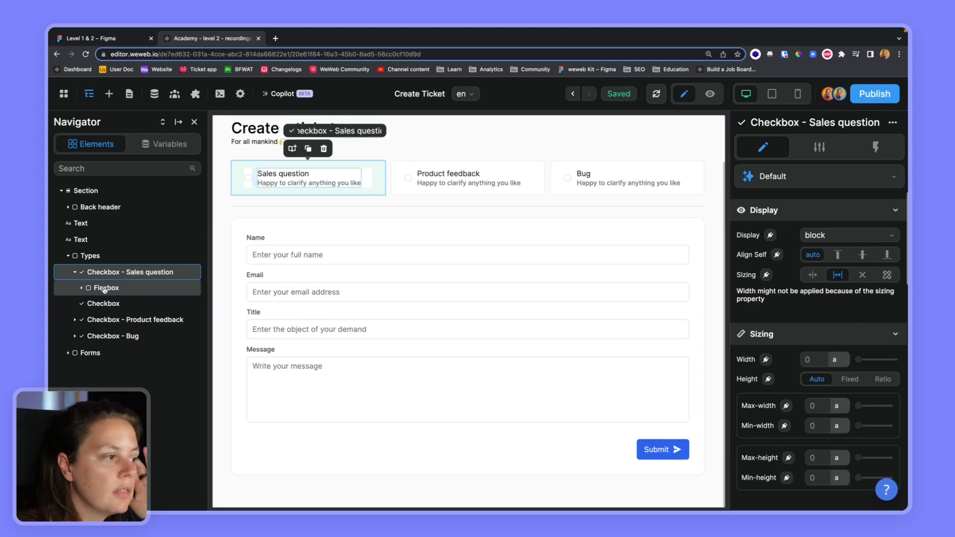
left_click(106, 288)
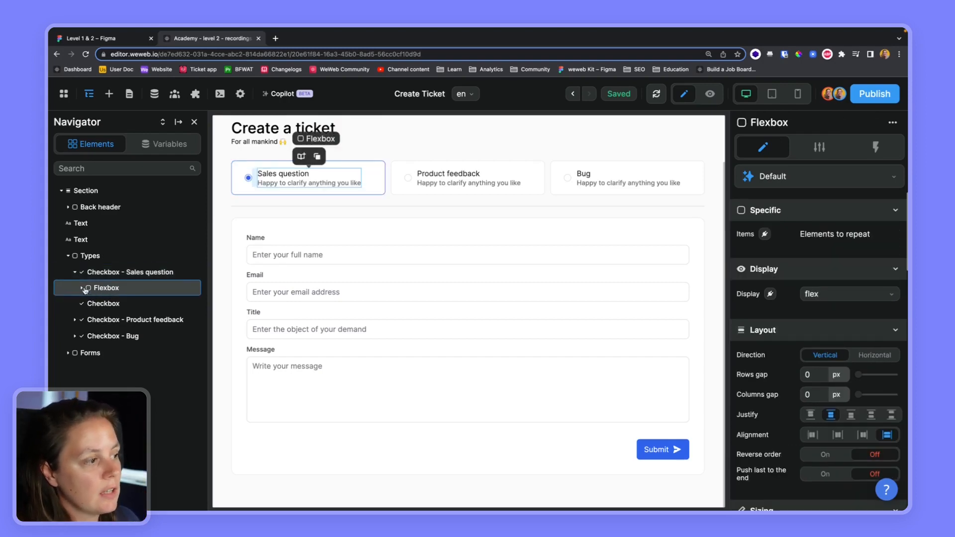
left_click(100, 304)
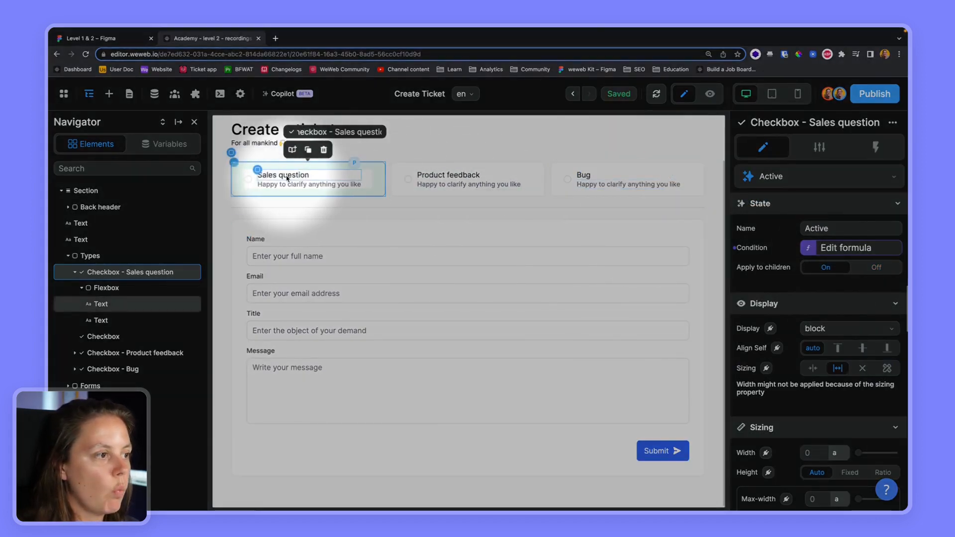
Step: Colour the Sales question heading 700 blue in the Active state, then select the subtitle
left_click(101, 303)
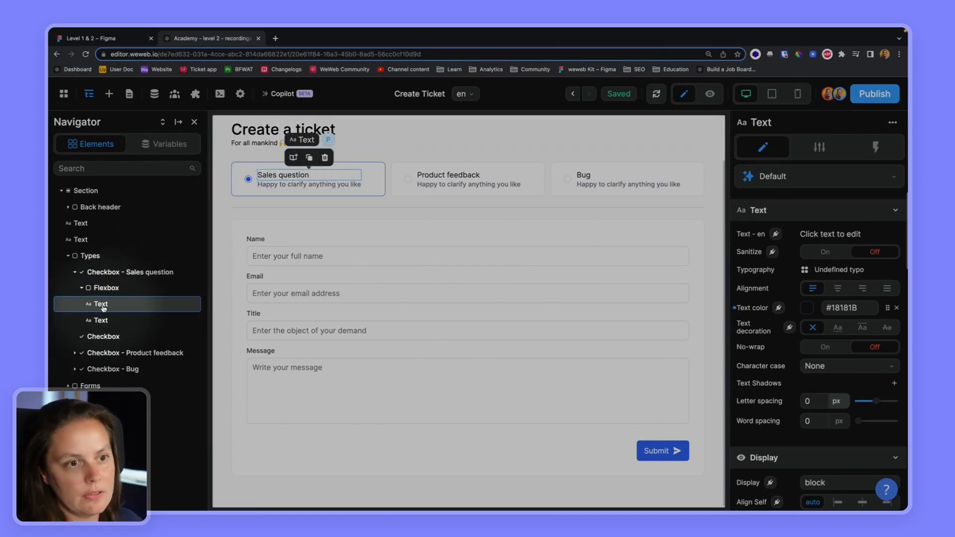
left_click(816, 177)
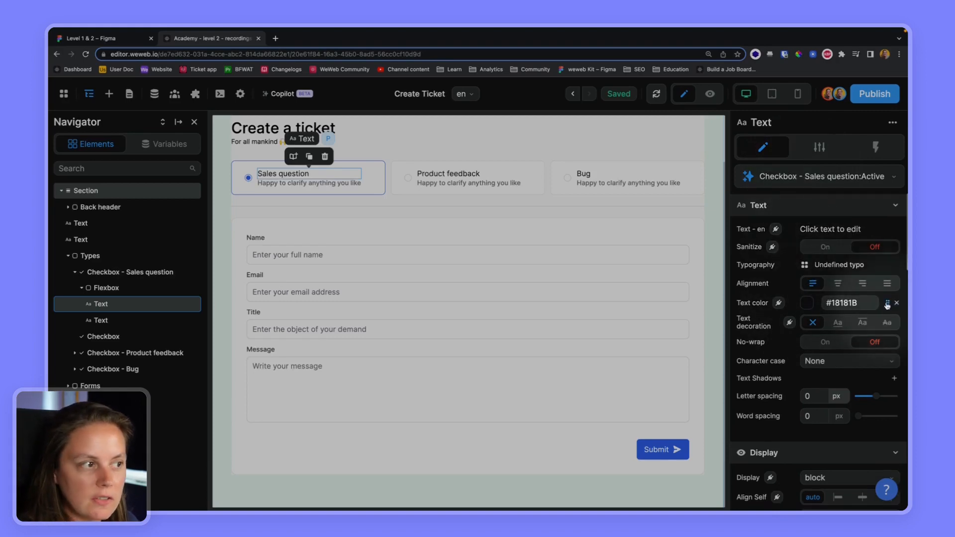
left_click(887, 303)
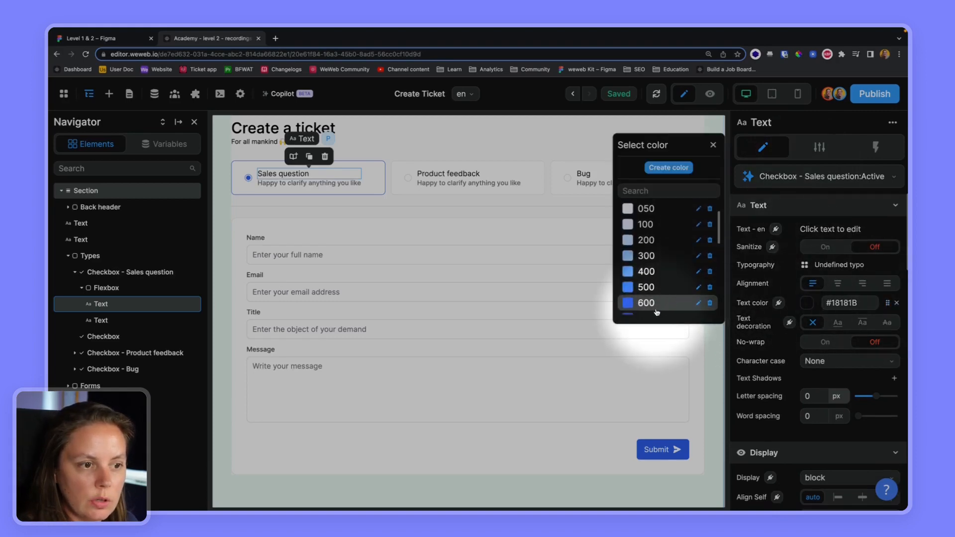
left_click(644, 303)
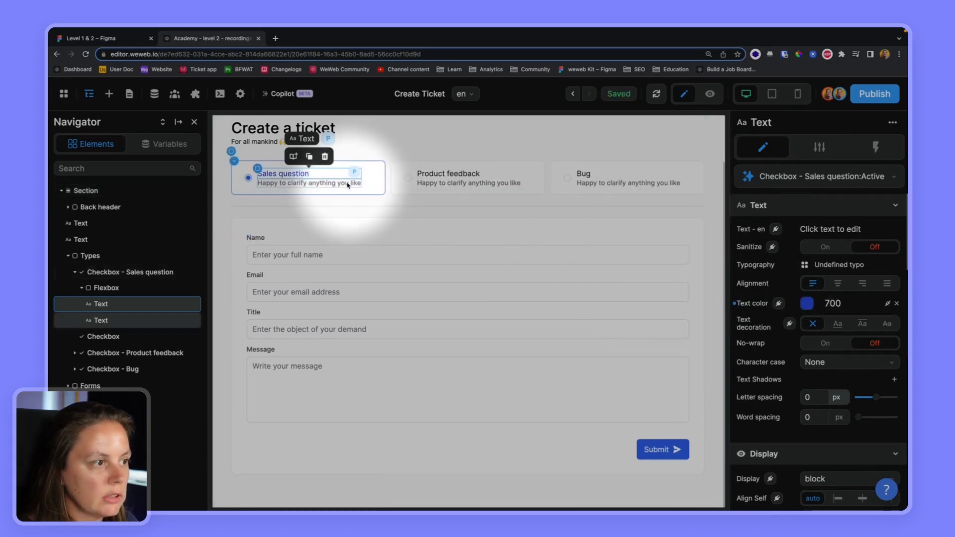
left_click(100, 319)
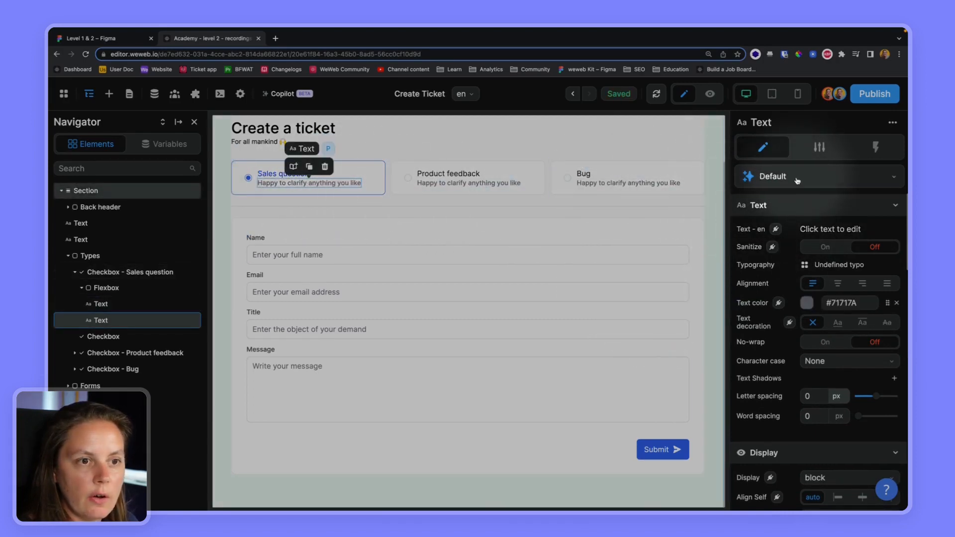
left_click(819, 176)
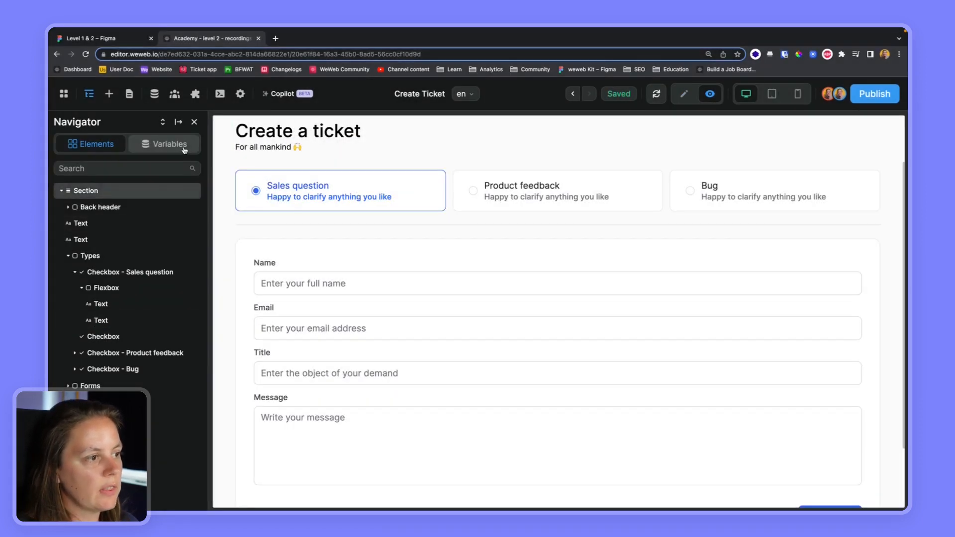
Step: Show component variables beside the preview and tick Sales question so its value reads true
left_click(164, 144)
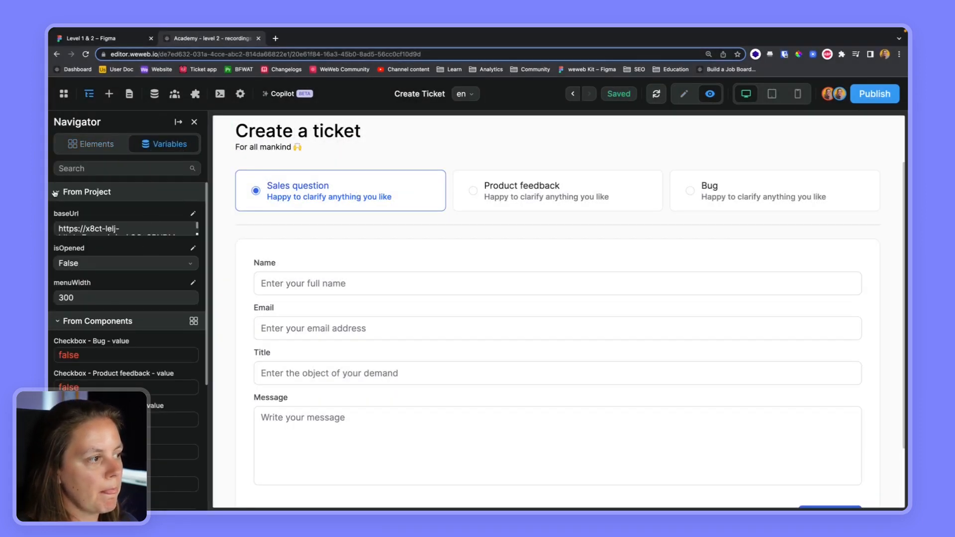
left_click(84, 192)
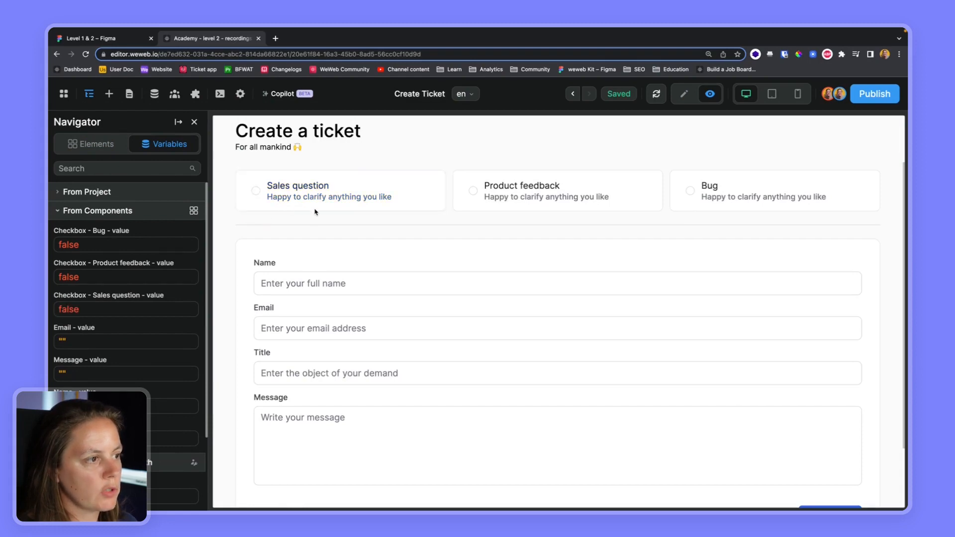
left_click(255, 190)
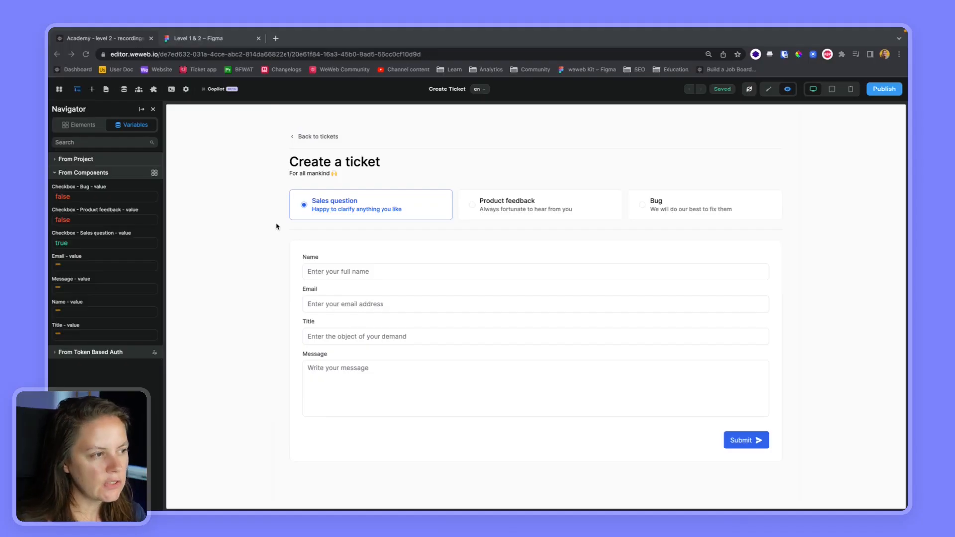
mouse_move(414, 215)
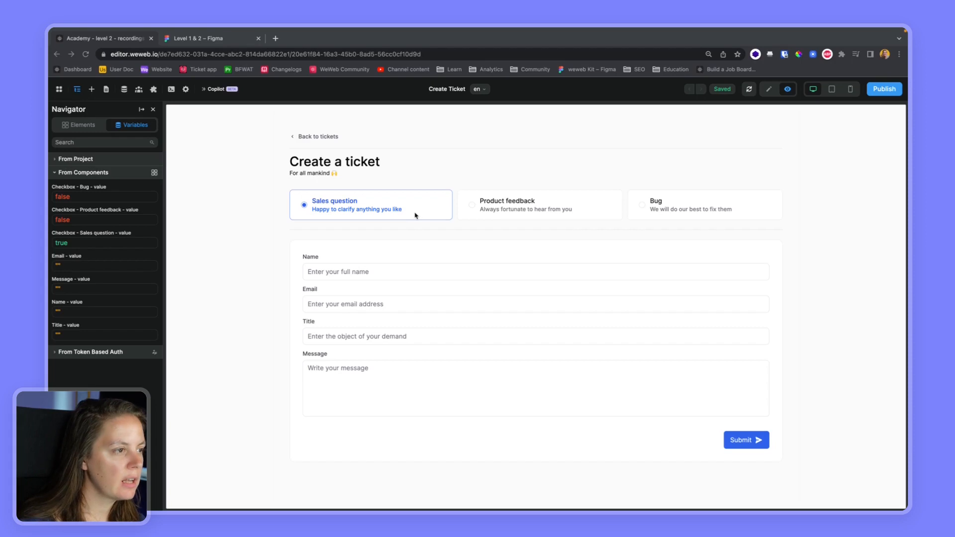
left_click(539, 204)
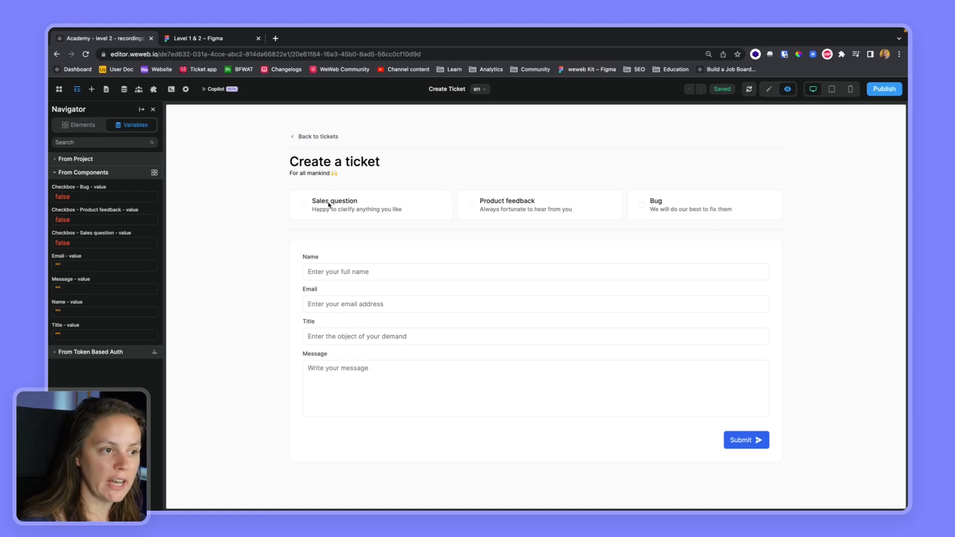
mouse_move(680, 198)
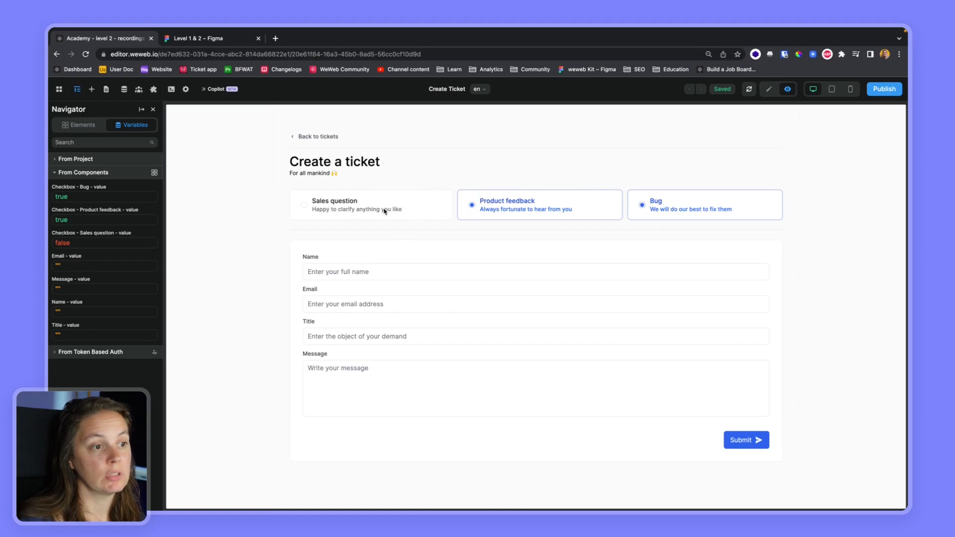
left_click(370, 204)
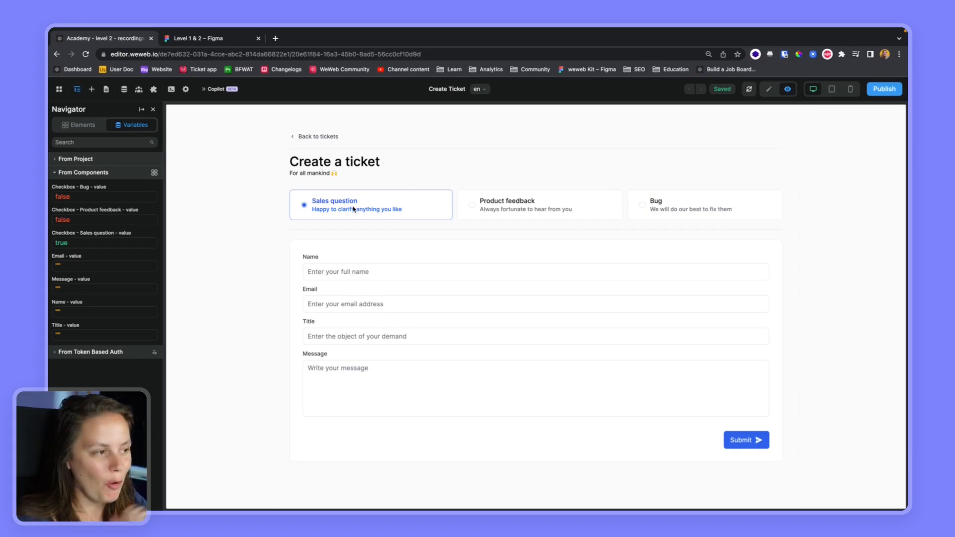
mouse_move(476, 420)
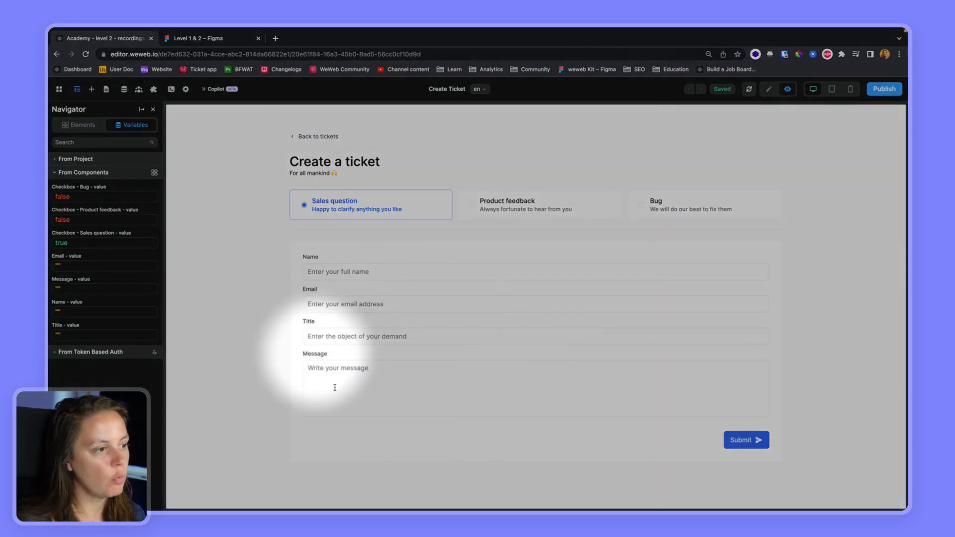
mouse_move(283, 274)
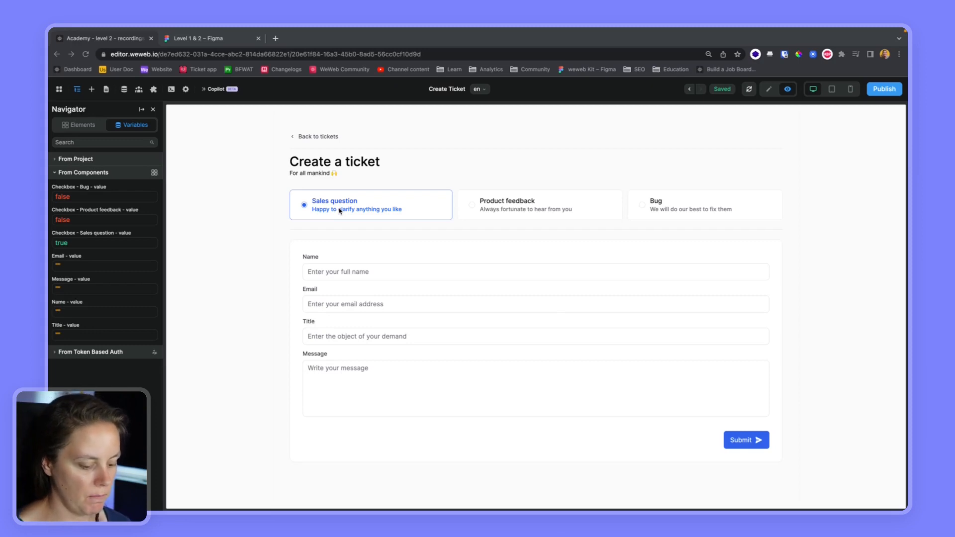
Step: Add a Sales question On change workflow resetting the Product feedback and Bug checkbox values
left_click(768, 89)
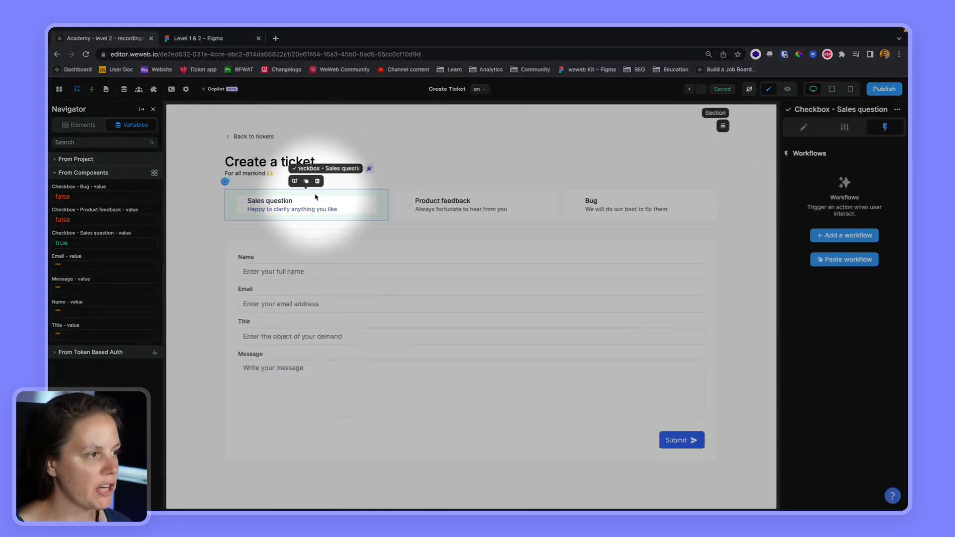
left_click(78, 124)
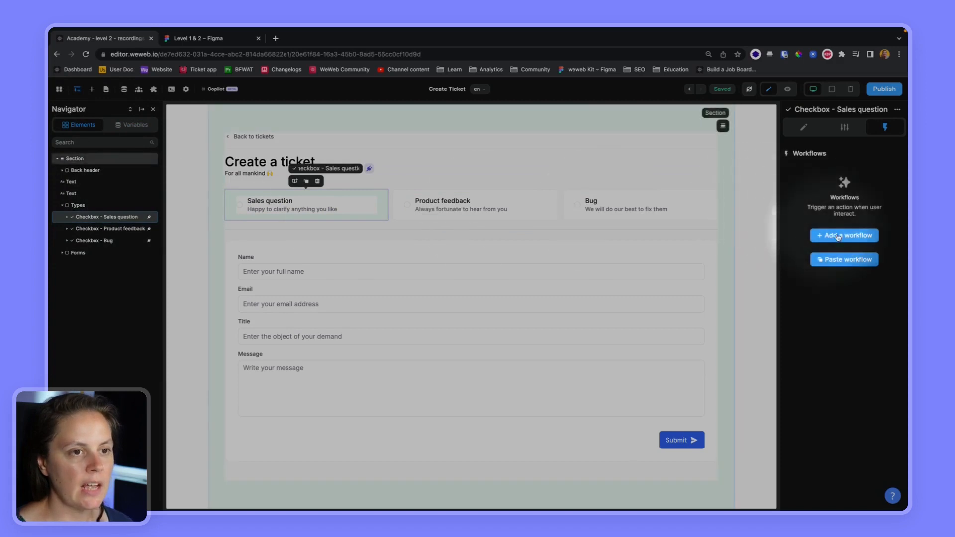
left_click(844, 236)
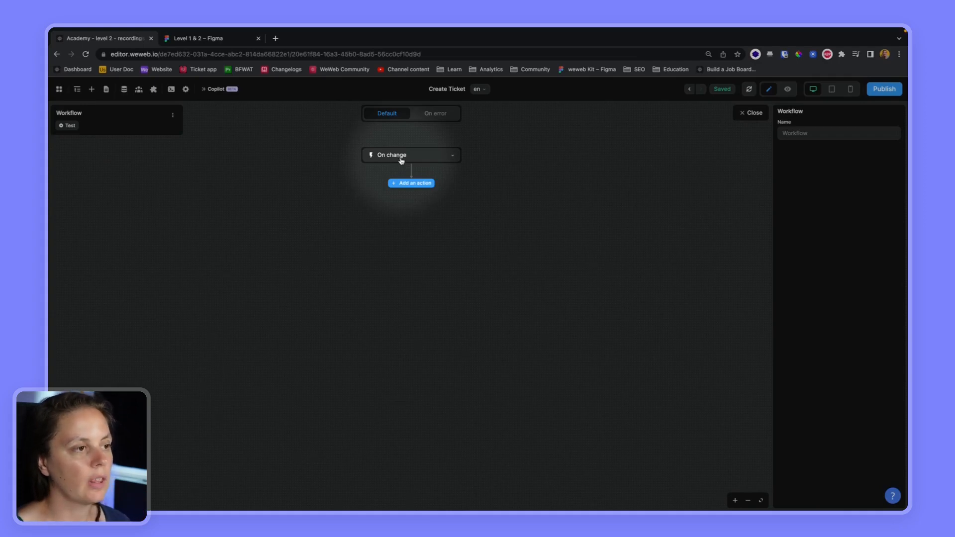
mouse_move(410, 182)
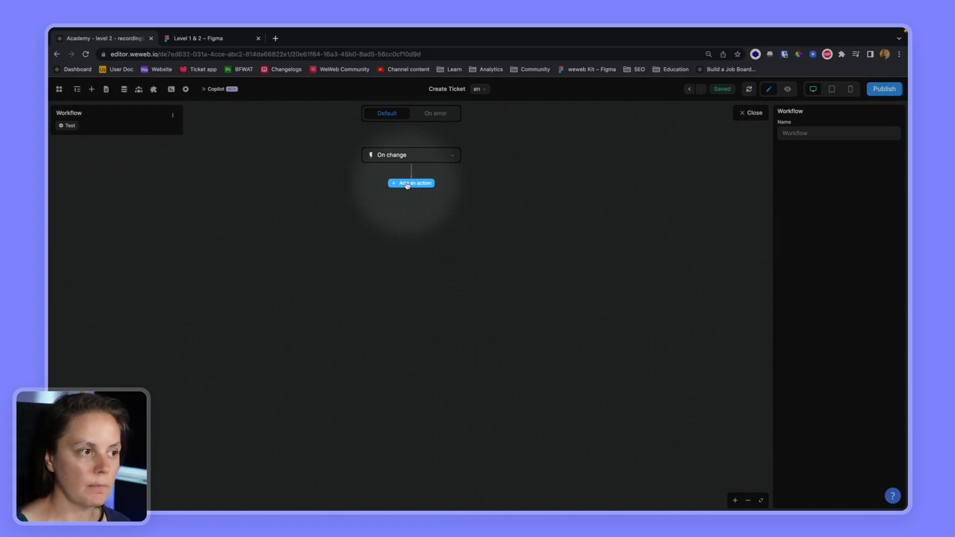
type("re")
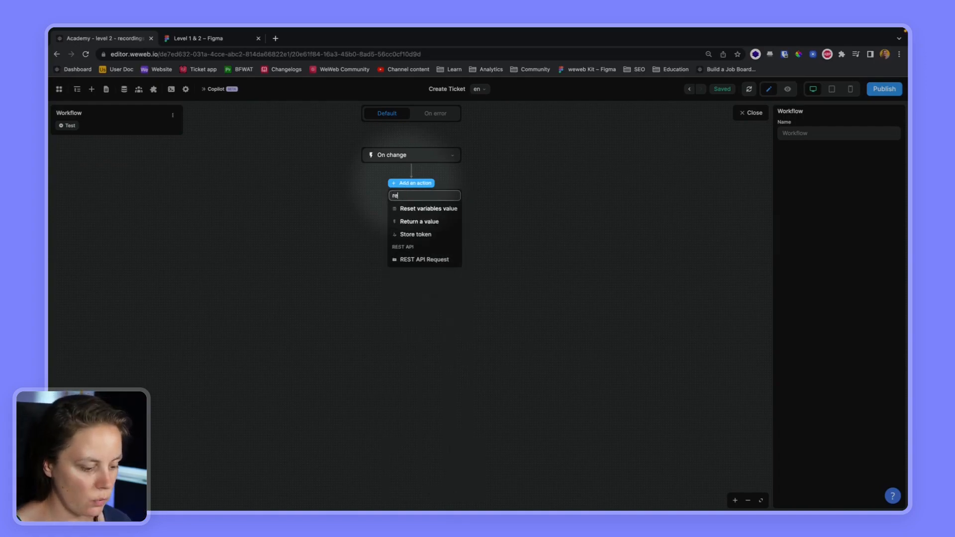
left_click(428, 209)
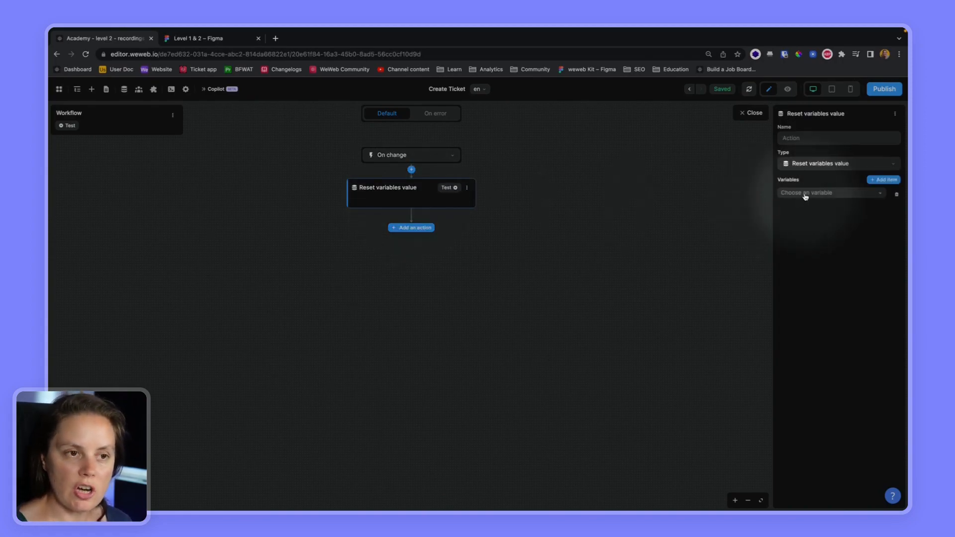
left_click(830, 193)
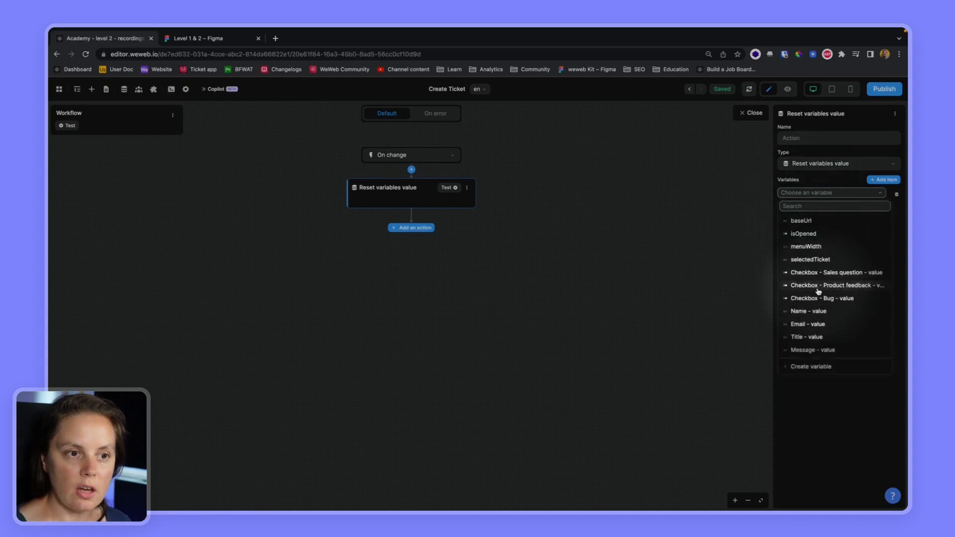
left_click(835, 285)
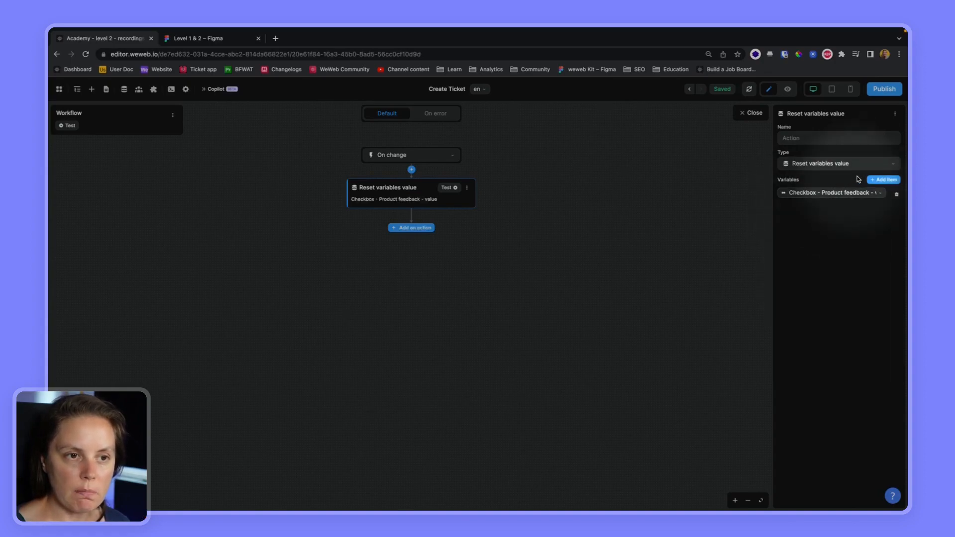
left_click(884, 179)
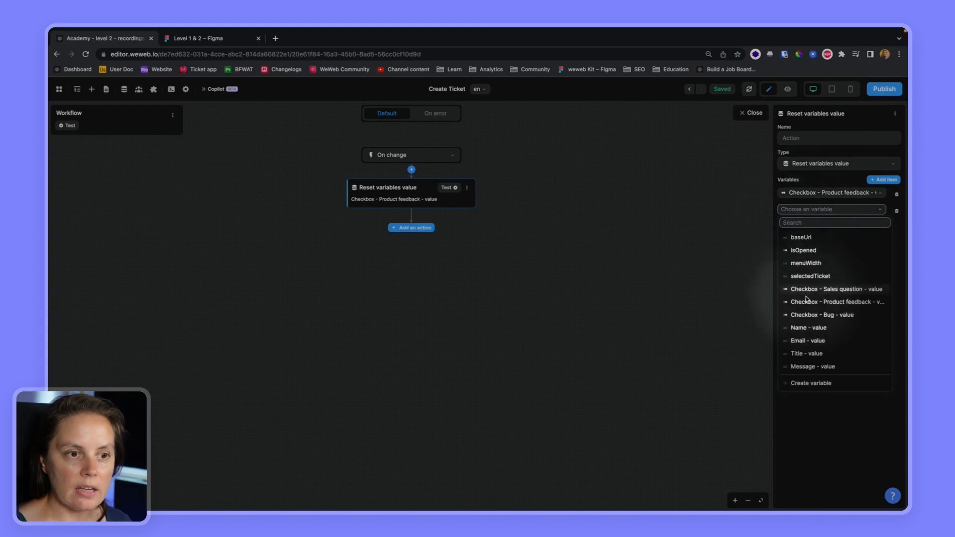
left_click(822, 315)
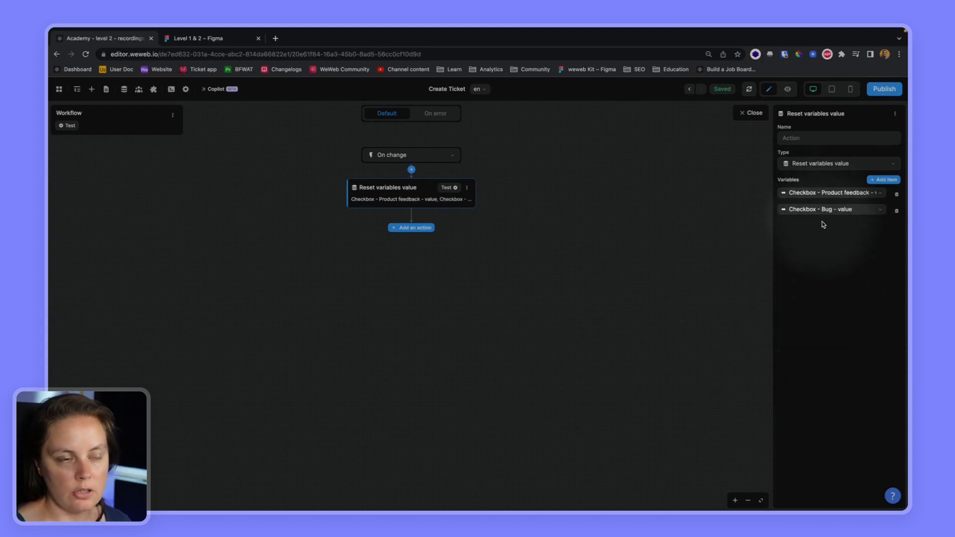
mouse_move(815, 187)
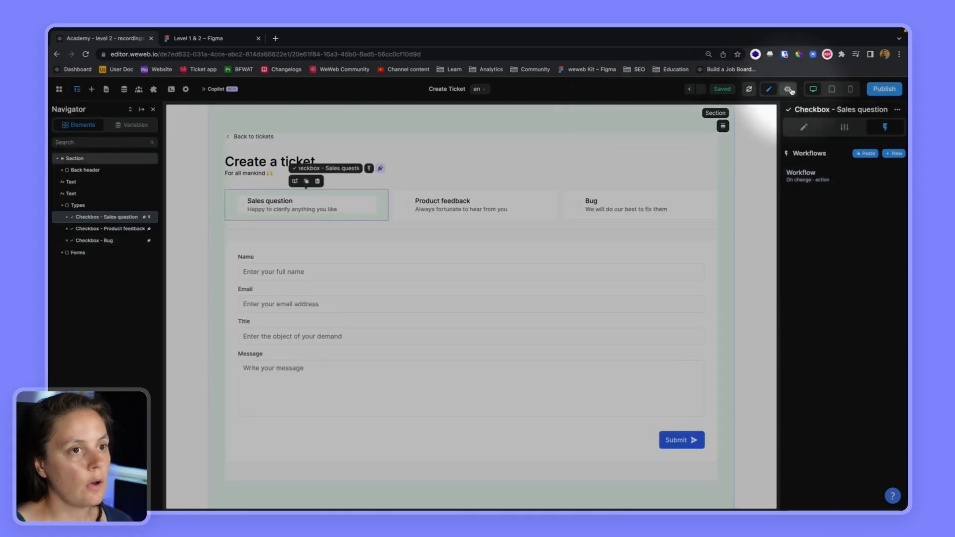
Step: Preview the form and check the checkbox values in the Variables list
left_click(788, 89)
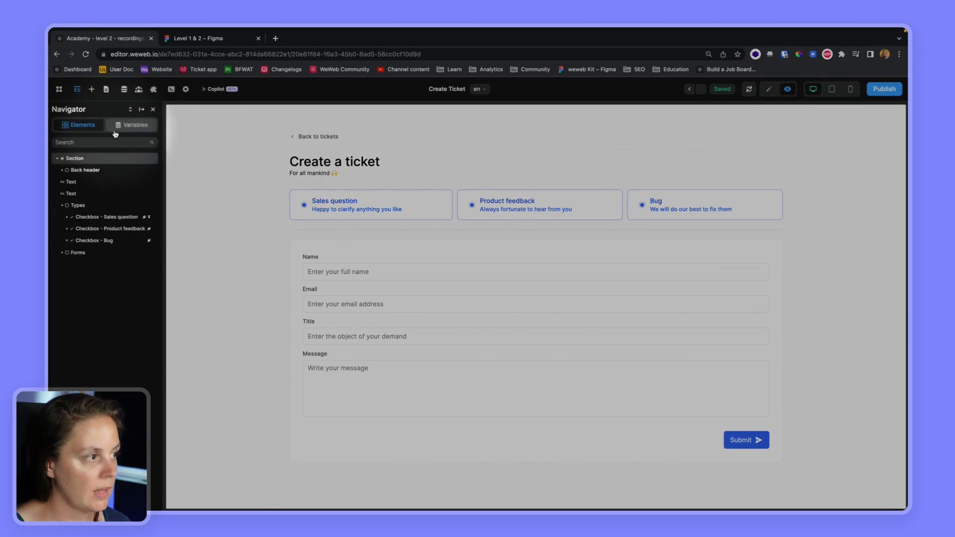
left_click(135, 124)
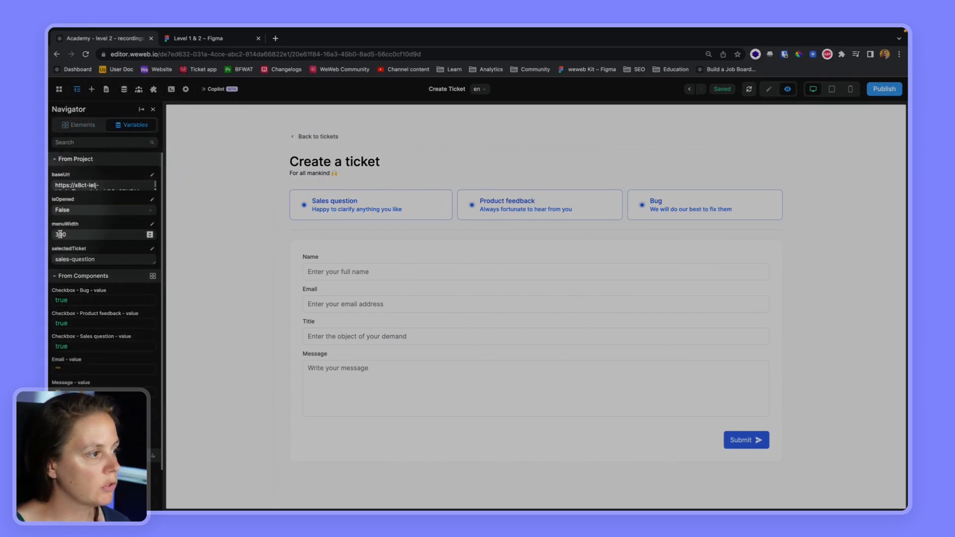
left_click(76, 159)
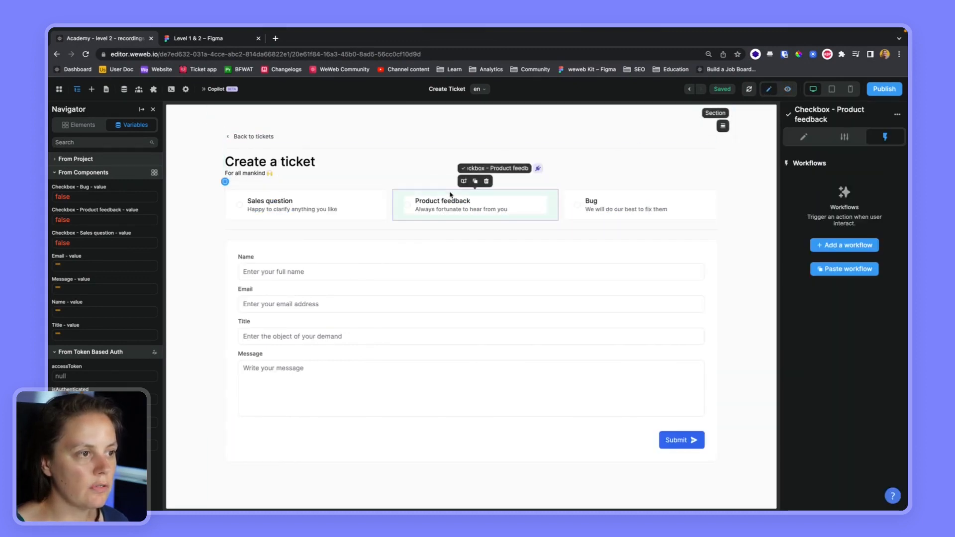
Step: Create a Product feedback On change workflow with a Reset variables value action
left_click(844, 245)
type("rese")
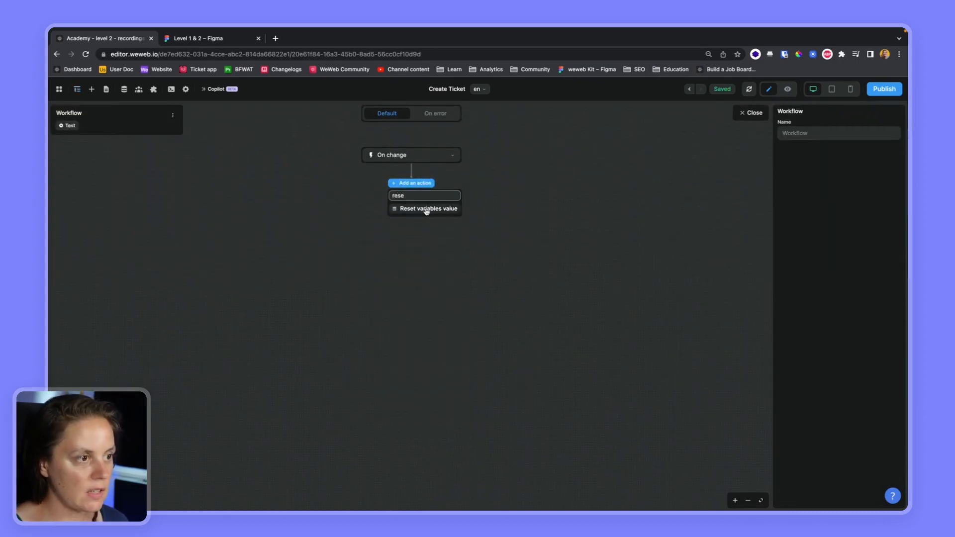
left_click(426, 209)
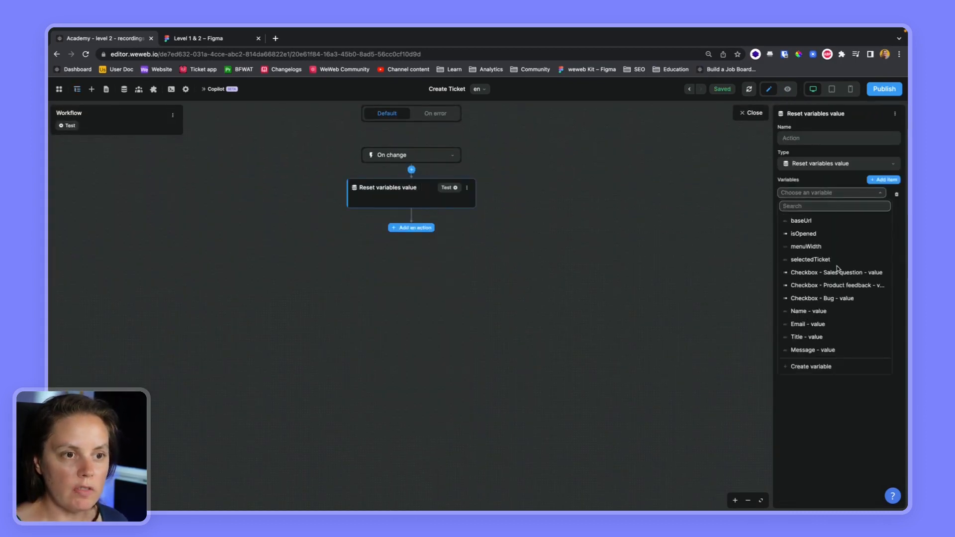
left_click(836, 272)
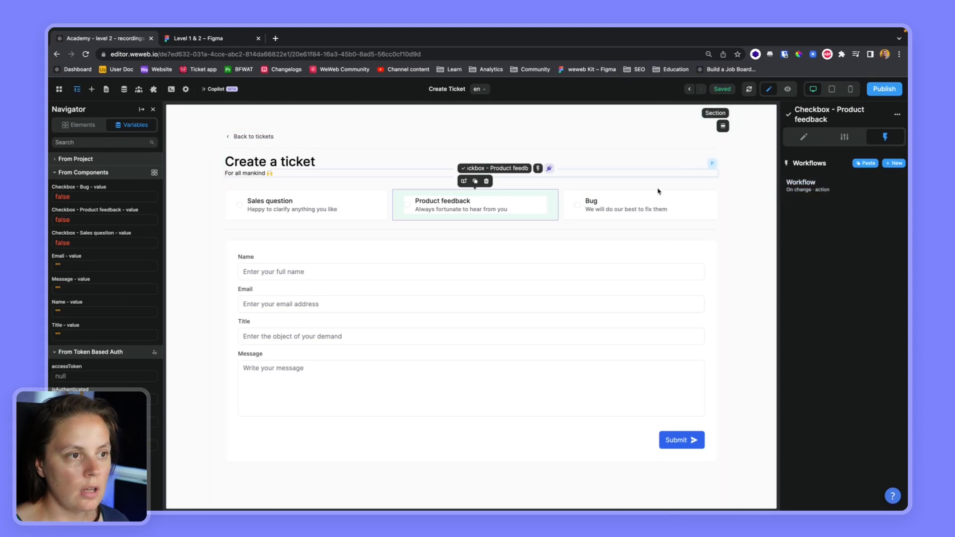
Step: Add a Reset variables value action that resets the Sales question checkbox value
left_click(807, 185)
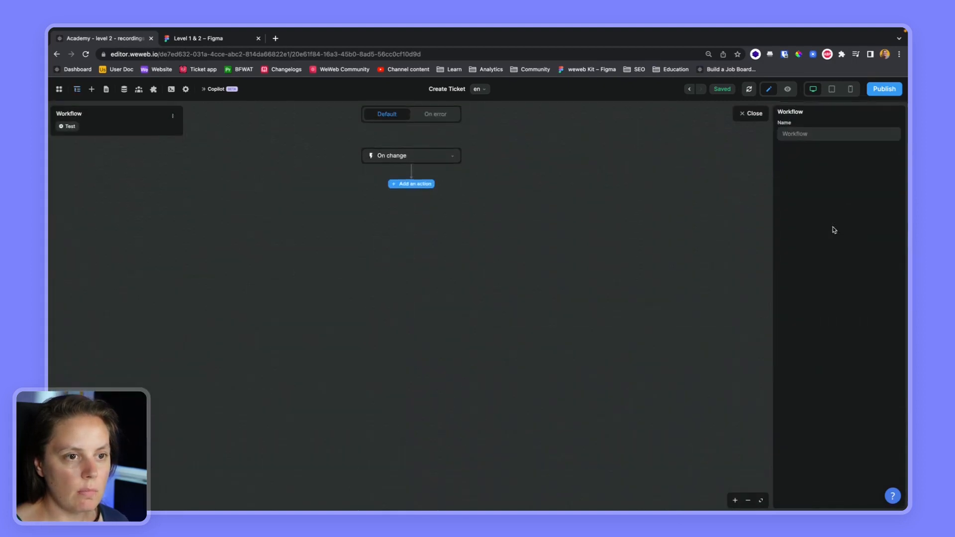
left_click(410, 183)
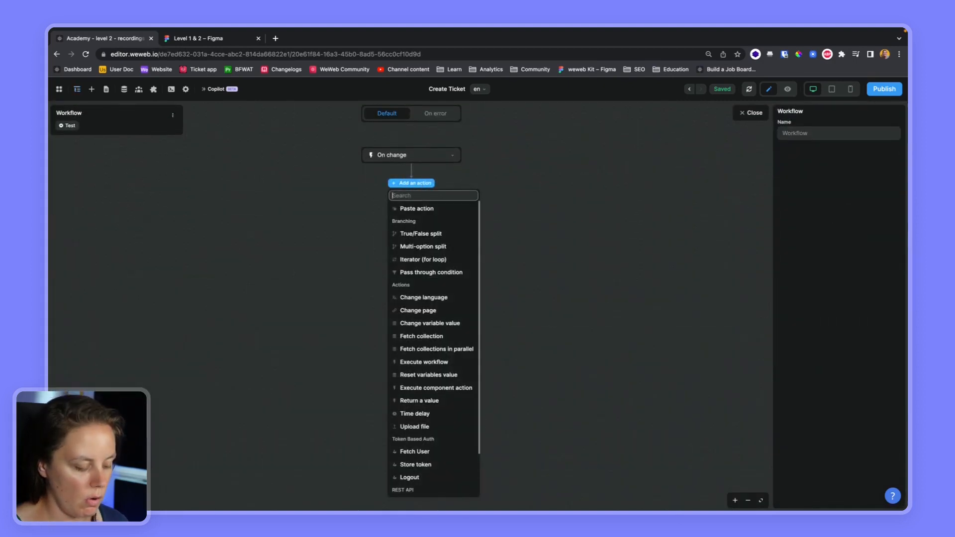
left_click(428, 374)
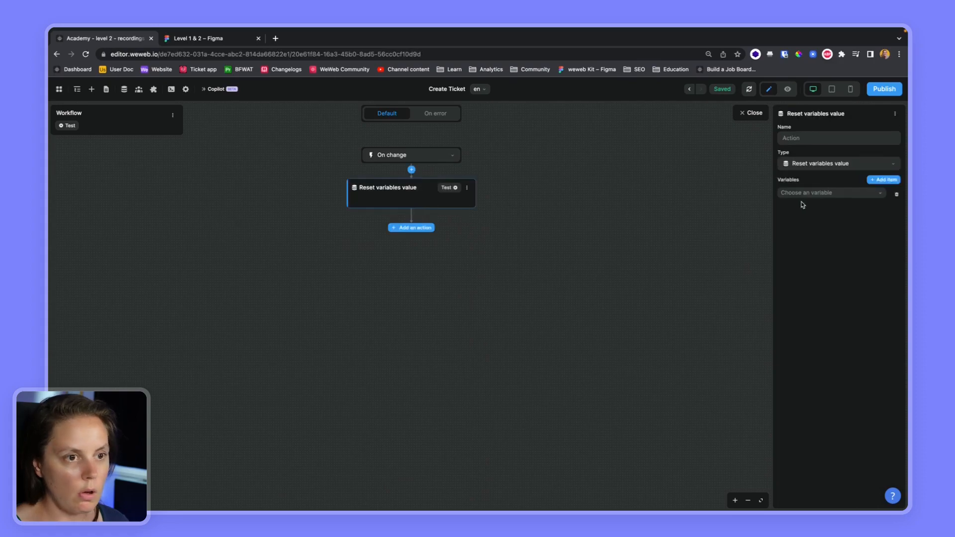
left_click(830, 192)
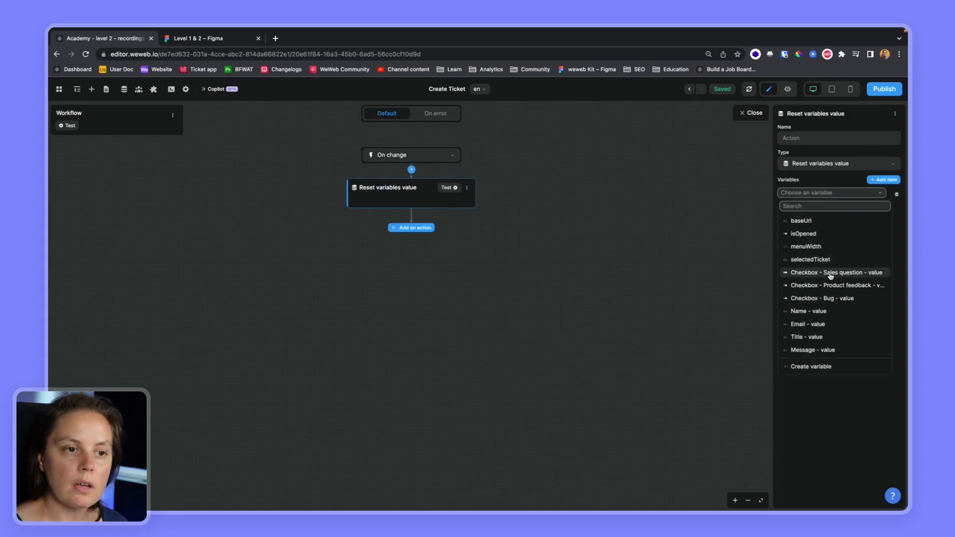
left_click(833, 205)
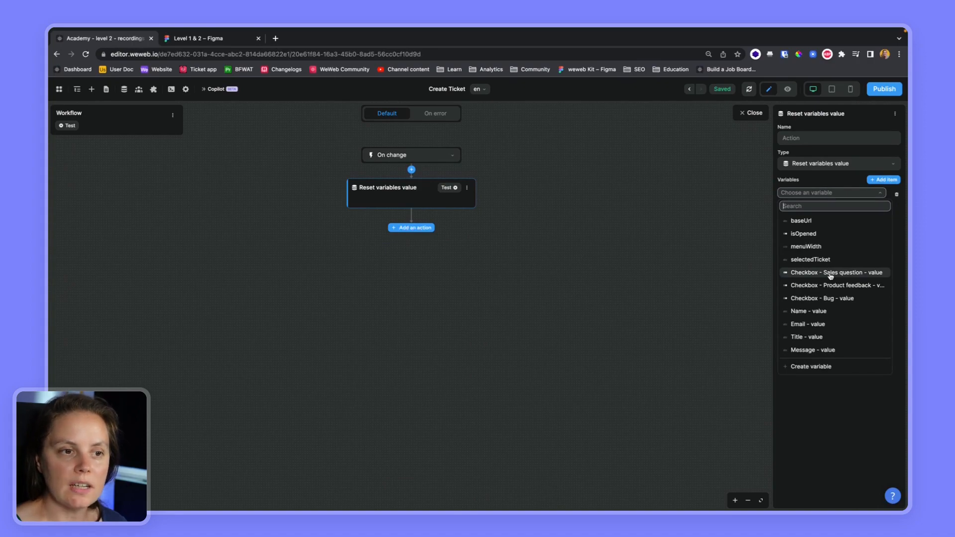
left_click(833, 272)
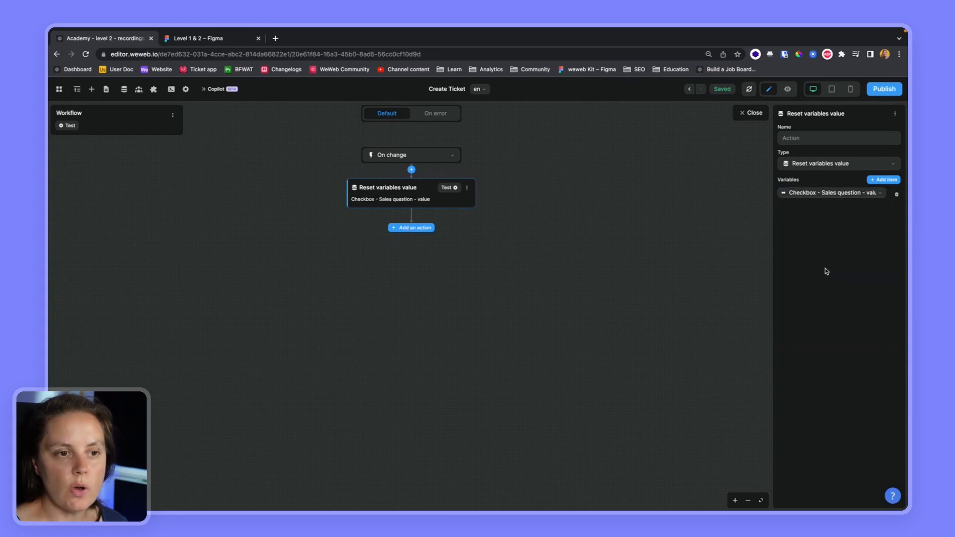
left_click(882, 180)
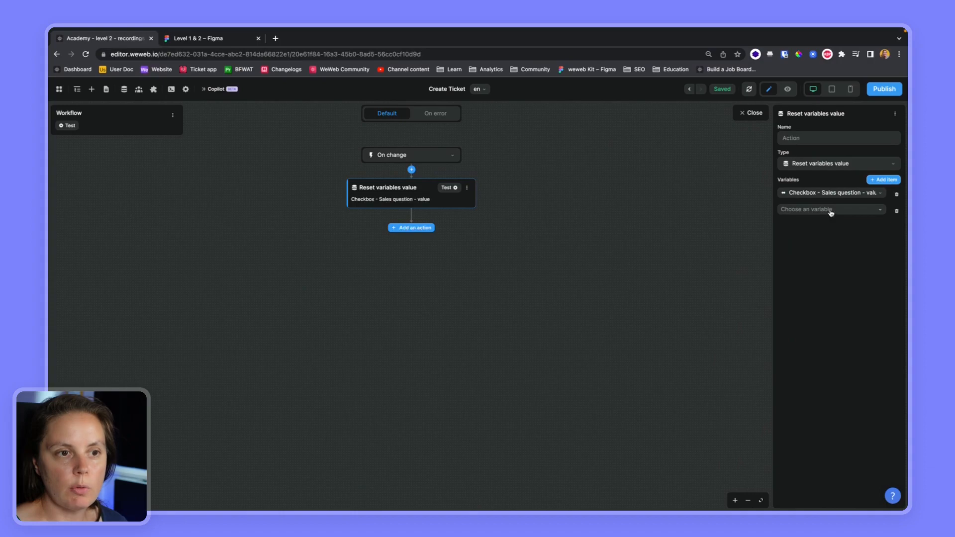
Step: Preview the page, alternately selecting Product feedback and Sales question cards to test
left_click(829, 209)
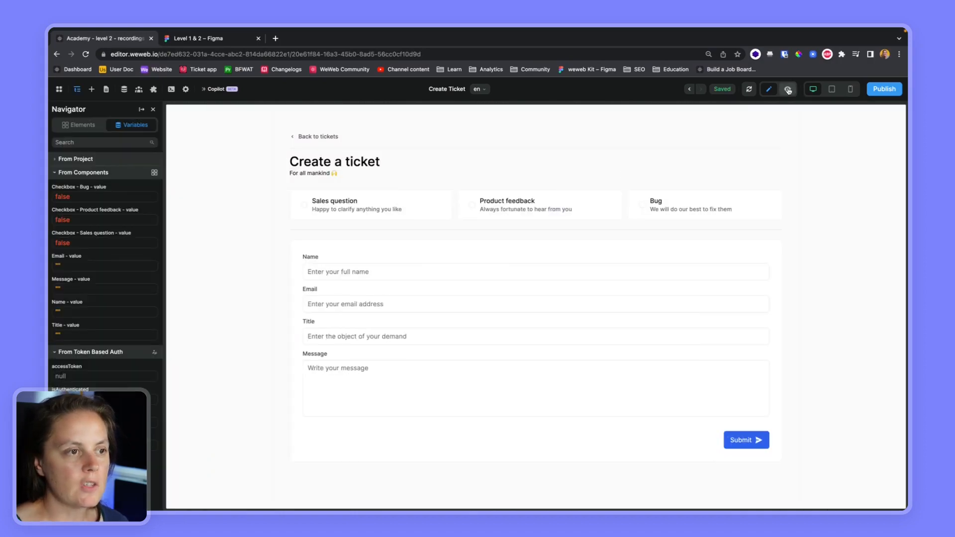
left_click(539, 204)
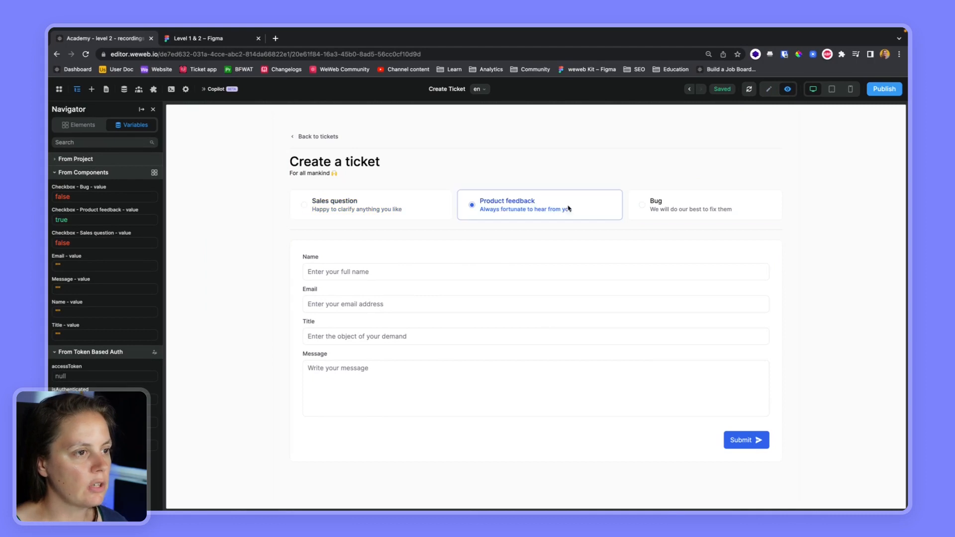
left_click(371, 205)
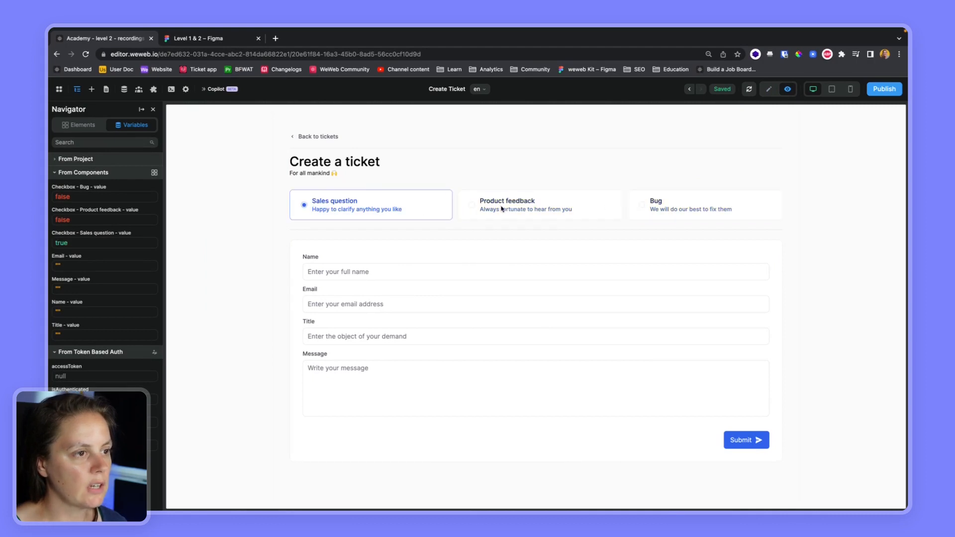
left_click(538, 204)
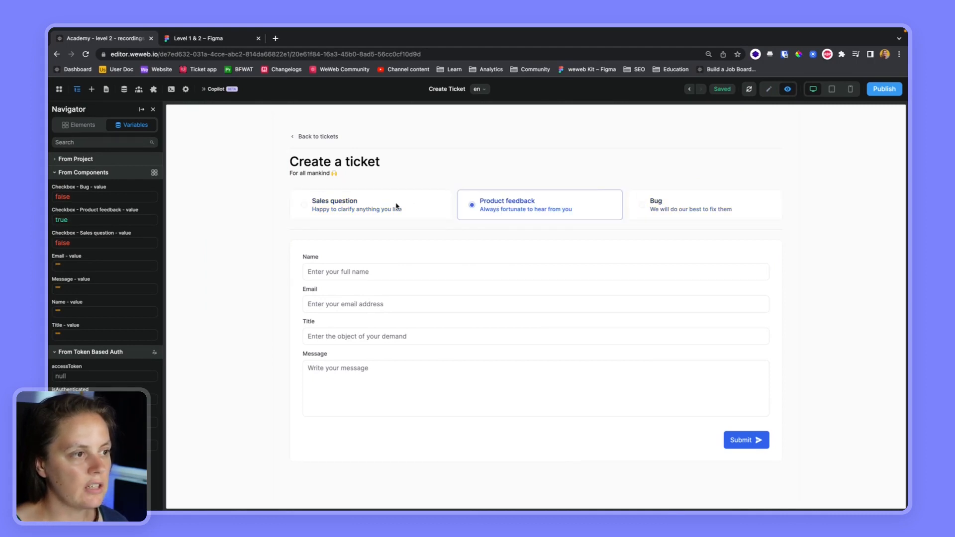
mouse_move(376, 207)
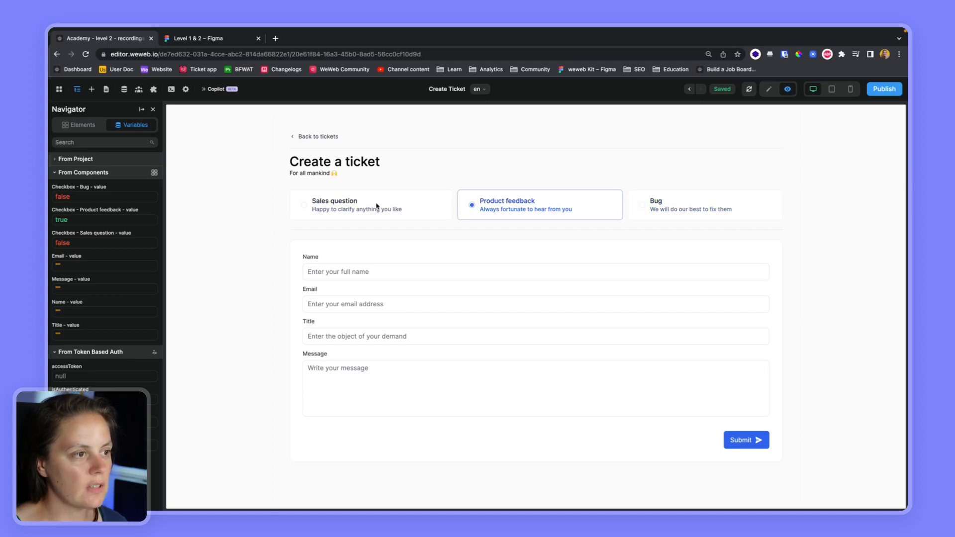
left_click(370, 205)
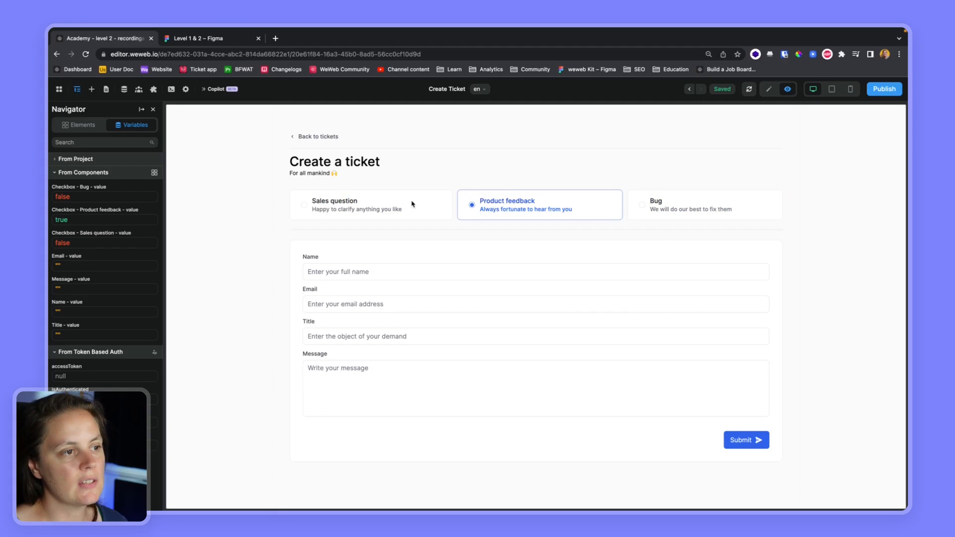
mouse_move(674, 195)
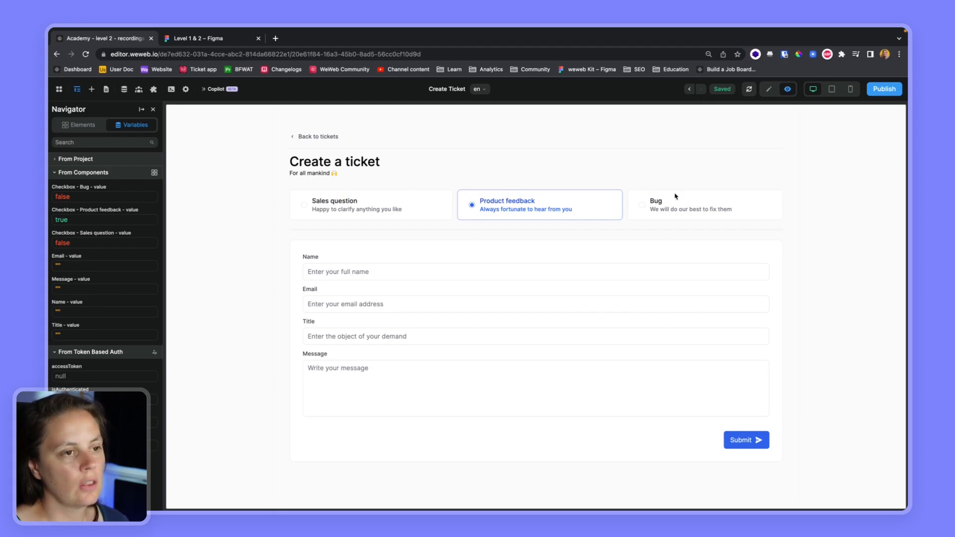
mouse_move(436, 172)
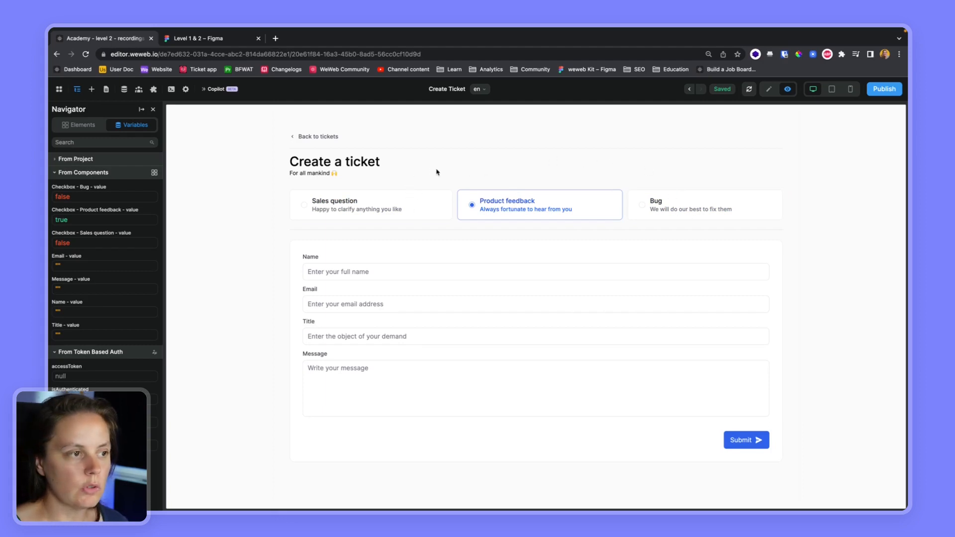
mouse_move(391, 204)
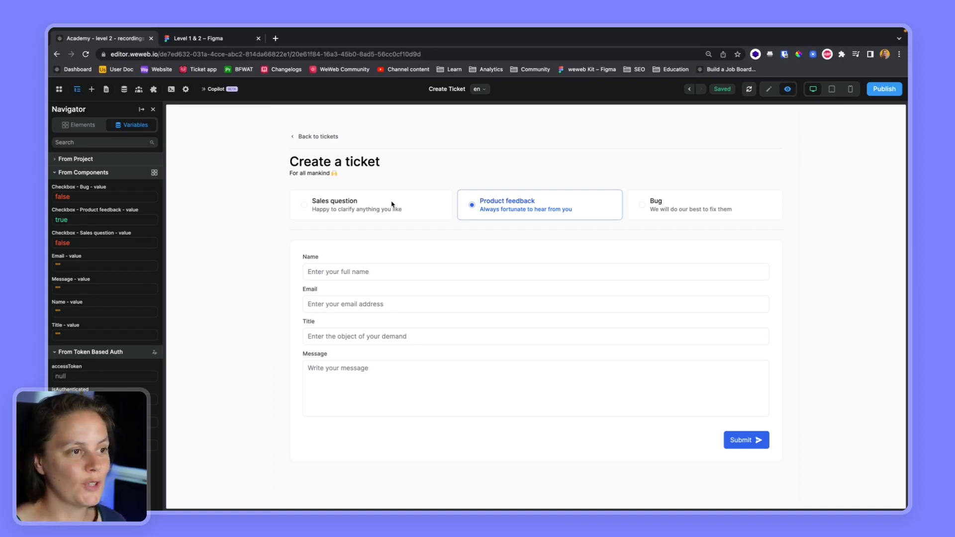
mouse_move(487, 208)
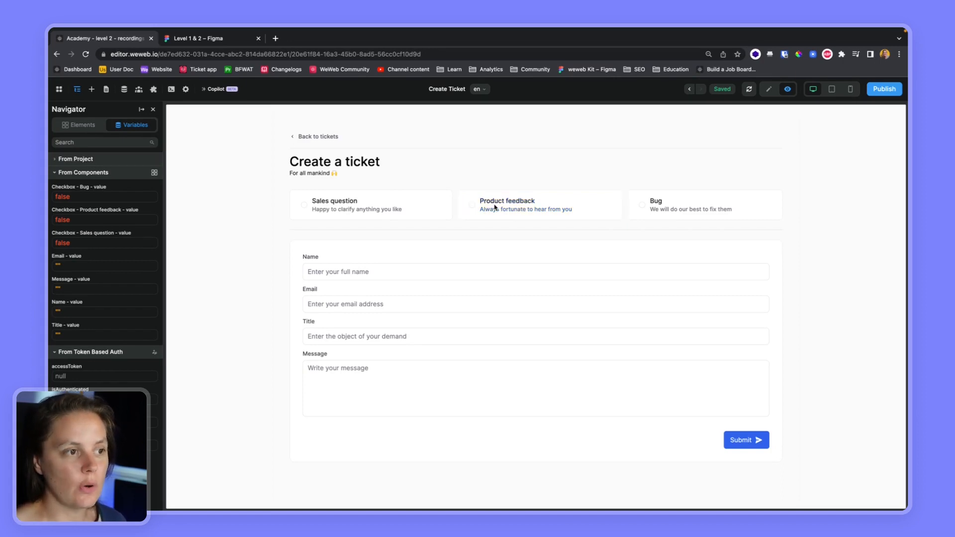
left_click(539, 204)
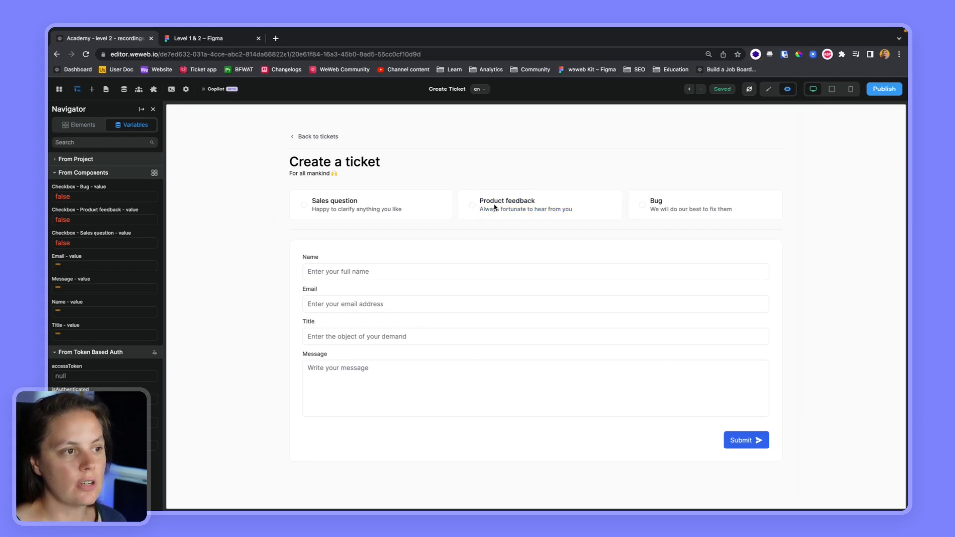
left_click(365, 204)
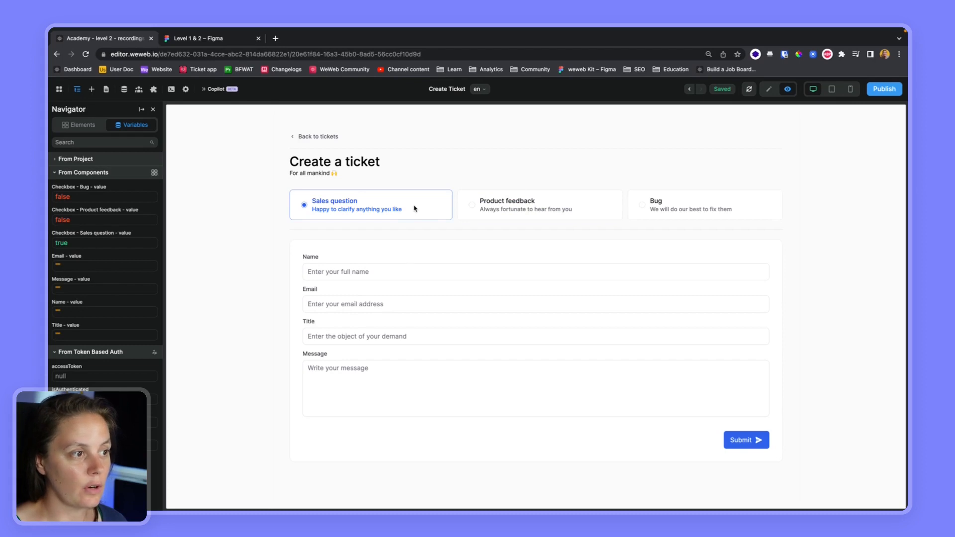
Step: Bind Sales question's Read only to if(Checkbox - Sales question - value, true, false)
left_click(768, 89)
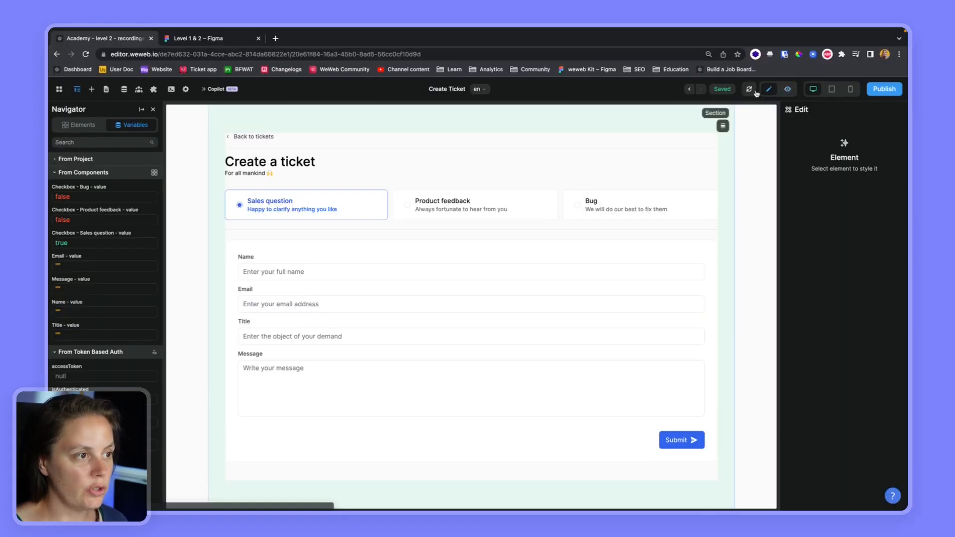
left_click(306, 205)
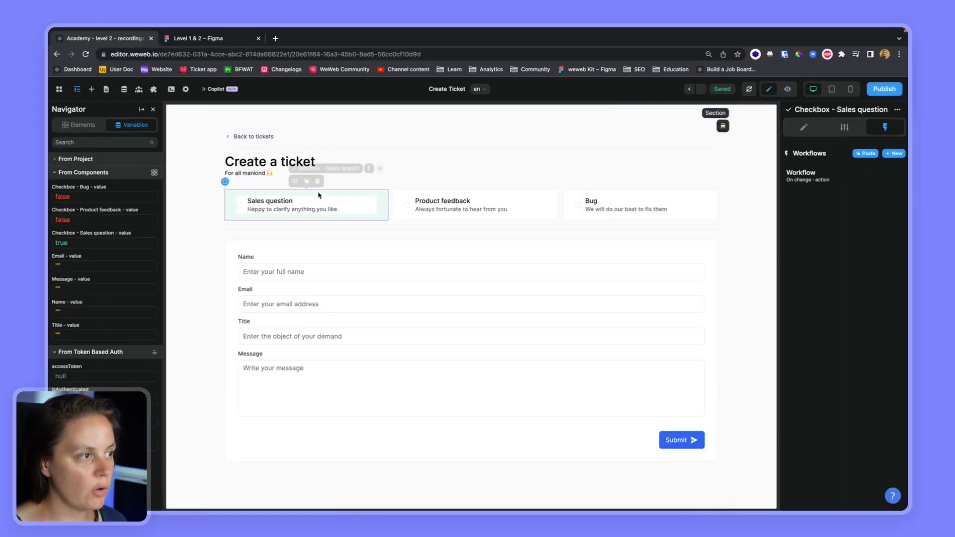
left_click(843, 127)
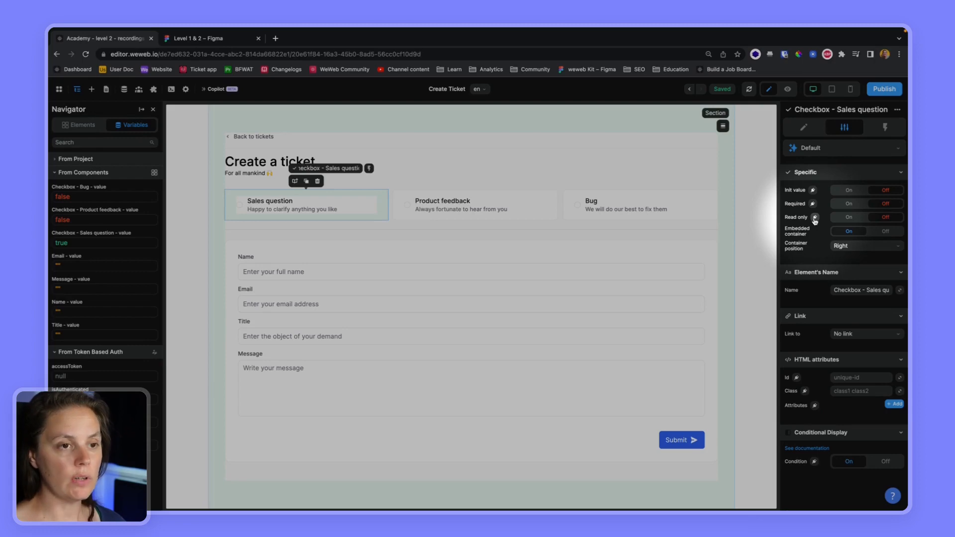
left_click(815, 217)
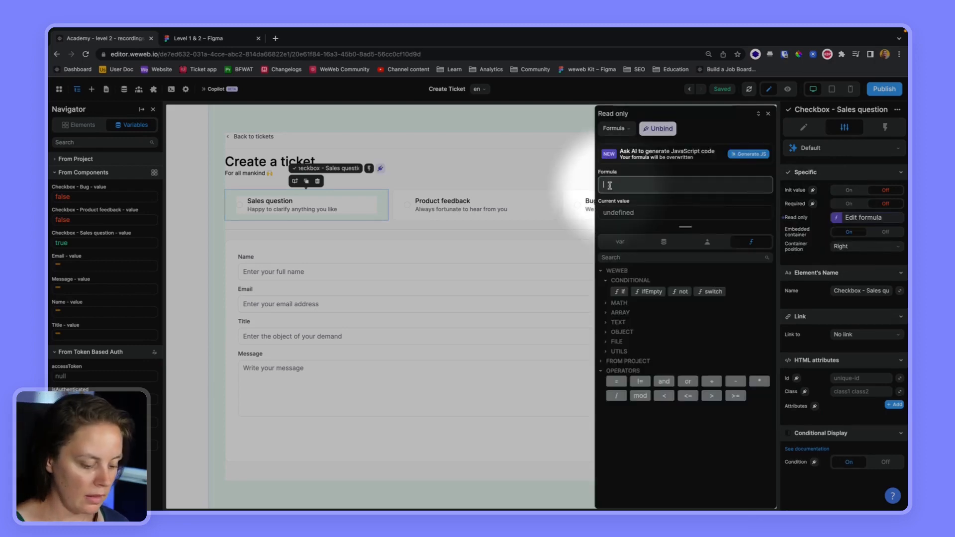
type("if (")
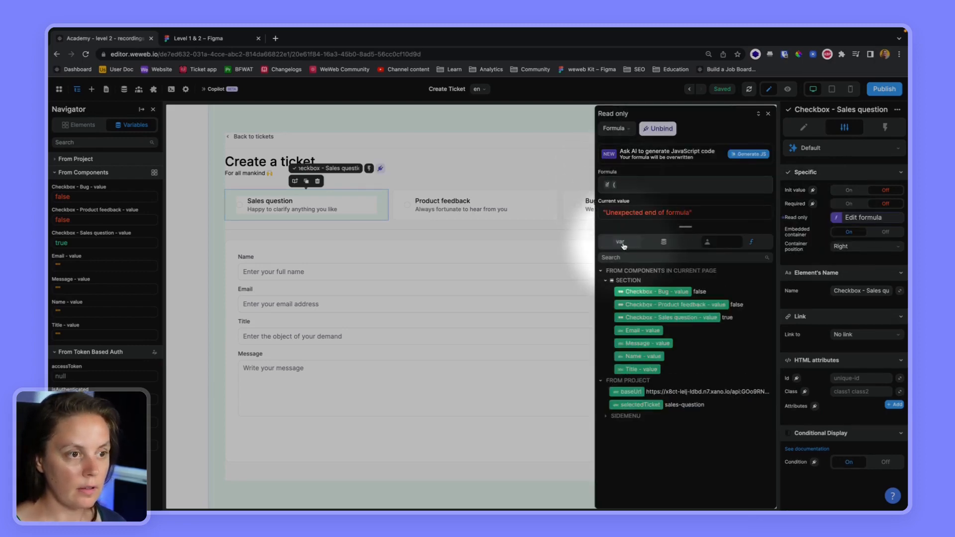
left_click(667, 318)
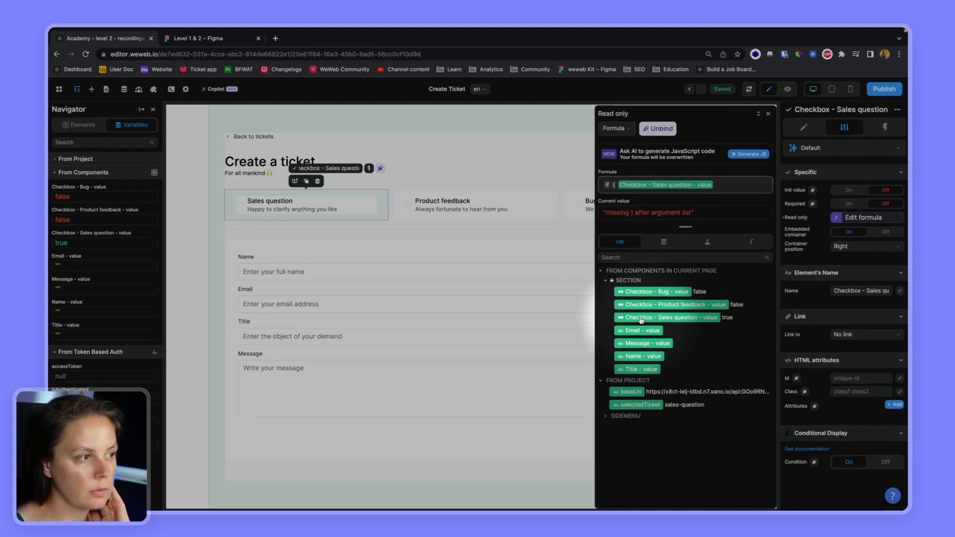
type(",")
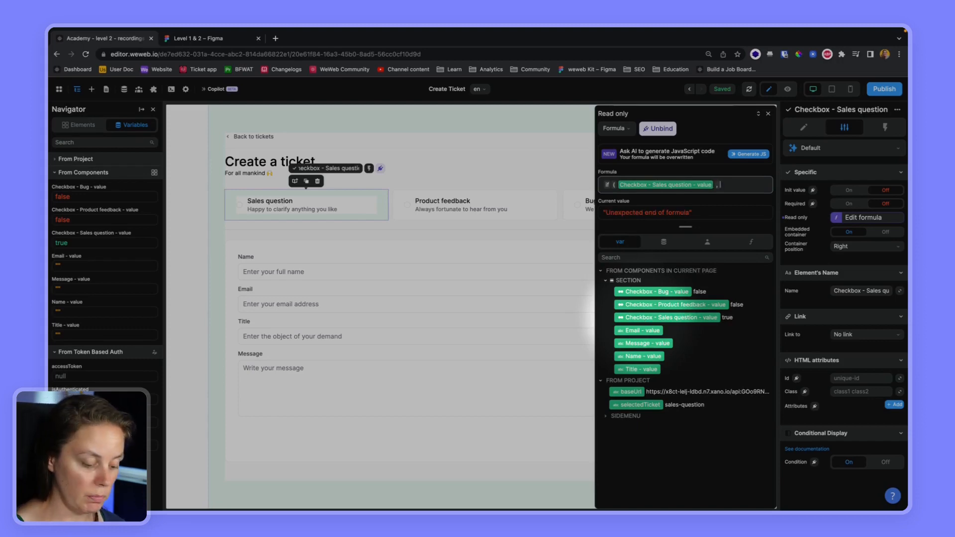
type("true")
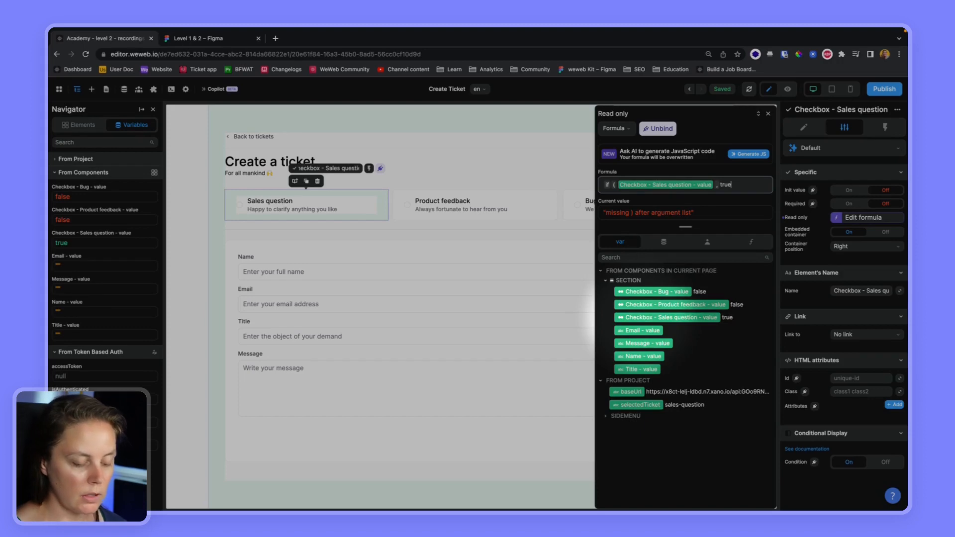
type(",")
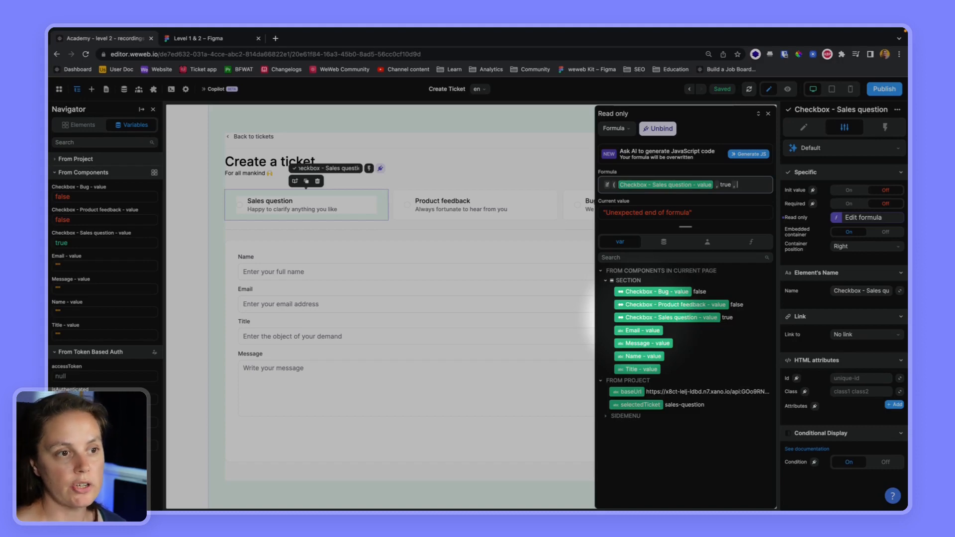
type("false")
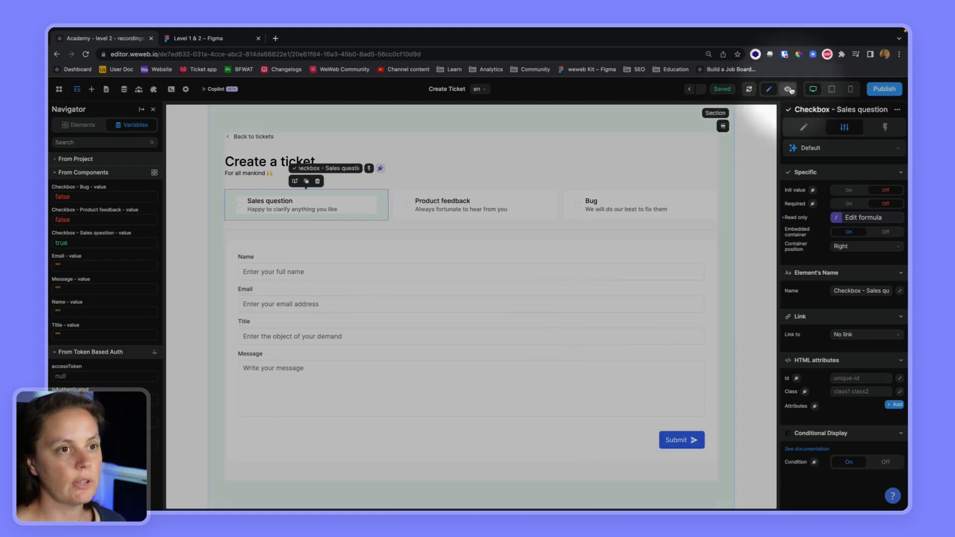
Step: Bind Product feedback's Read only to an if formula on its own checkbox value
left_click(788, 89)
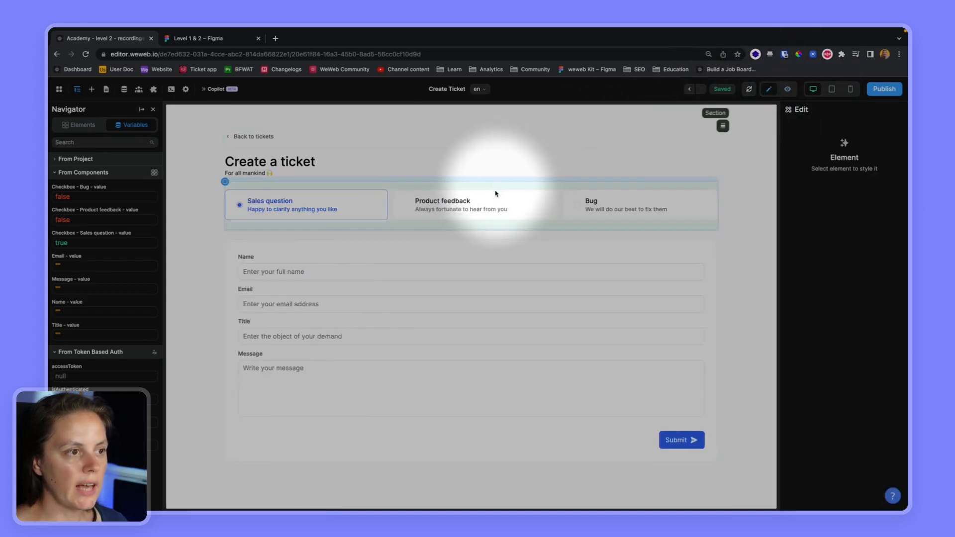
left_click(460, 204)
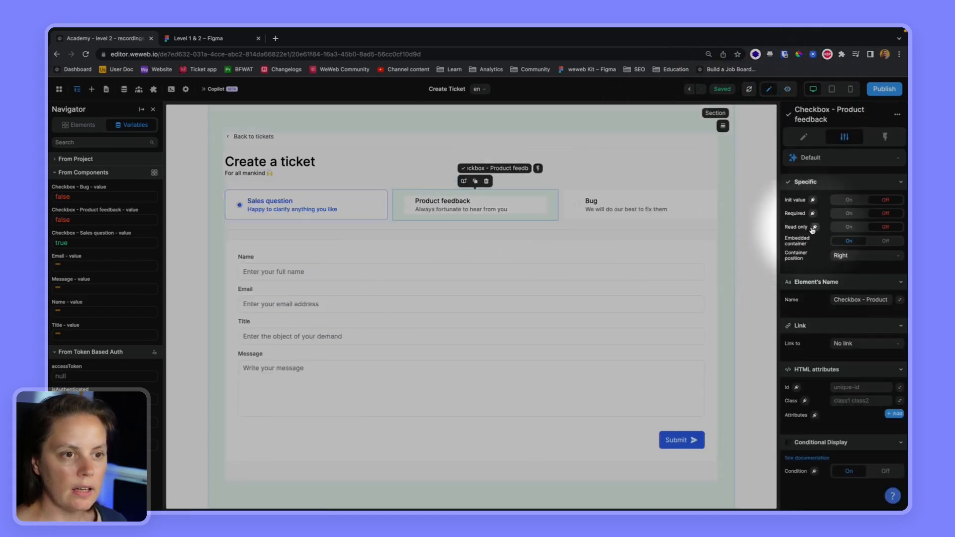
mouse_move(829, 238)
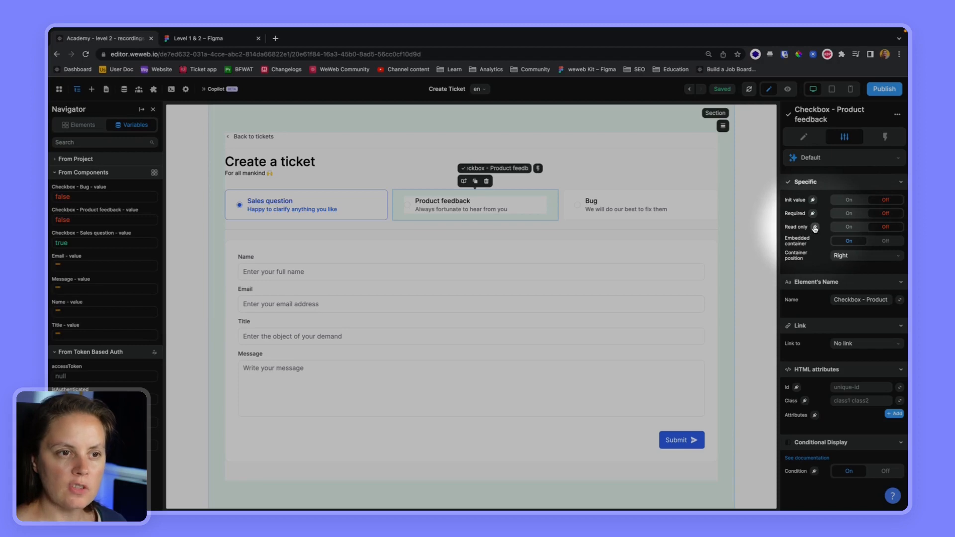
left_click(813, 227)
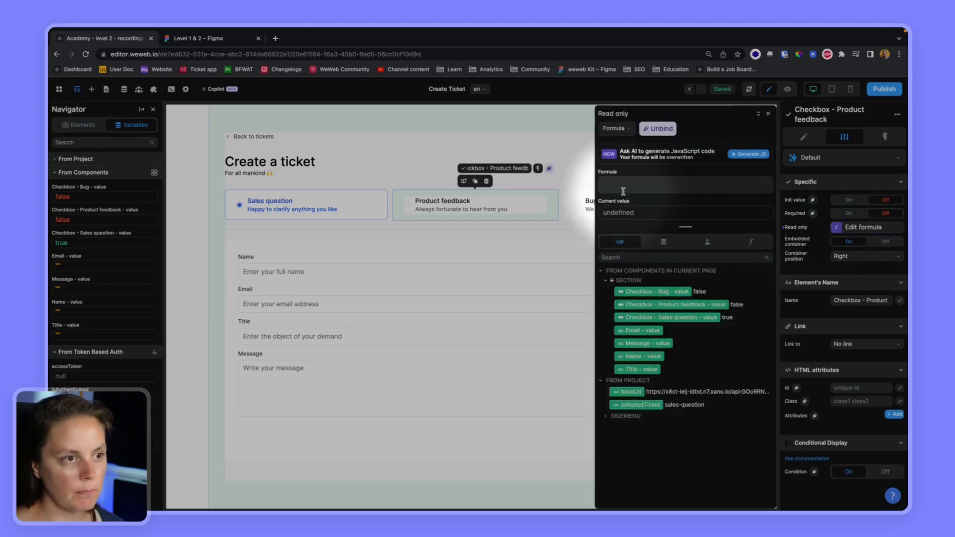
left_click(684, 185)
type("if (")
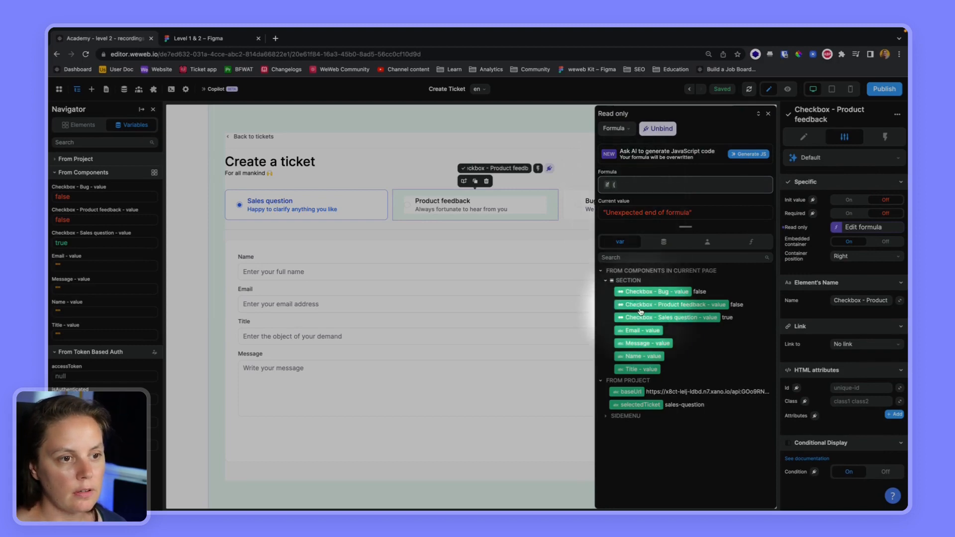
left_click(672, 304)
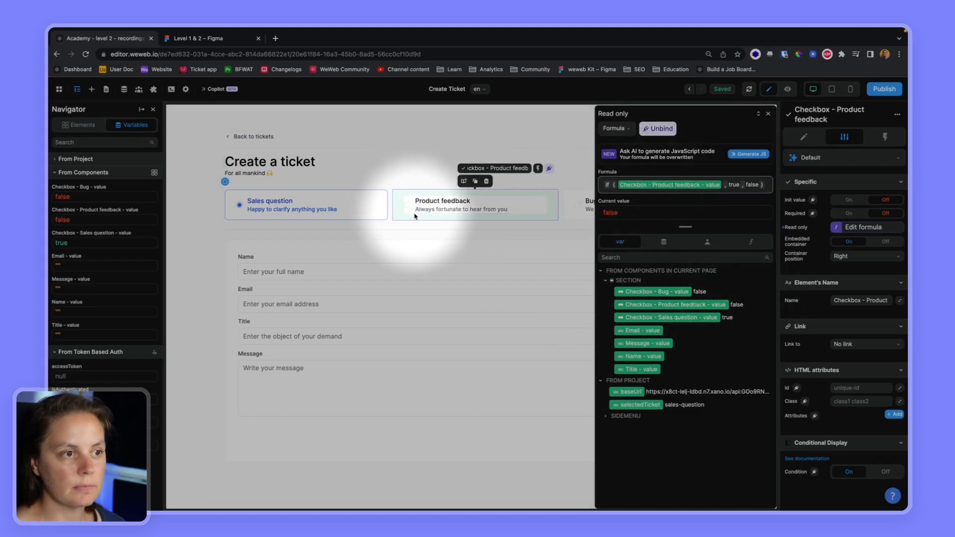
Step: Bind Bug's Read only to if(Checkbox - Bug - value, true, false)
left_click(639, 204)
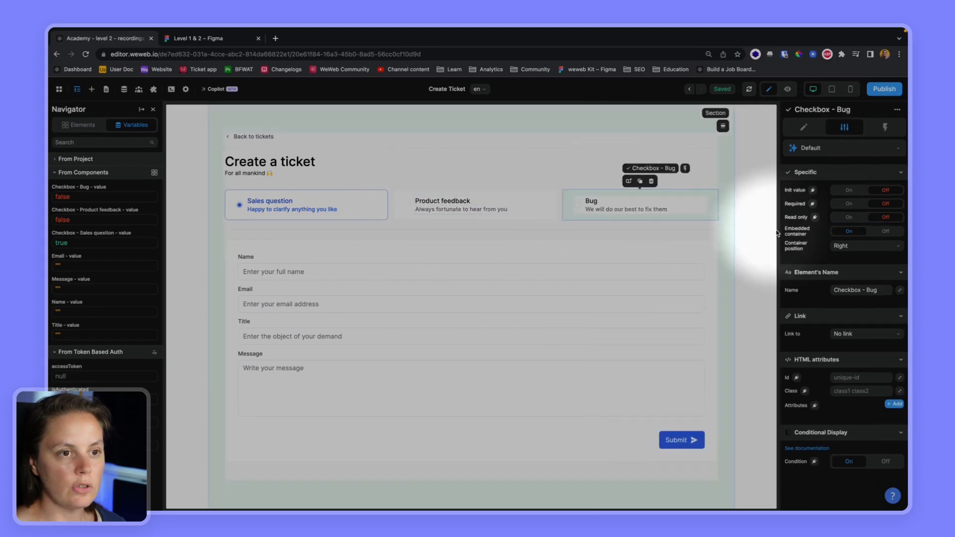
left_click(812, 217)
type("if ()")
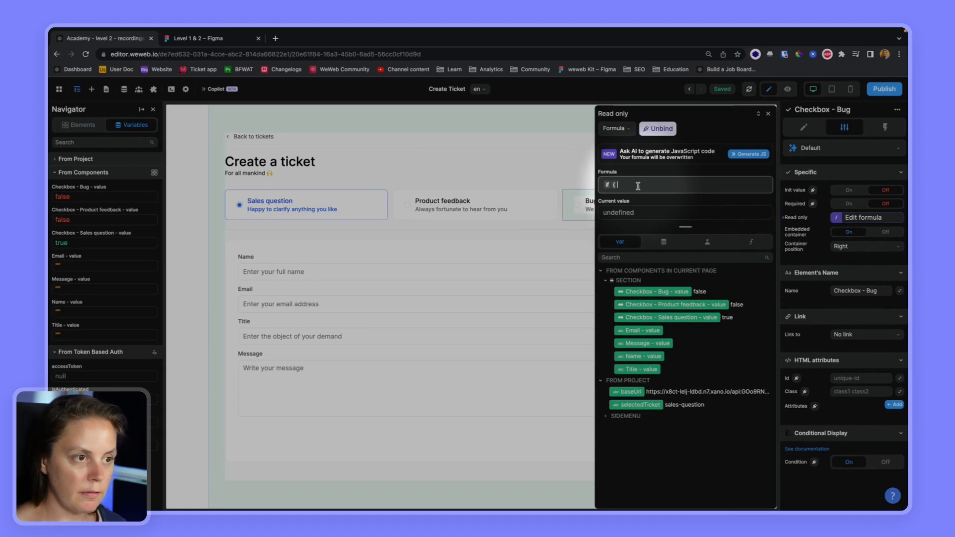
left_click(653, 291)
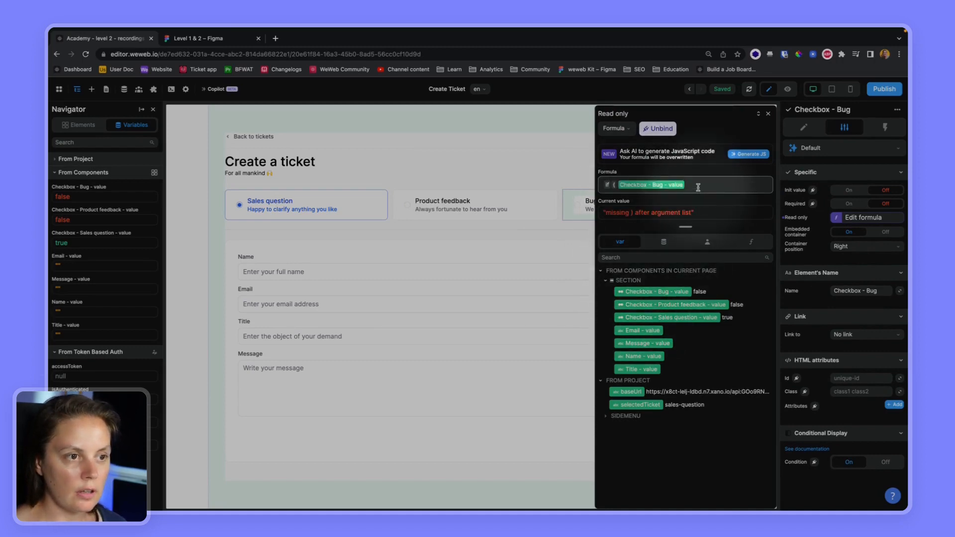
type(", true , fal")
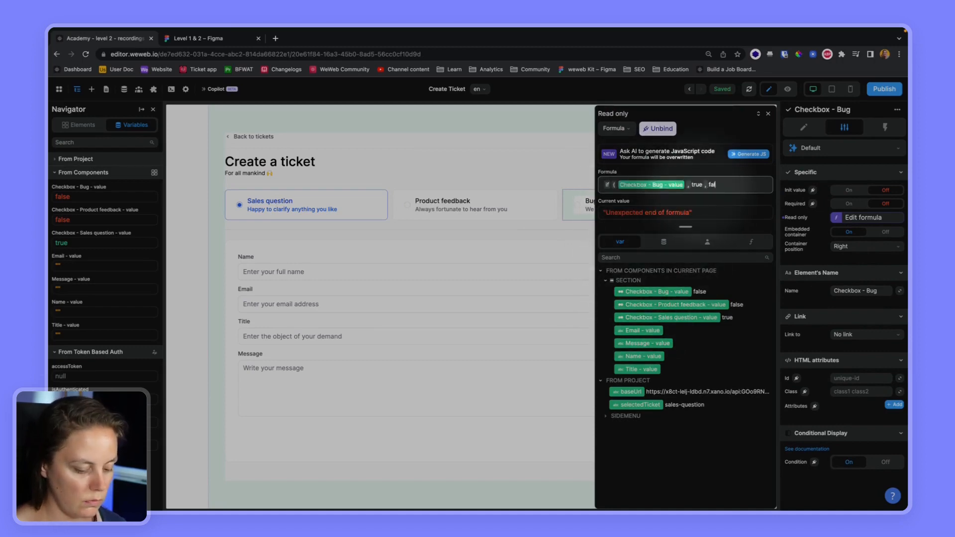
type("se )")
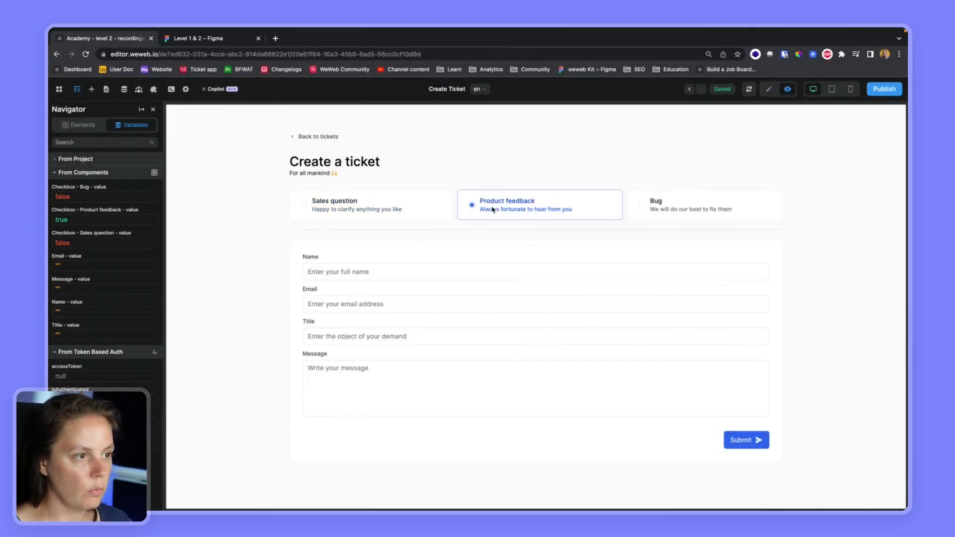
mouse_move(420, 216)
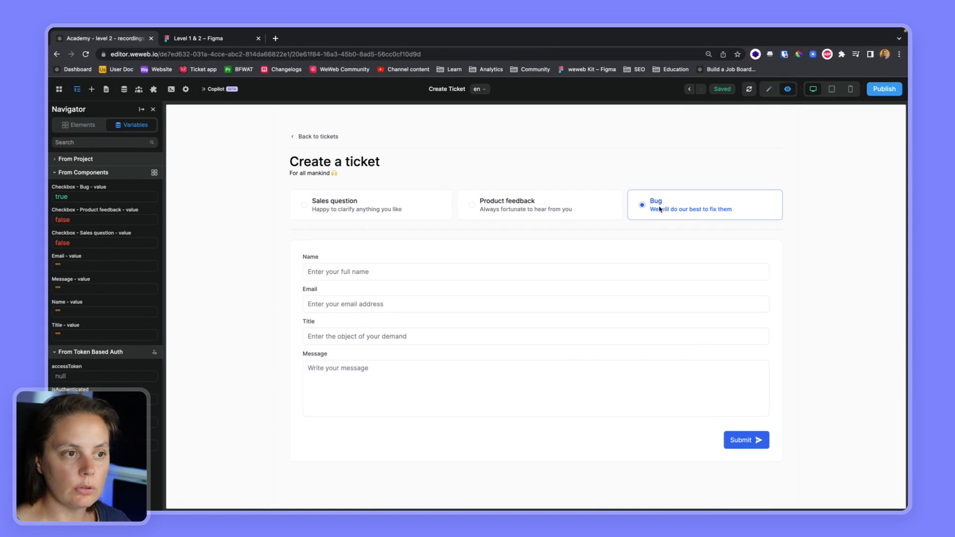
Step: In preview, pick Product feedback and then Sales question as the ticket type
left_click(538, 205)
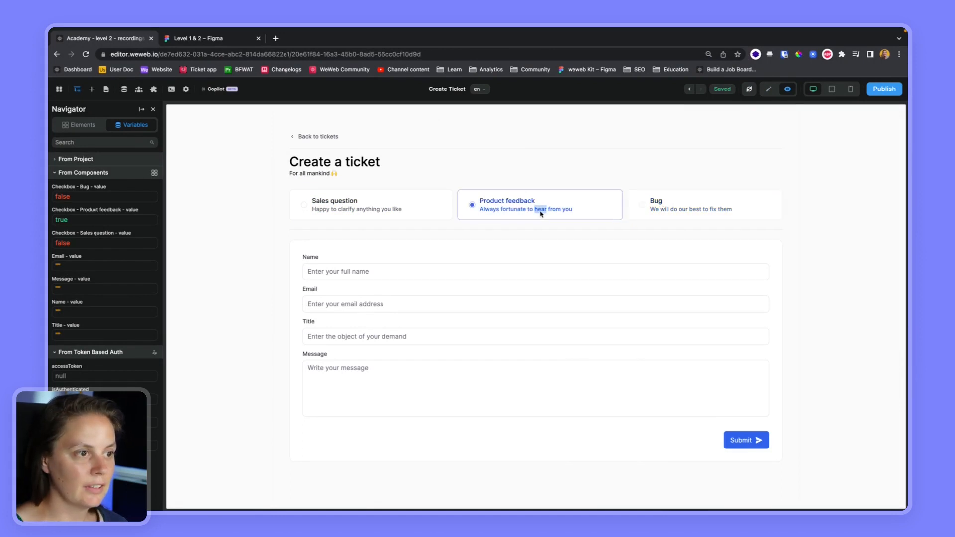
left_click(370, 204)
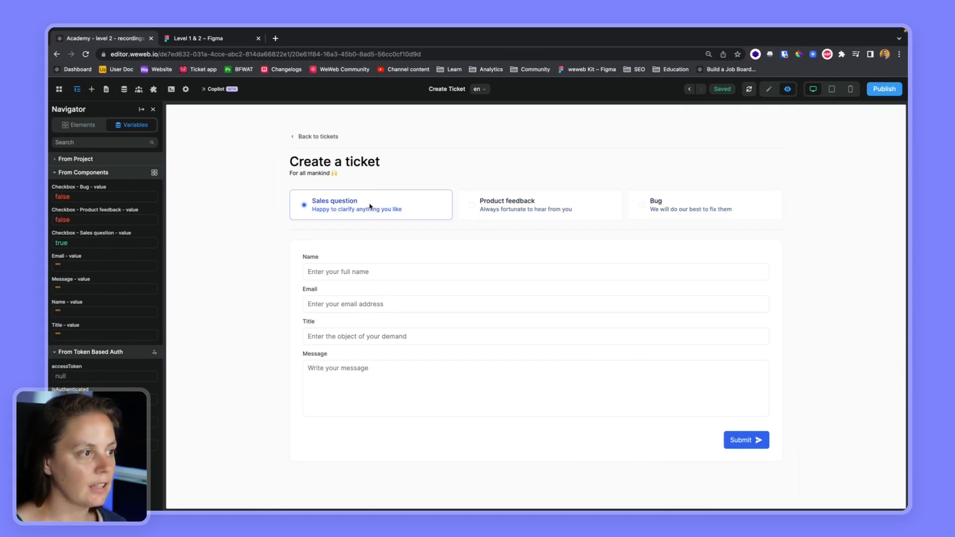
mouse_move(342, 206)
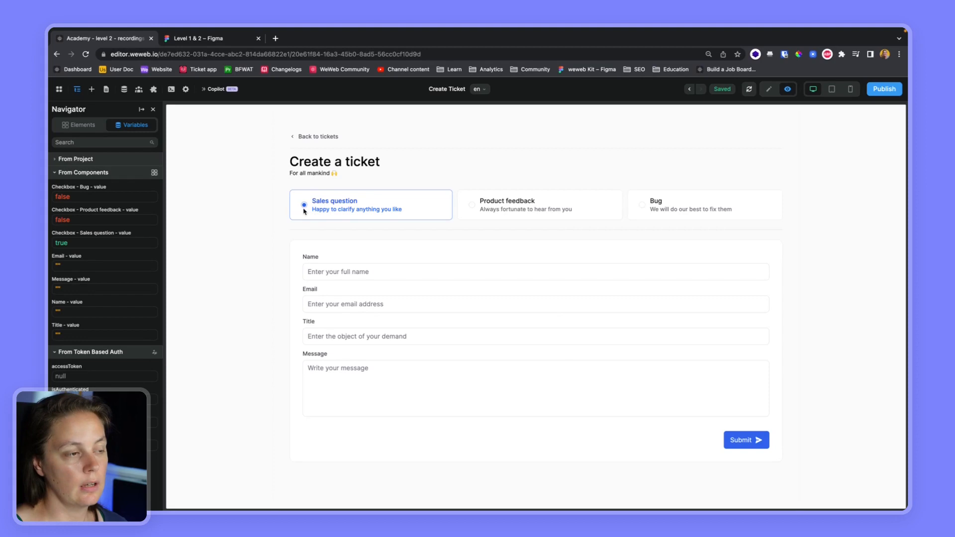
mouse_move(803, 81)
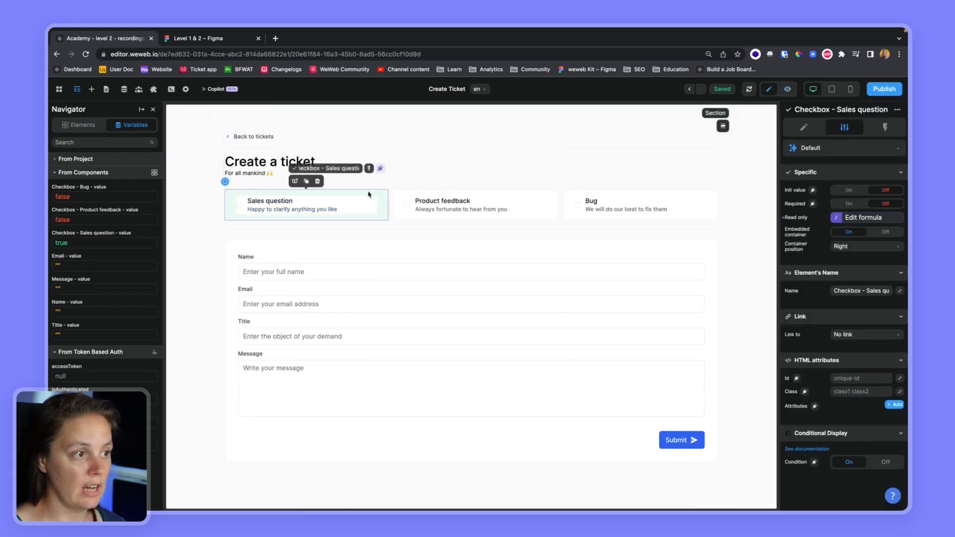
Step: Select the Product feedback and Bug cards and review Bug's read-only formula
left_click(865, 217)
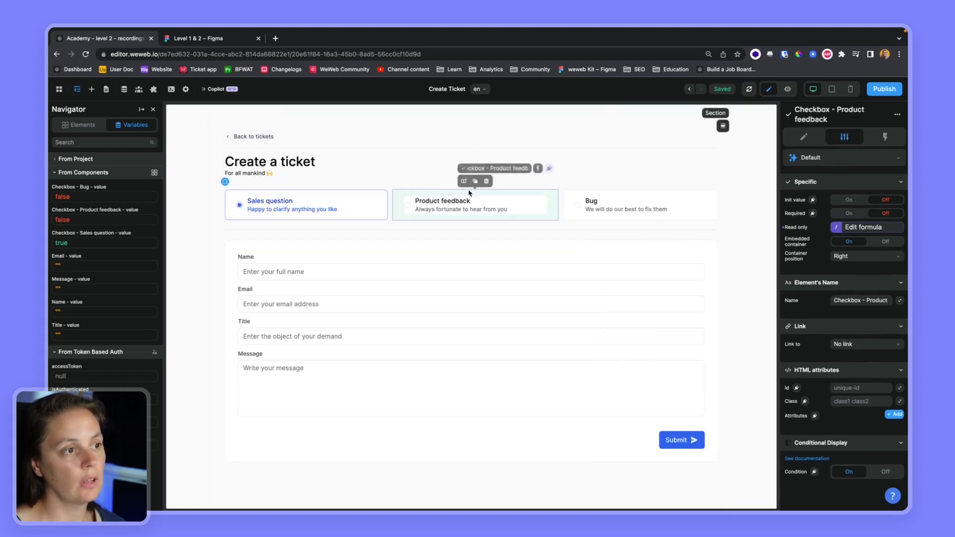
left_click(638, 204)
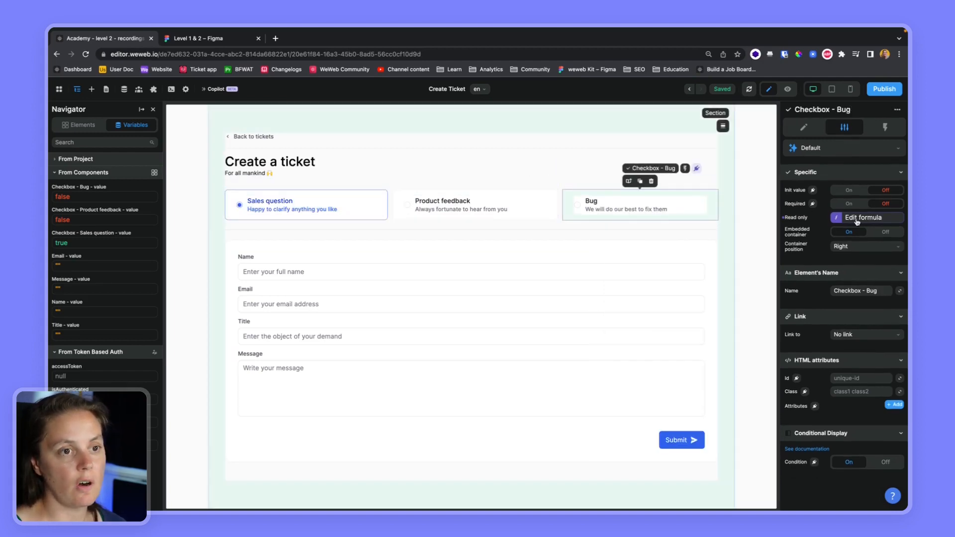
left_click(863, 217)
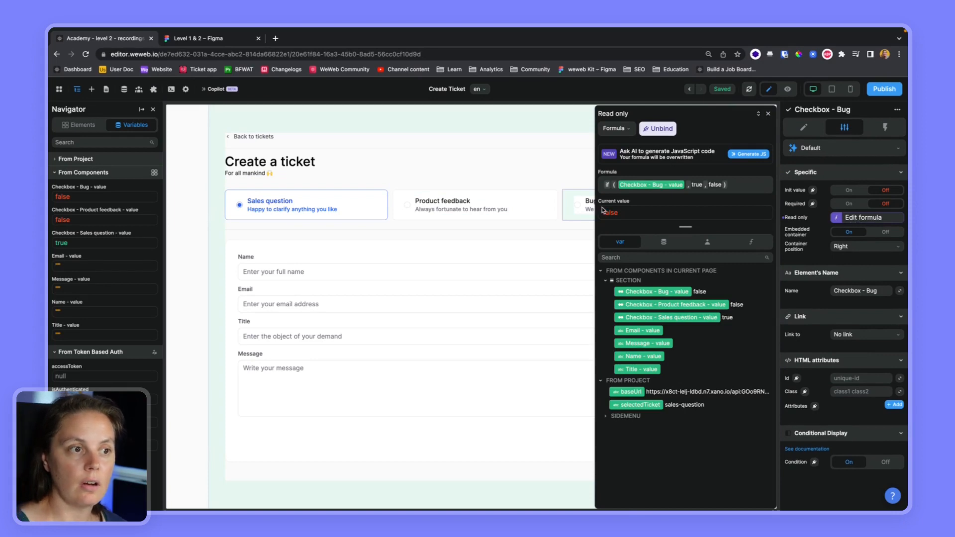
mouse_move(623, 213)
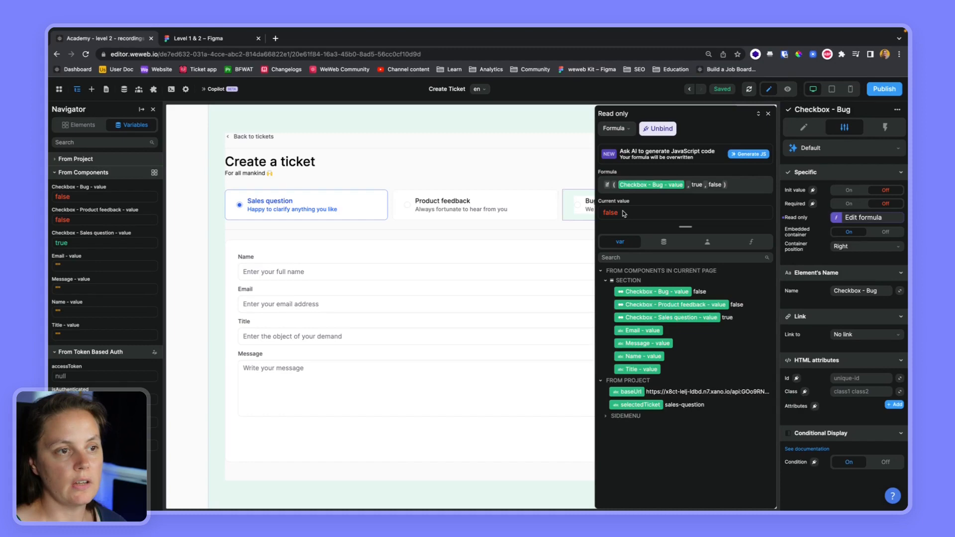
mouse_move(615, 226)
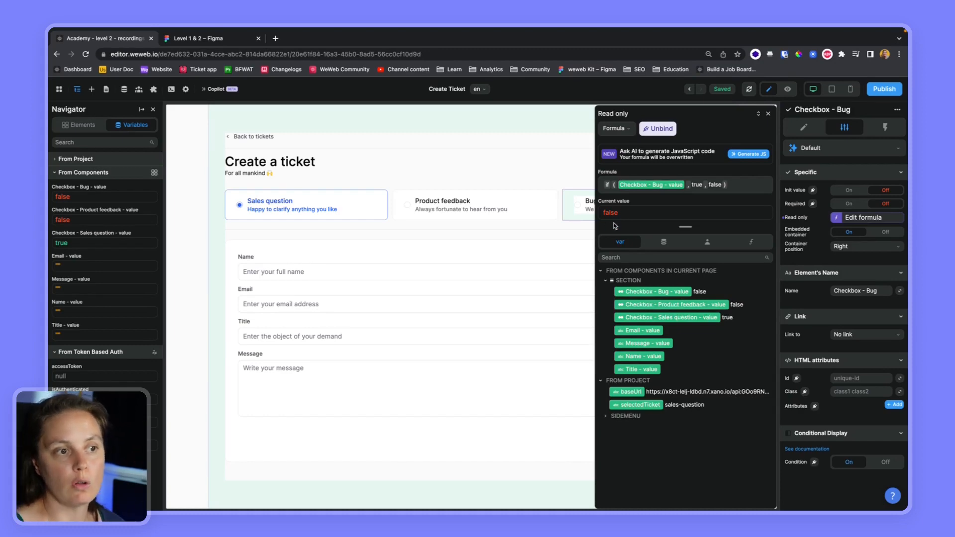